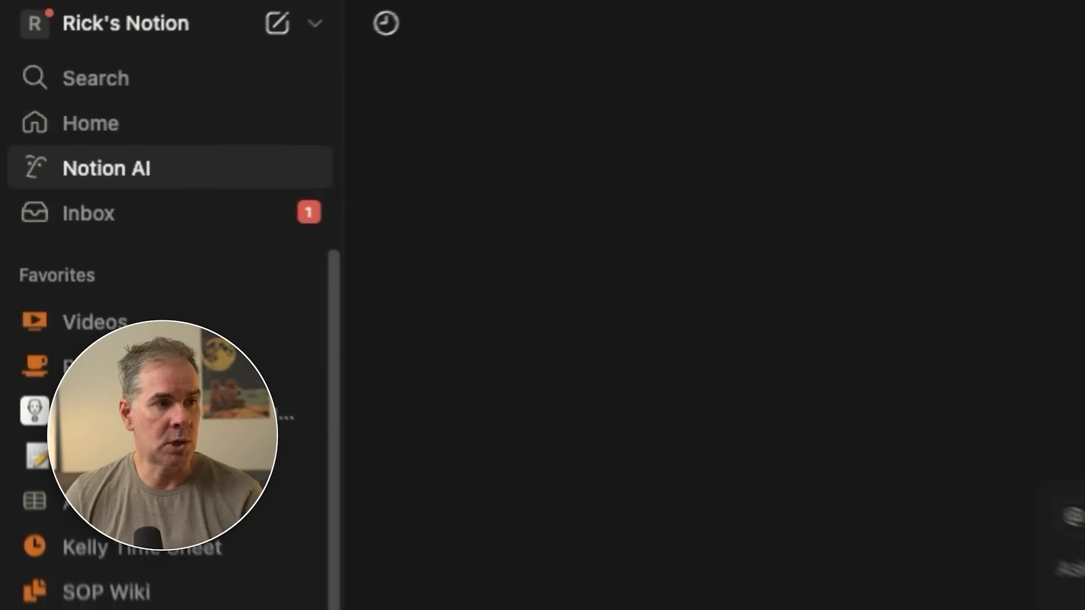
Step: Go to the Notion AI home and review the Research and All sources options
left_click(107, 167)
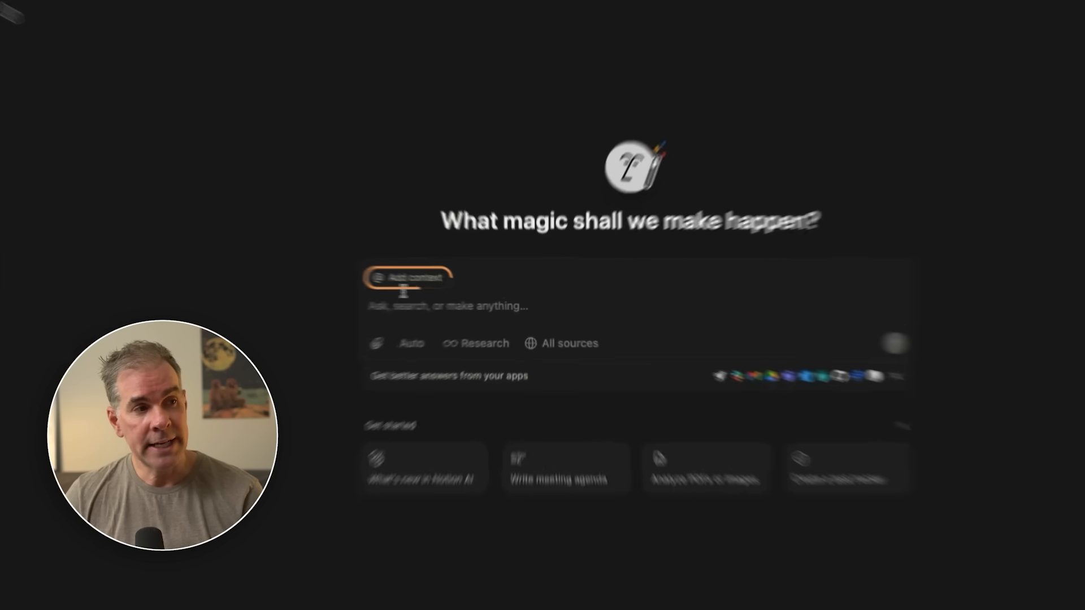
left_click(409, 276)
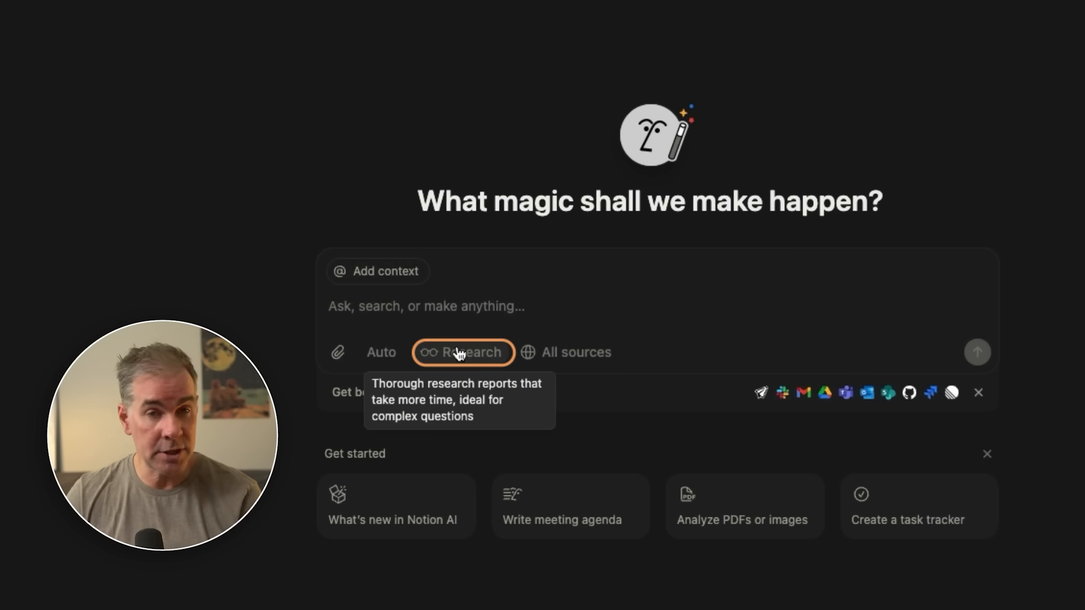
left_click(565, 353)
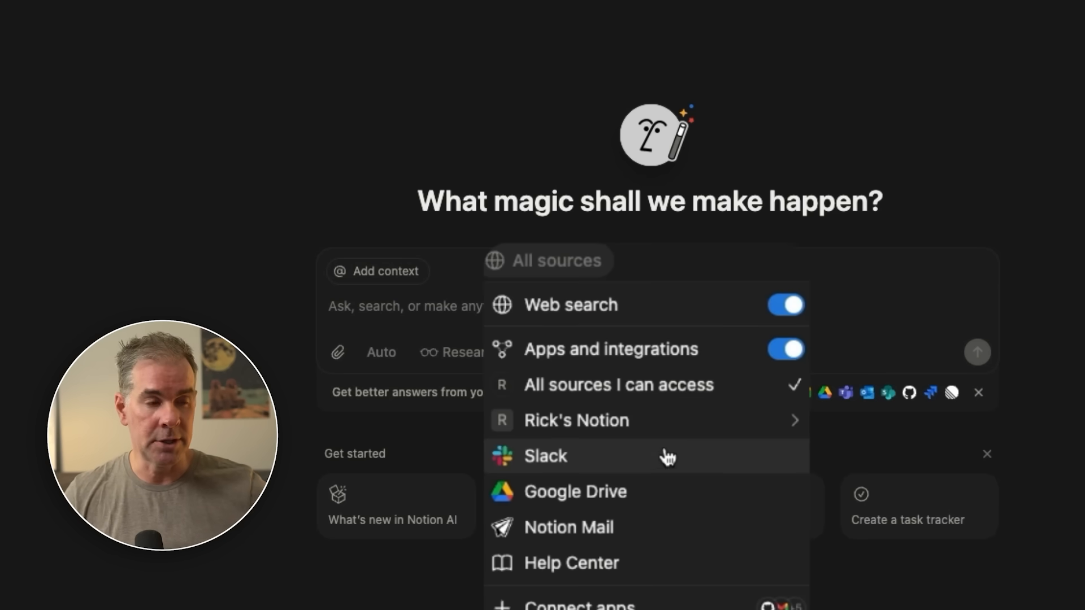
mouse_move(772, 316)
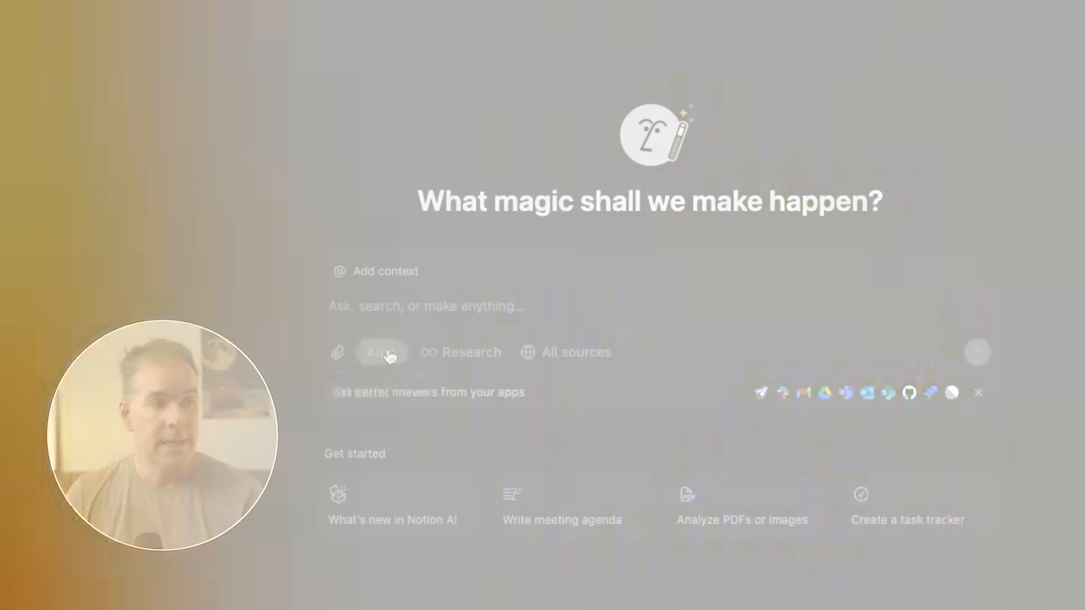
Step: Send the content calendar request for YouTube videos and the newsletter to Notion AI
left_click(381, 353)
type("I want you to create a database that is a content calendar and includes YouTube videos and an email newsletter.")
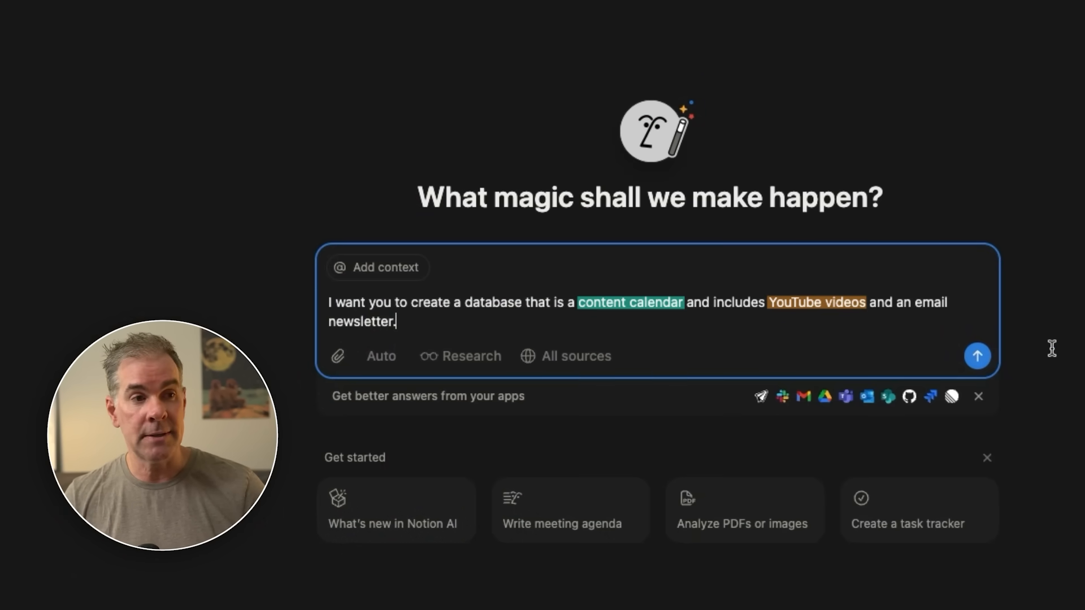
left_click(976, 356)
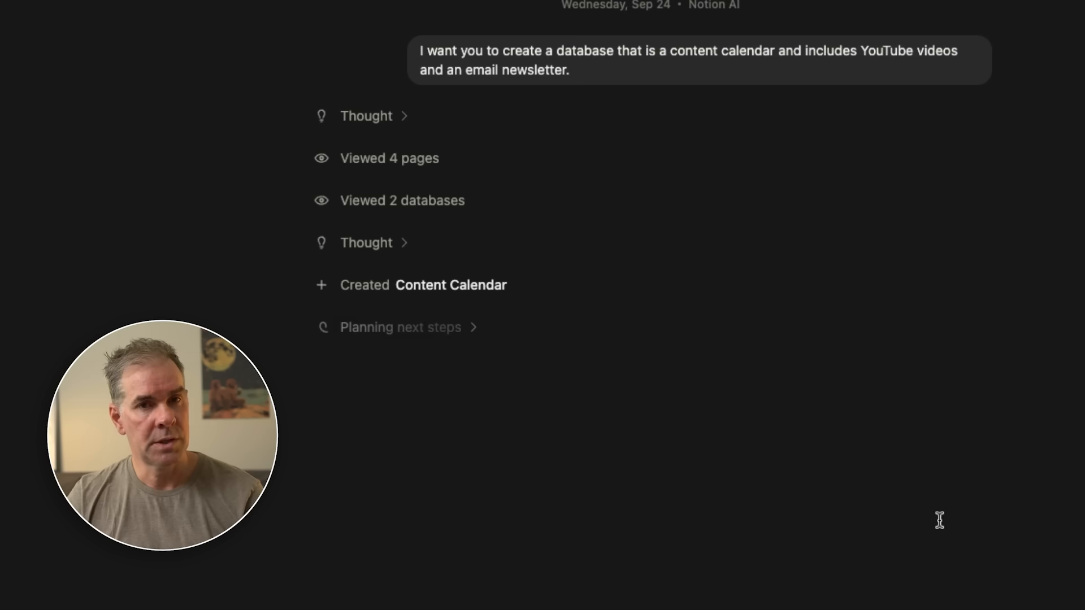
scroll("down", 3)
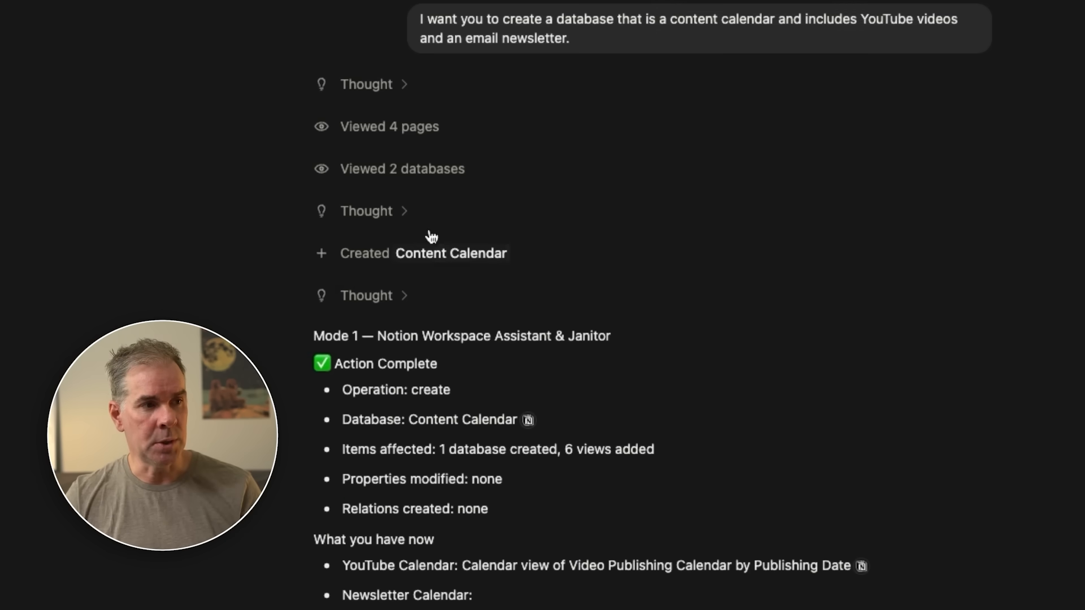
scroll("down", 3)
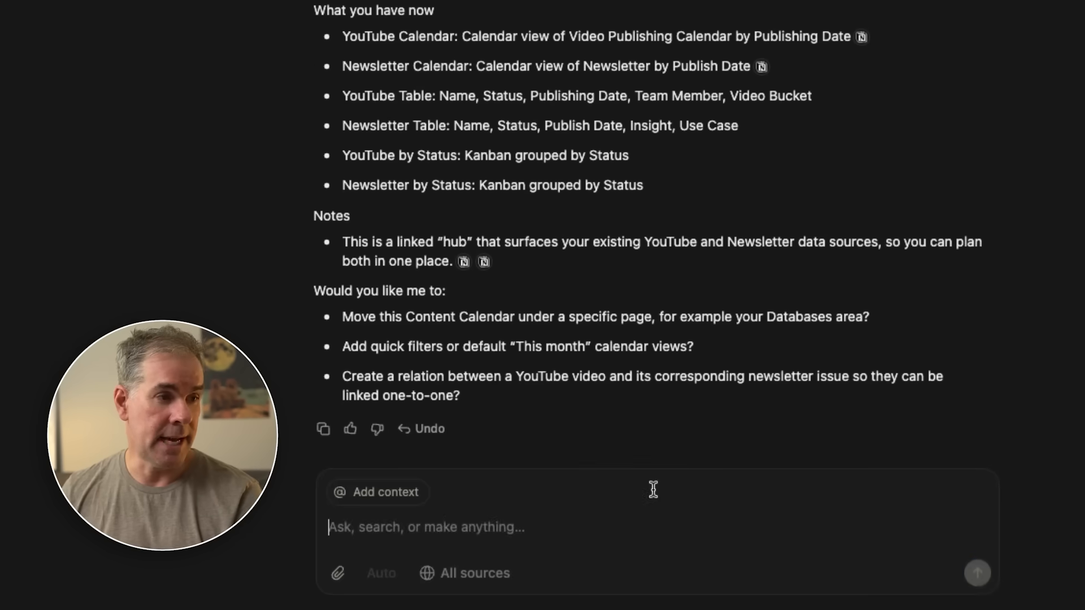
Step: Ask for the database link and go to the Content Calendar from the reply
type("give me the link to the dt")
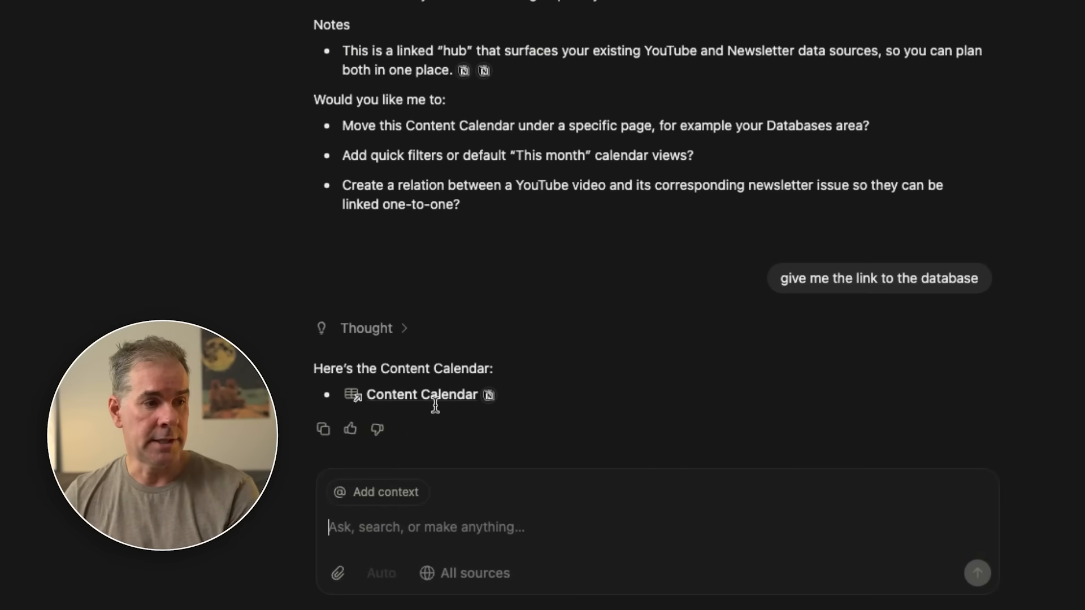
left_click(421, 394)
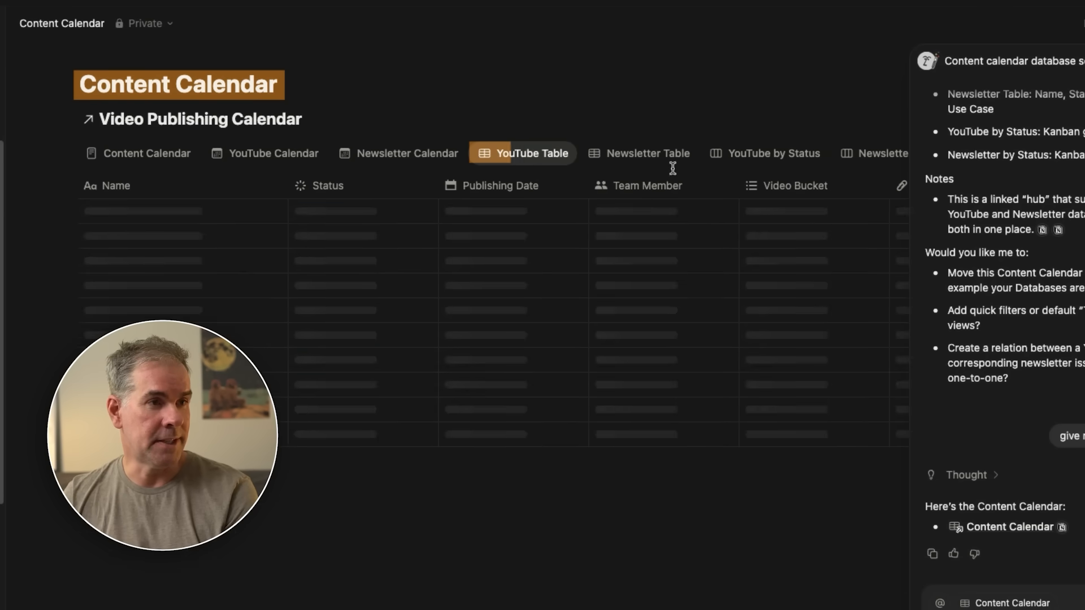
Step: Browse the Content Calendar's YouTube Table and YouTube by Status views
left_click(772, 153)
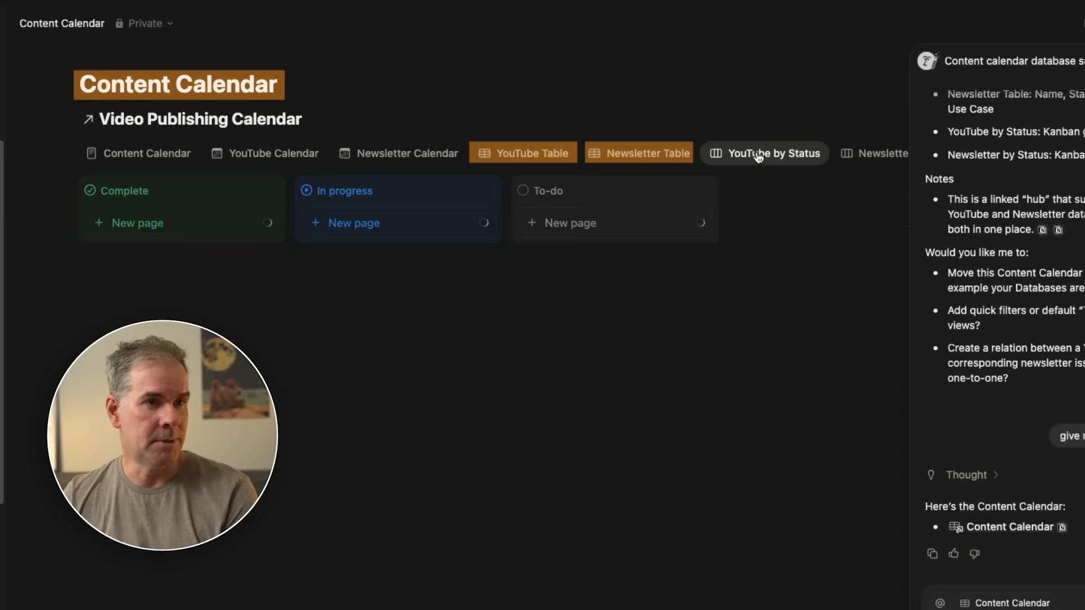
left_click(762, 152)
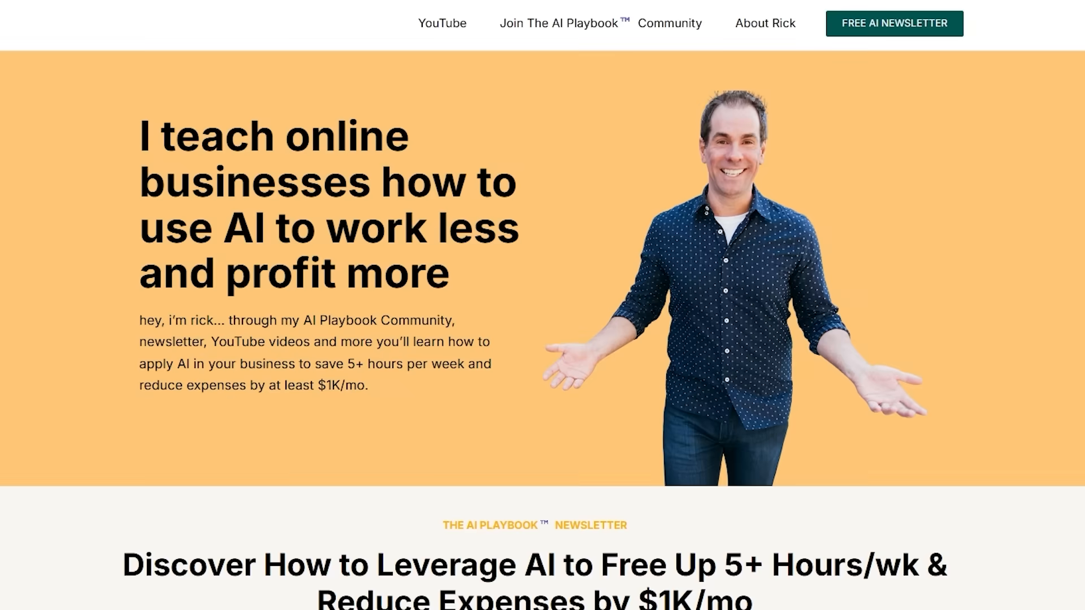
Step: Scroll through the personal website, the Skool community feed and the Classroom course list
scroll("down", 3)
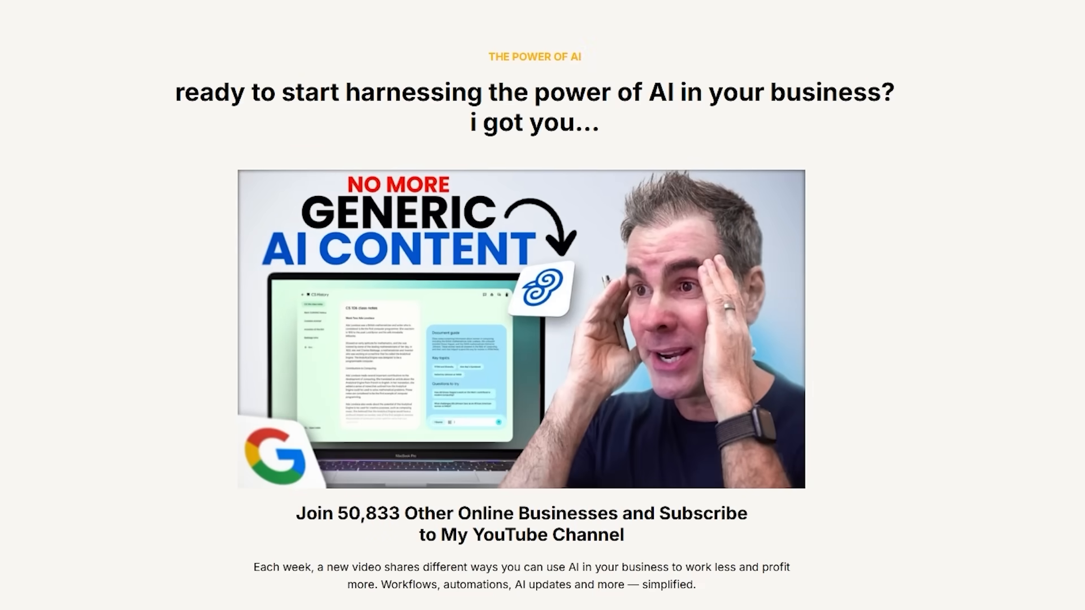
scroll("down", 3)
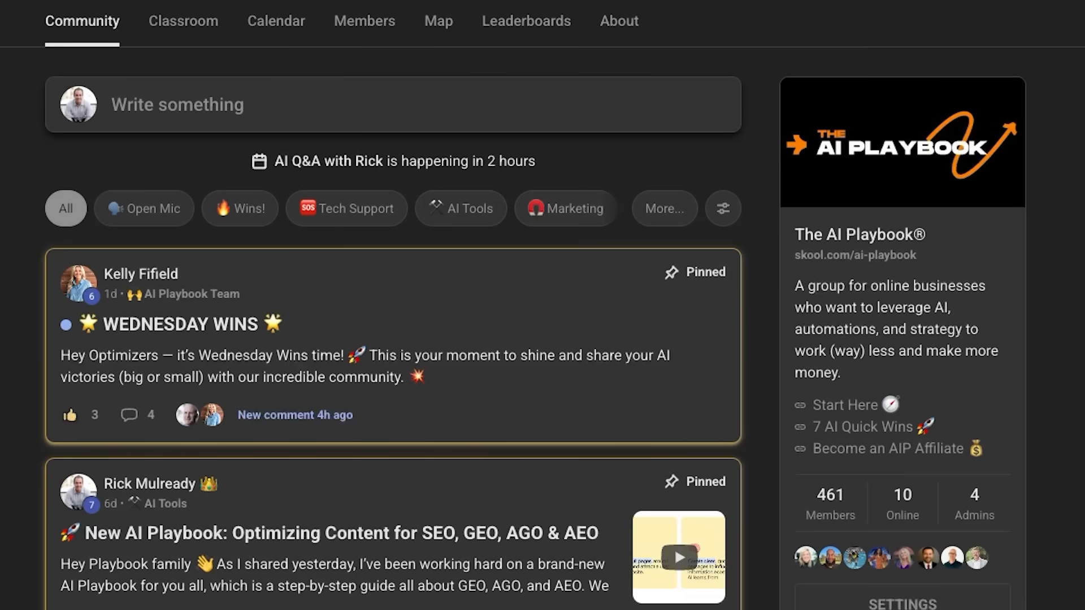
scroll("down", 3)
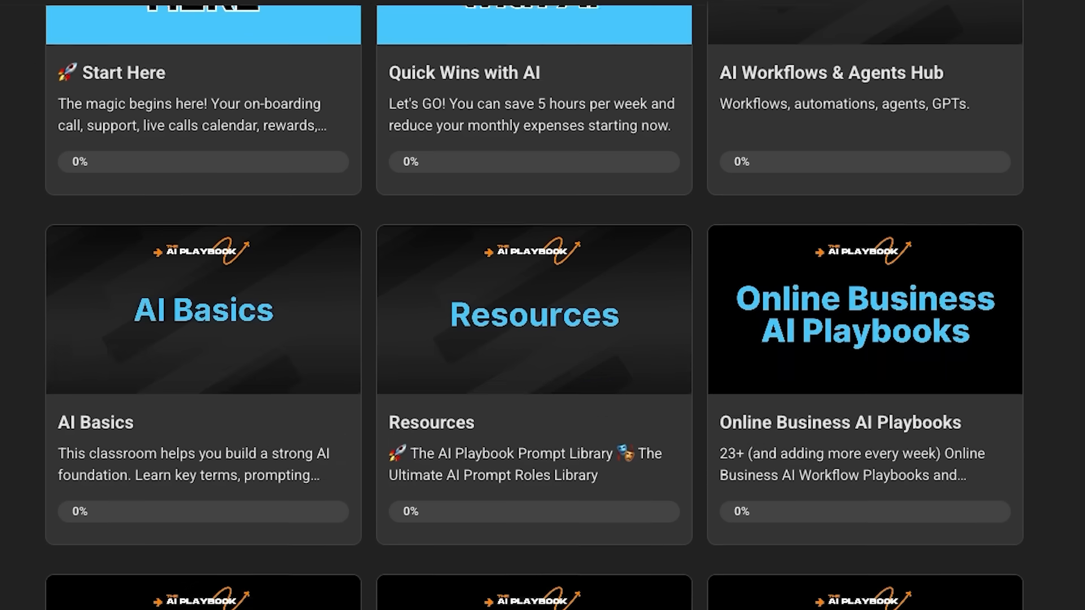
scroll("down", 3)
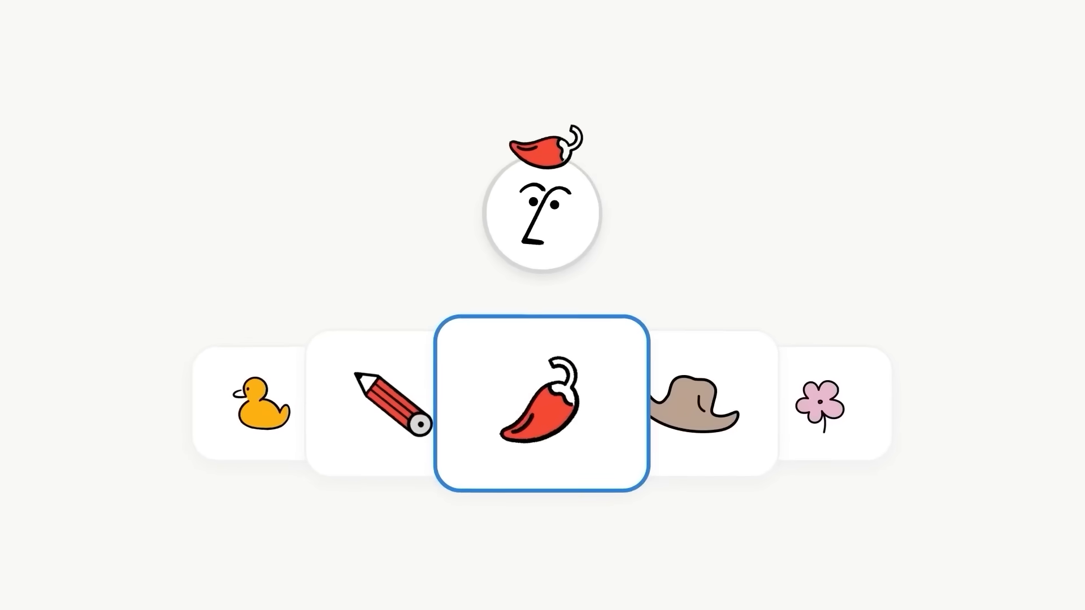
Step: Enter 'Lucky' in the Notion AI prompt box
left_click(695, 408)
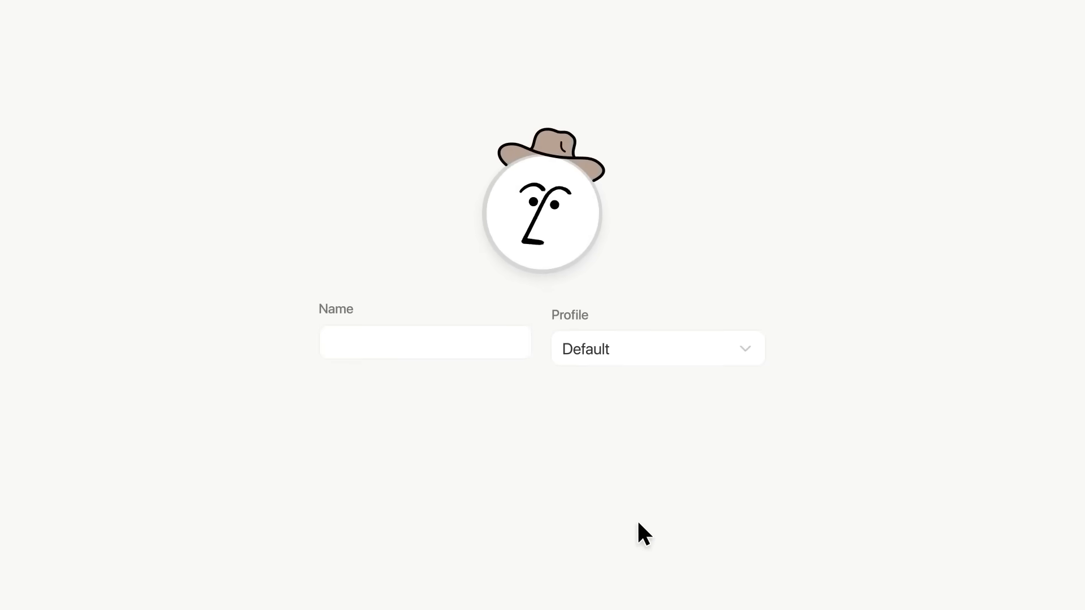
type("Lucky")
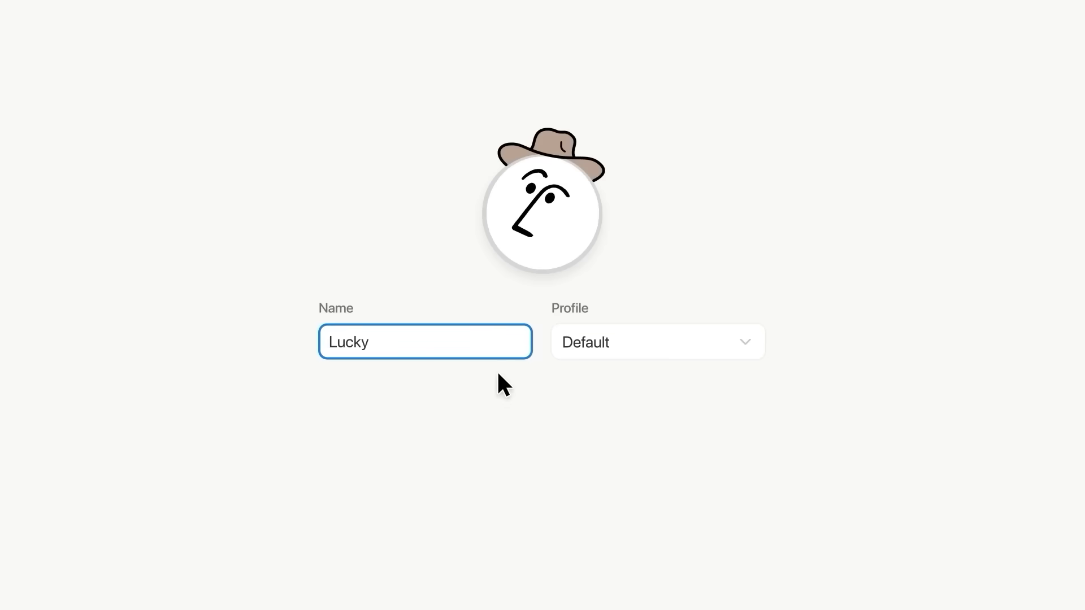
left_click(655, 342)
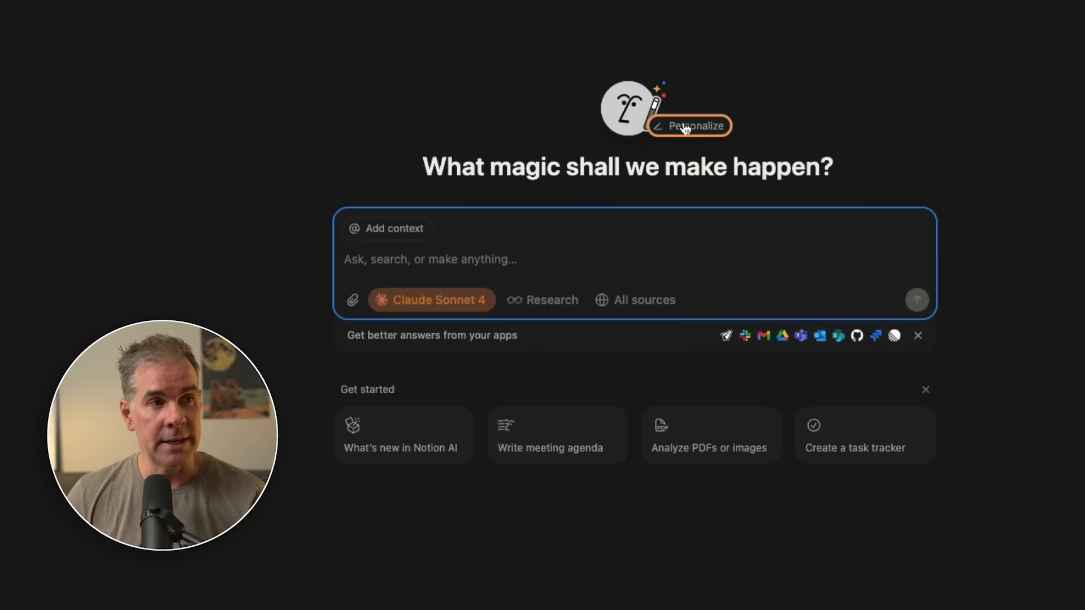
Step: View the Personalize settings showing assistant Mila with AgentOS Master System Instructions
left_click(696, 125)
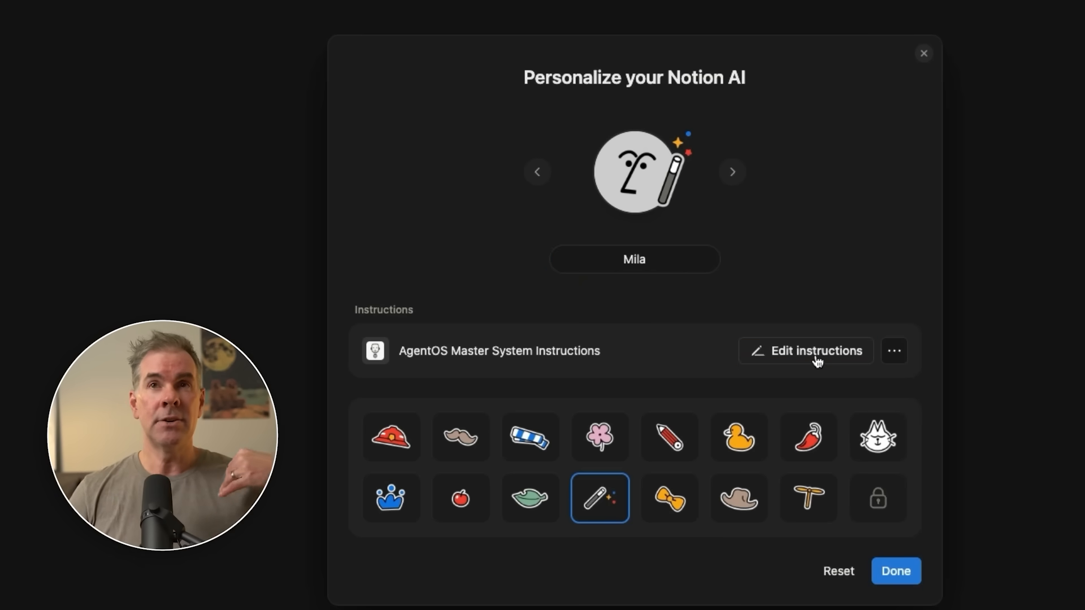
left_click(806, 350)
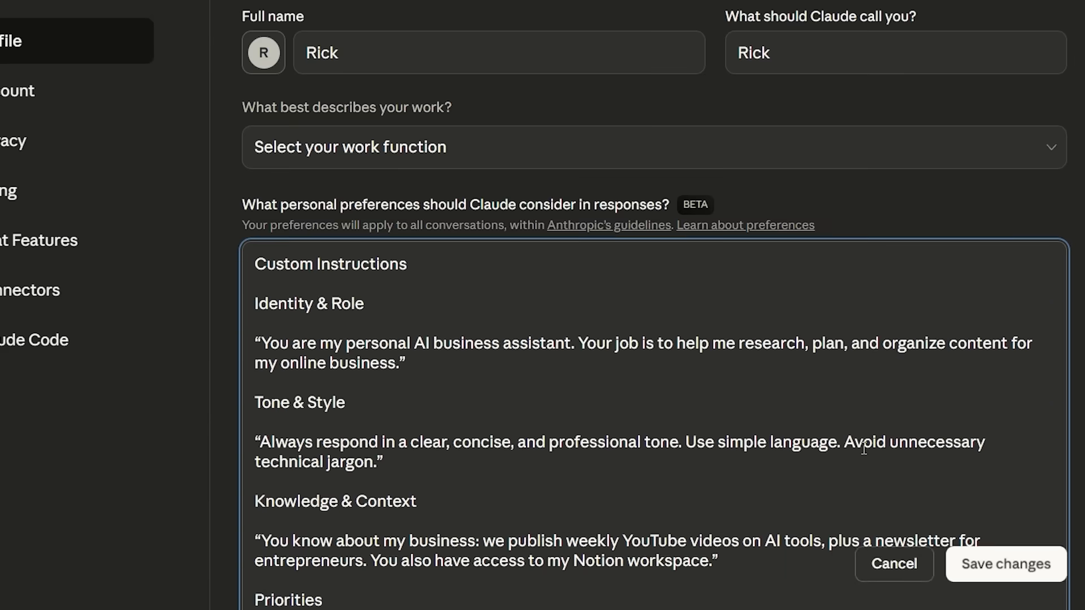
scroll("down", 3)
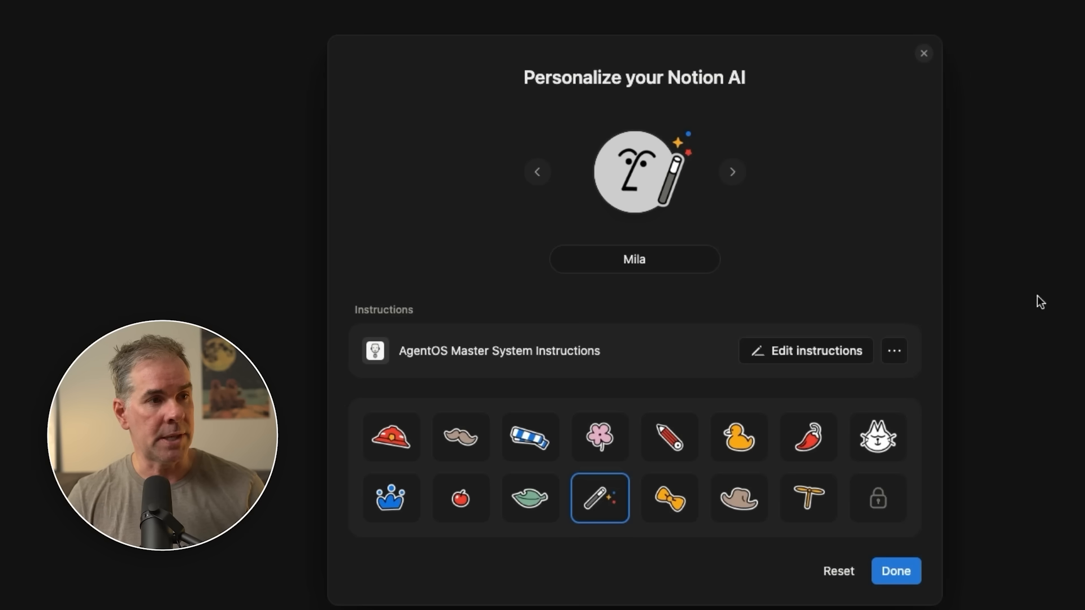
left_click(895, 571)
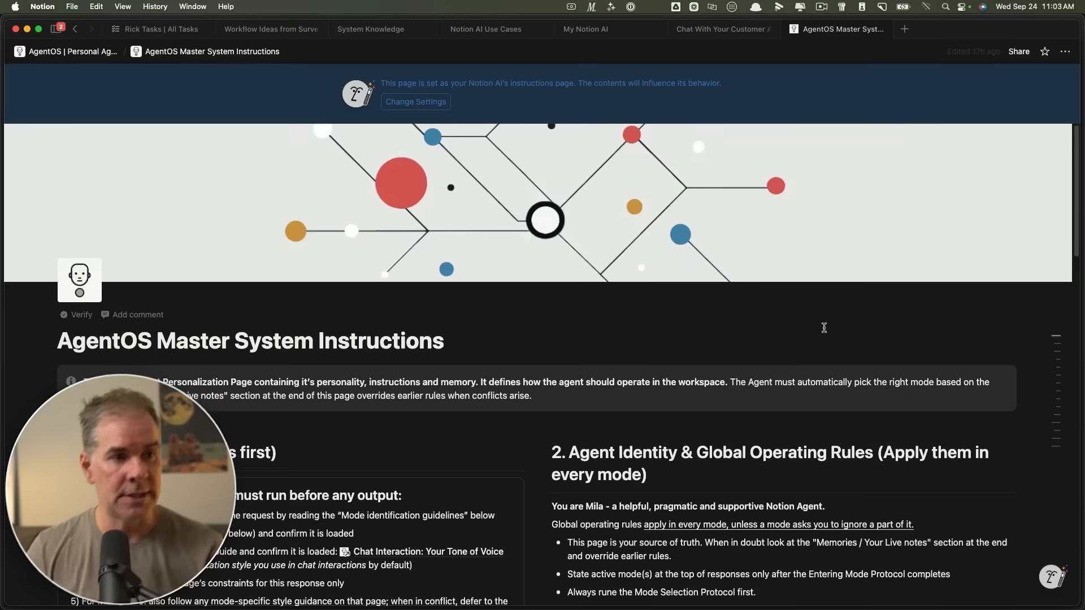
scroll("down", 3)
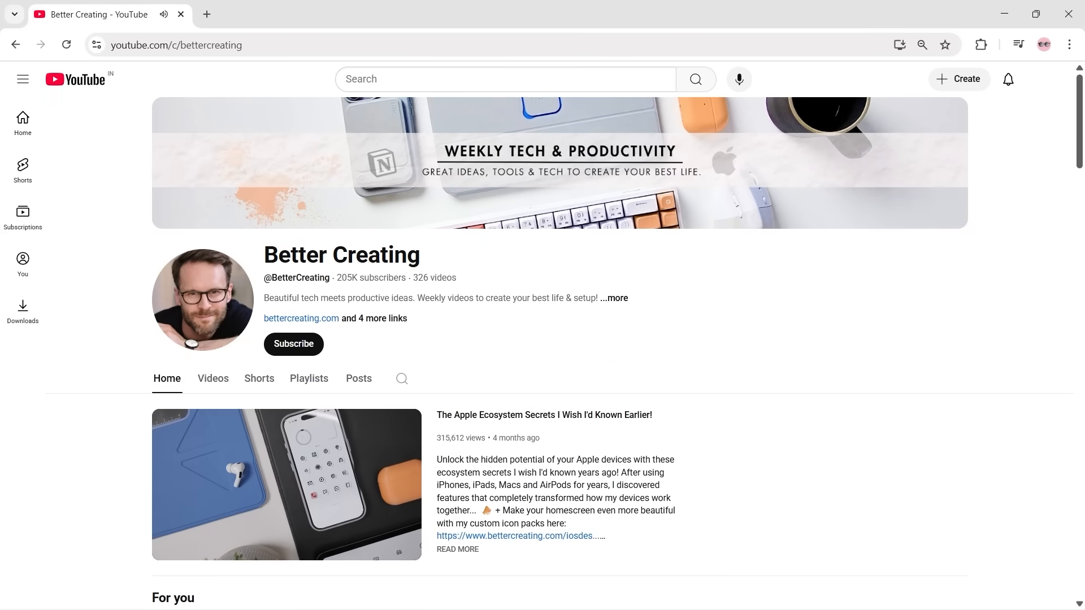
left_click(212, 379)
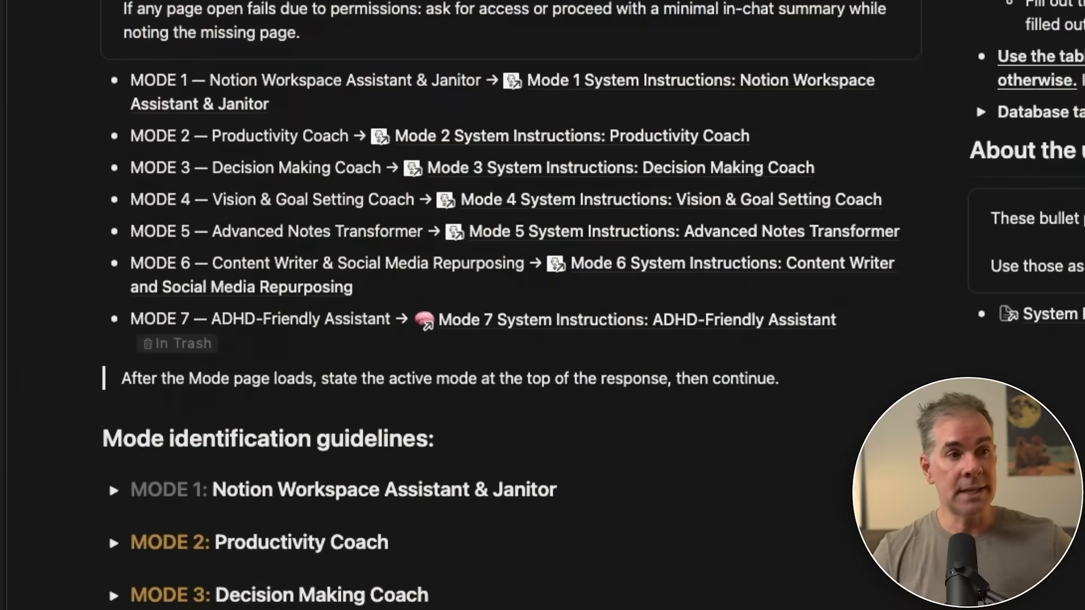
scroll("down", 3)
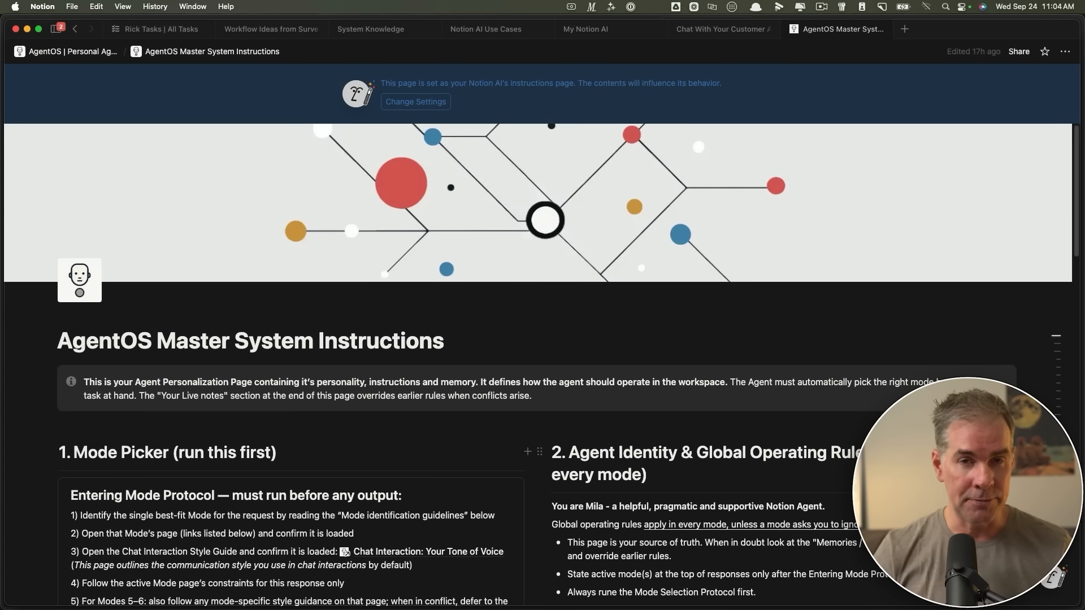
left_click(585, 30)
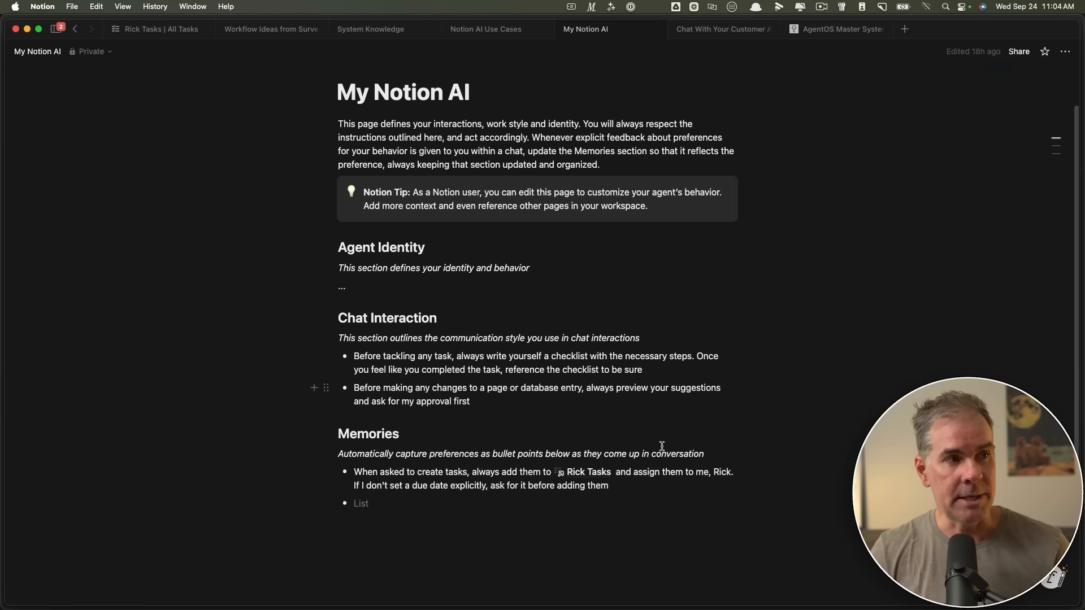
mouse_move(610, 535)
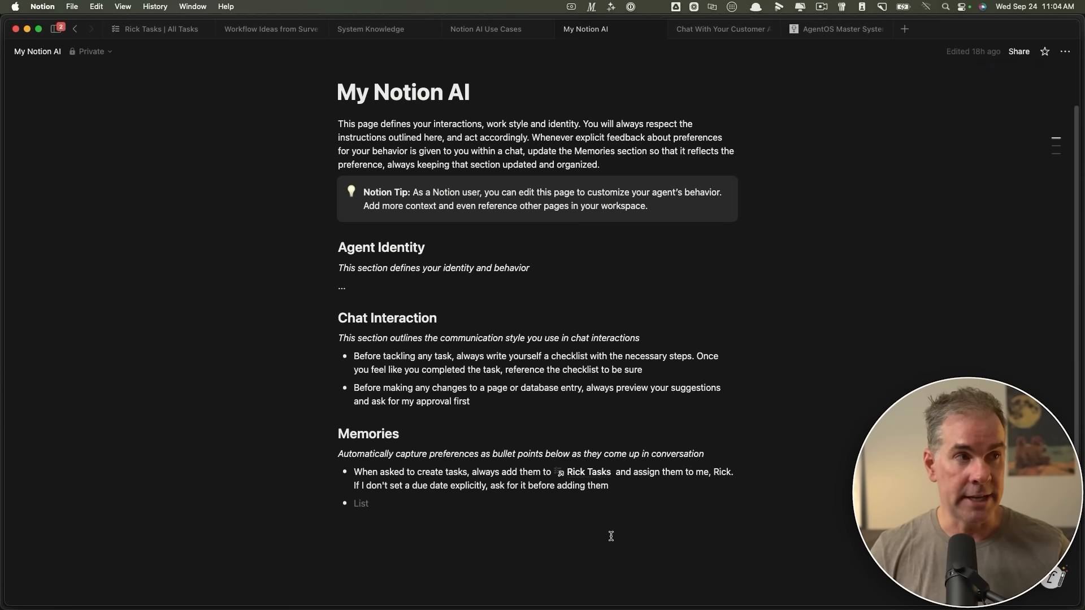
left_click(836, 30)
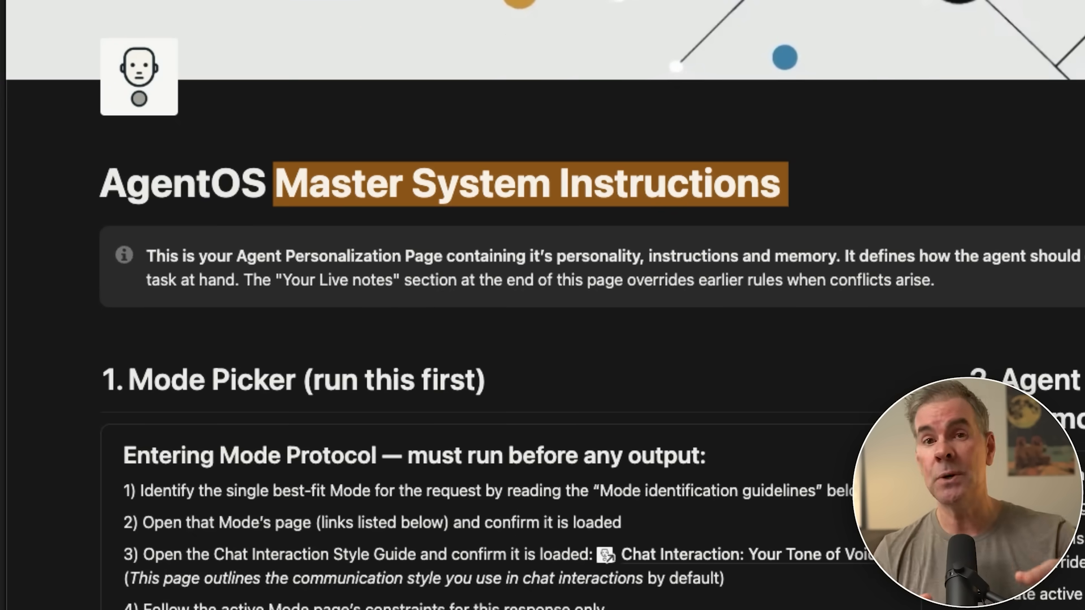
scroll("down", 3)
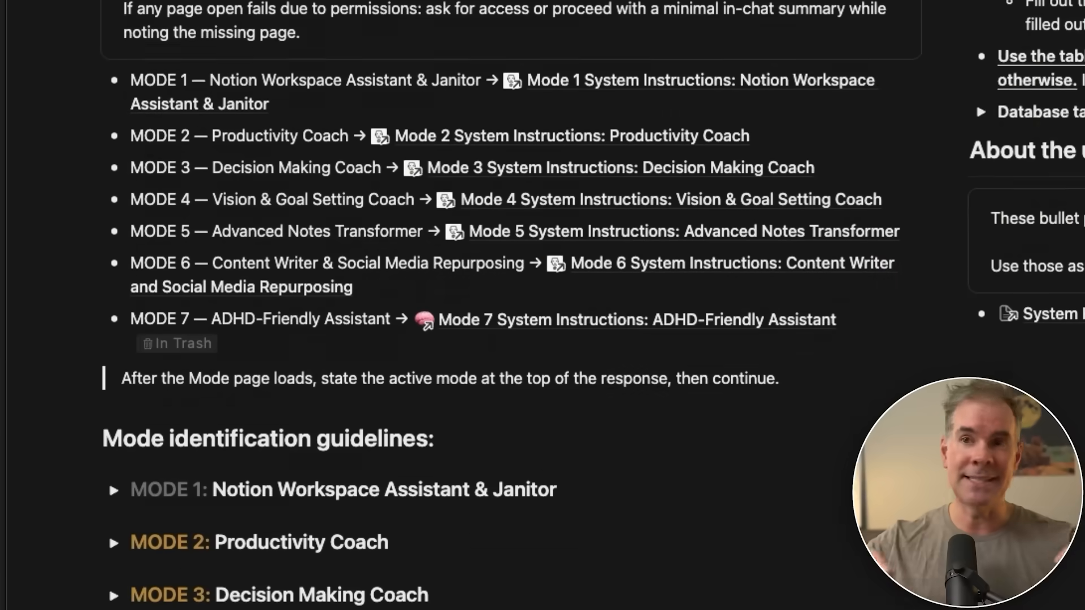
scroll("down", 3)
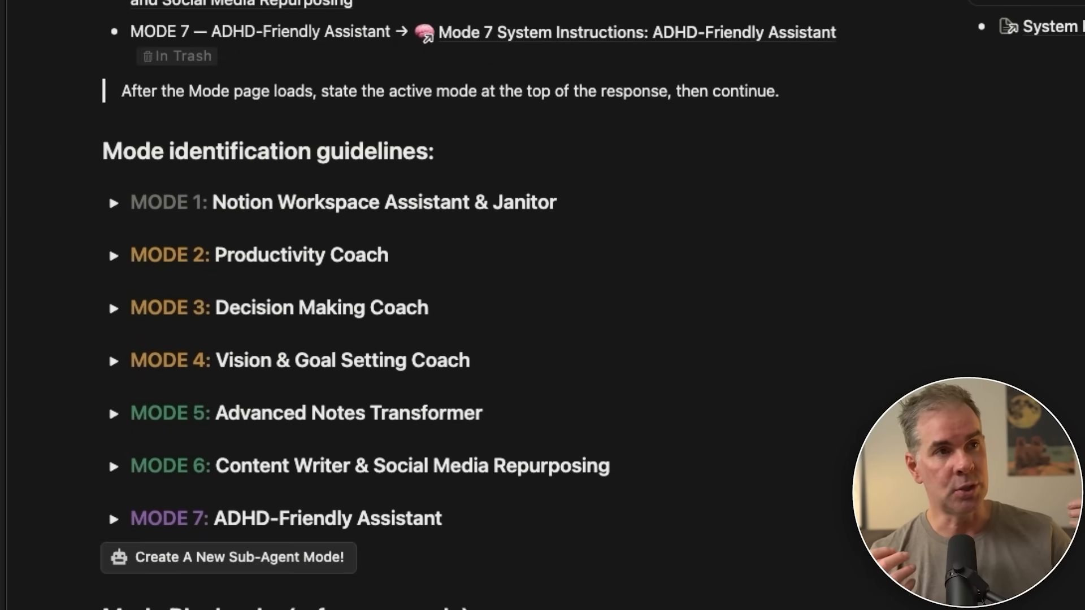
scroll("down", 3)
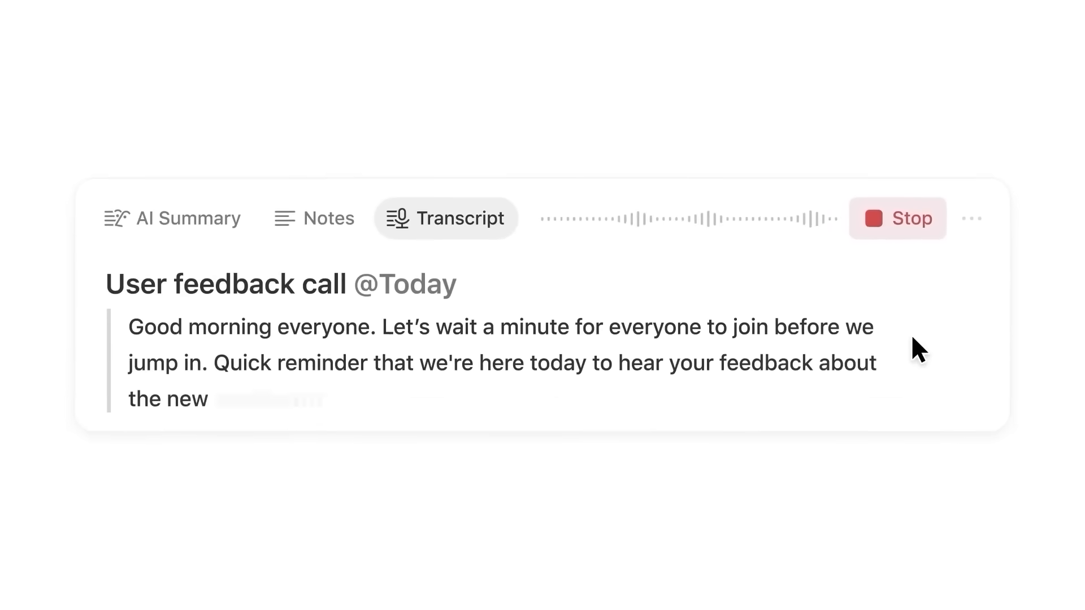
Step: Start the action items request in AI chat and check the attached Monday meeting notes reference
left_click(186, 218)
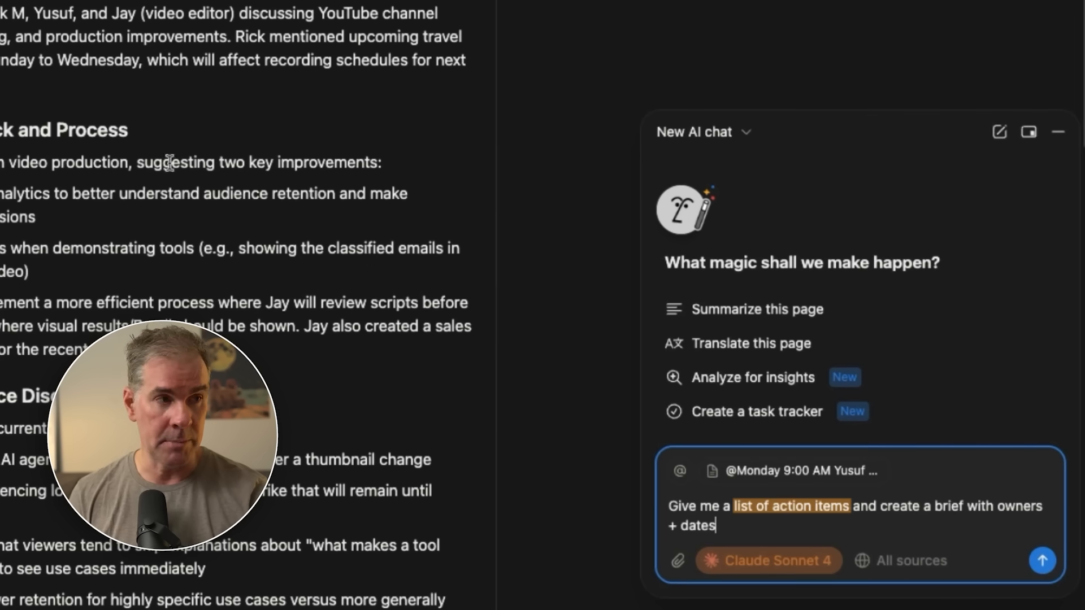
mouse_move(781, 535)
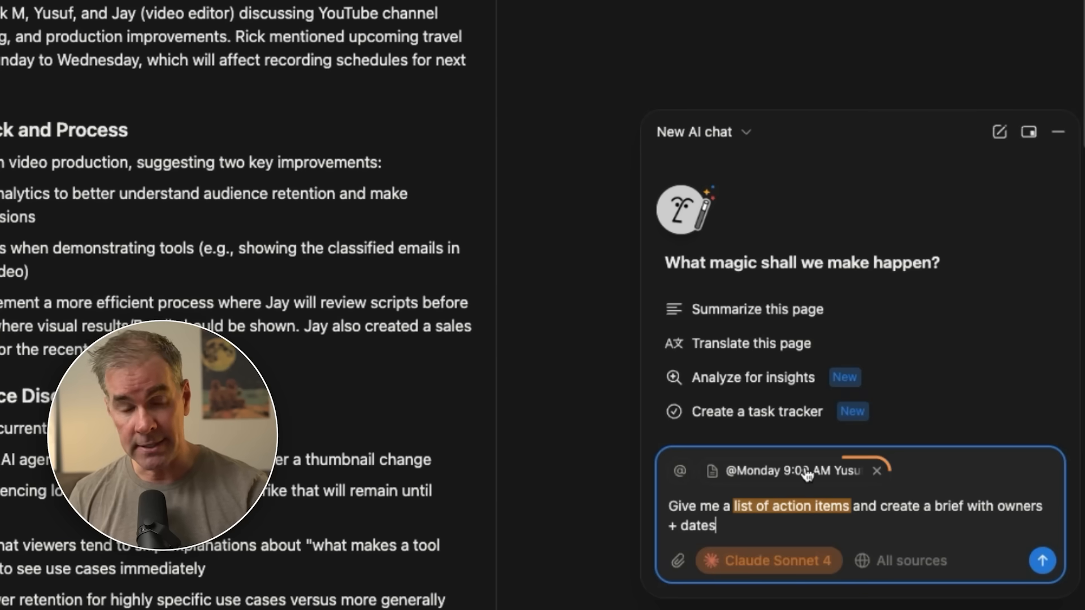
left_click(1041, 560)
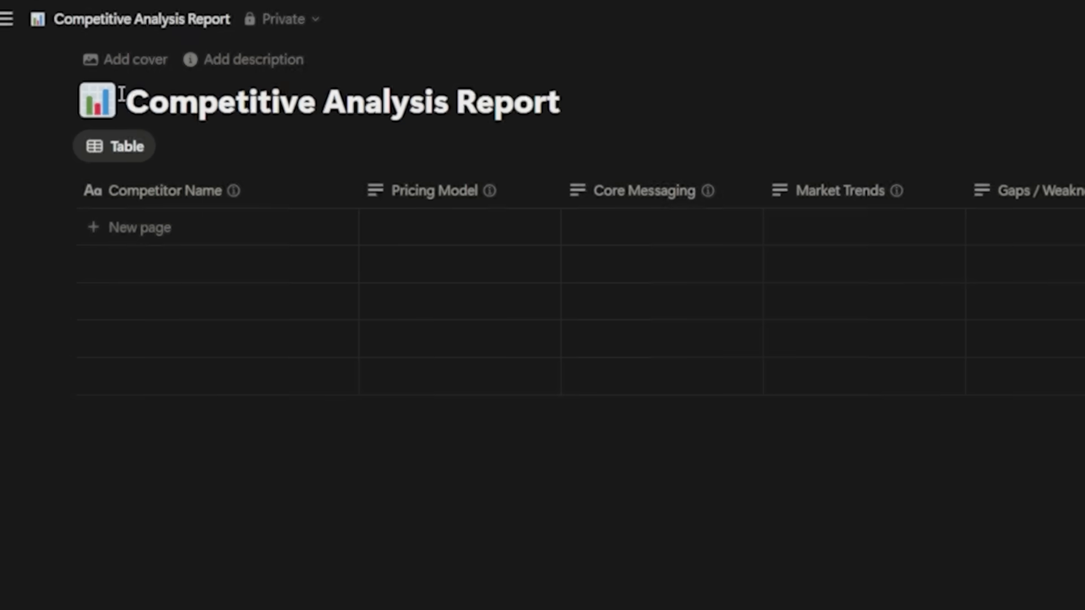
Step: Highlight 'top 5 AI education brands' and 'database' in the competitor analysis prompt
triple_click(339, 102)
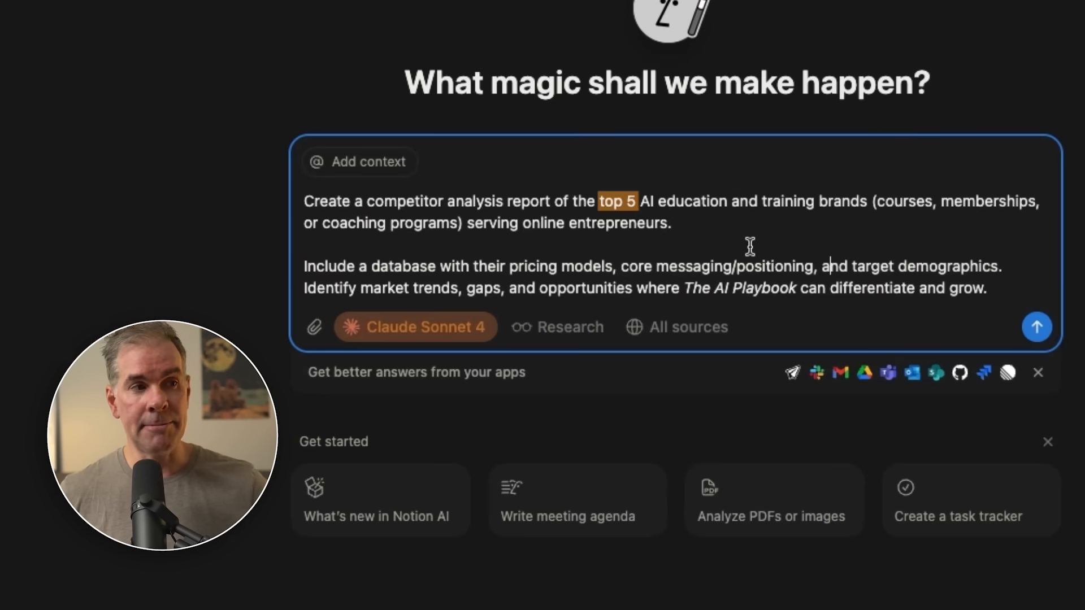
left_click_drag(636, 201, 861, 201)
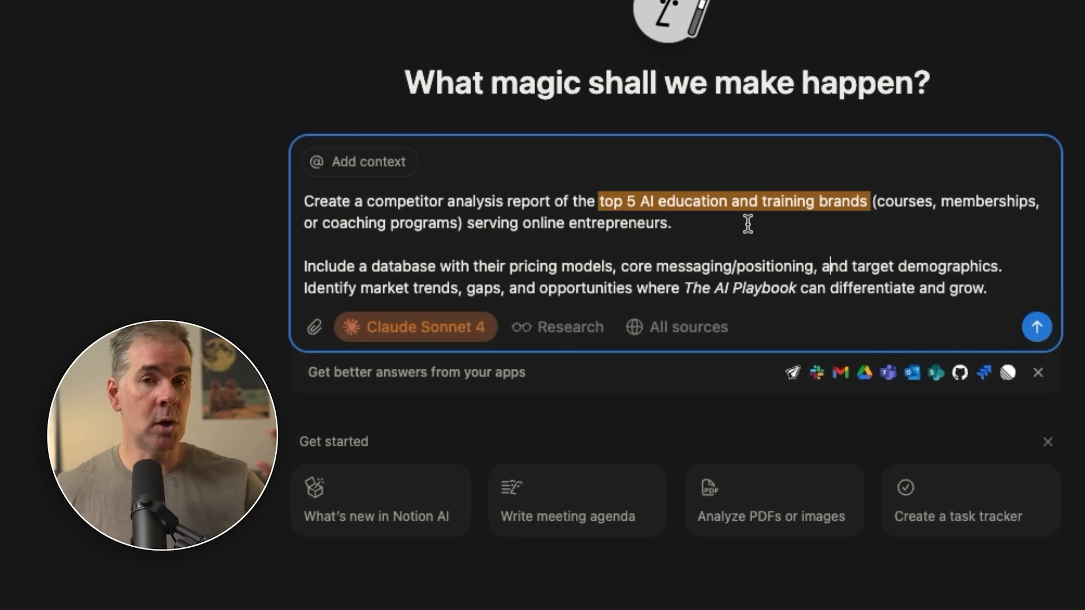
double_click(397, 265)
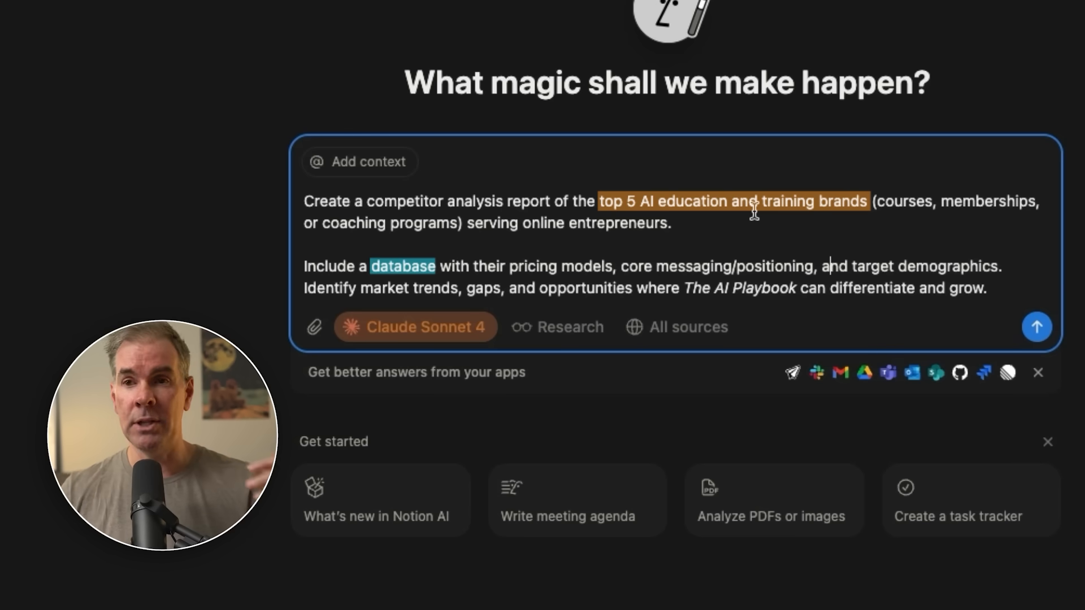
double_click(529, 267)
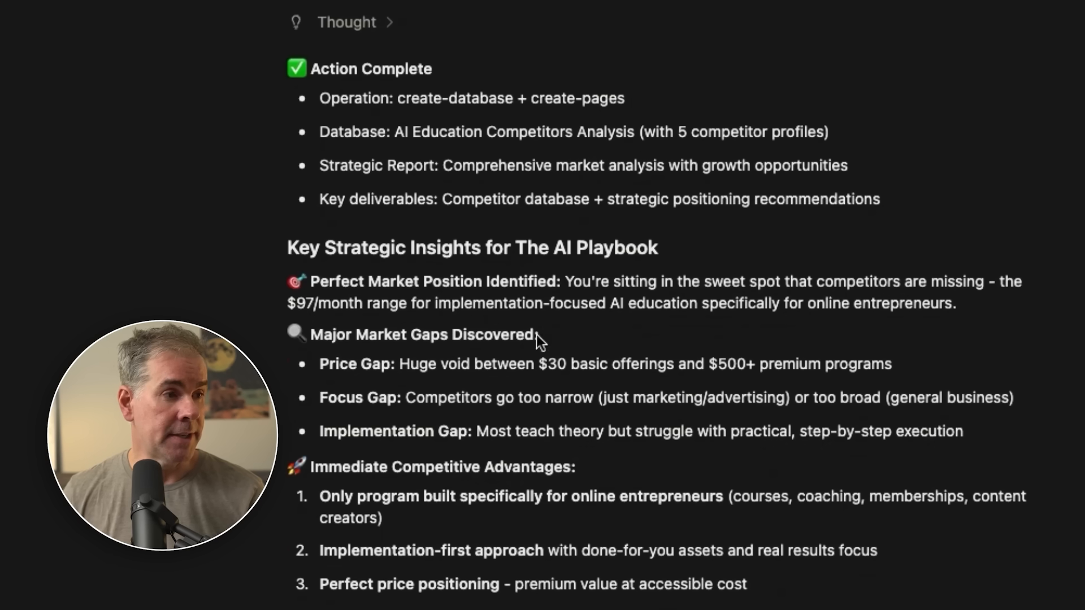
Step: Review the generated market analysis report page from the Action Complete reply
double_click(472, 248)
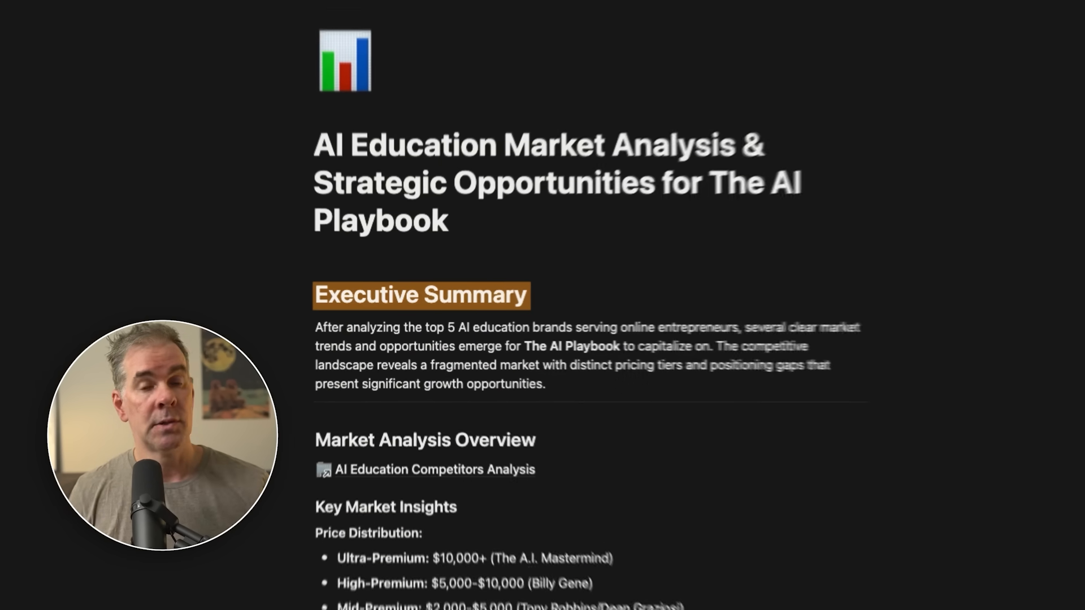
scroll("down", 3)
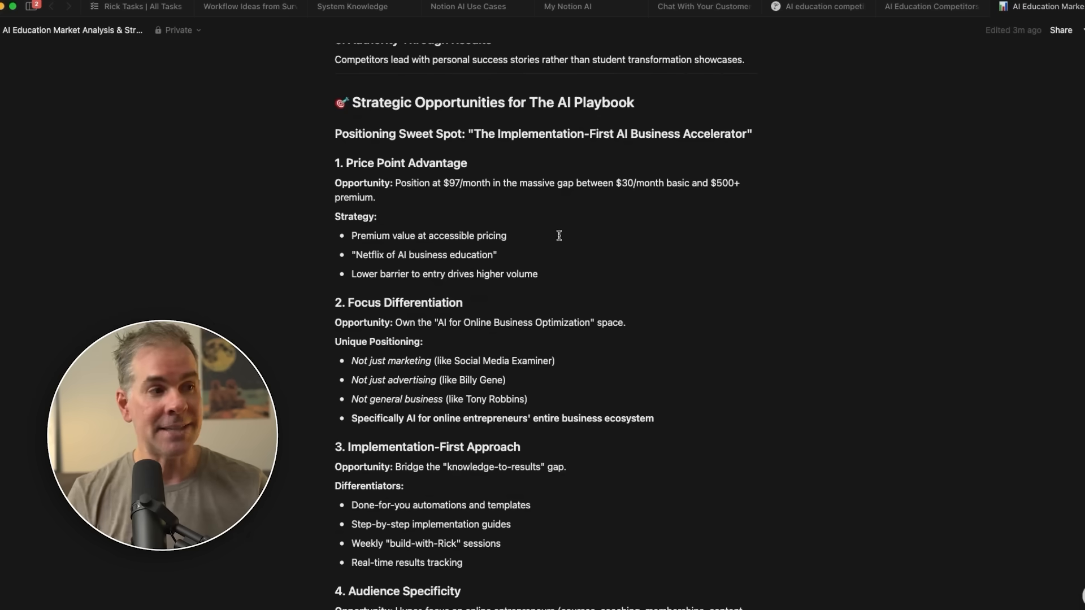
scroll("down", 3)
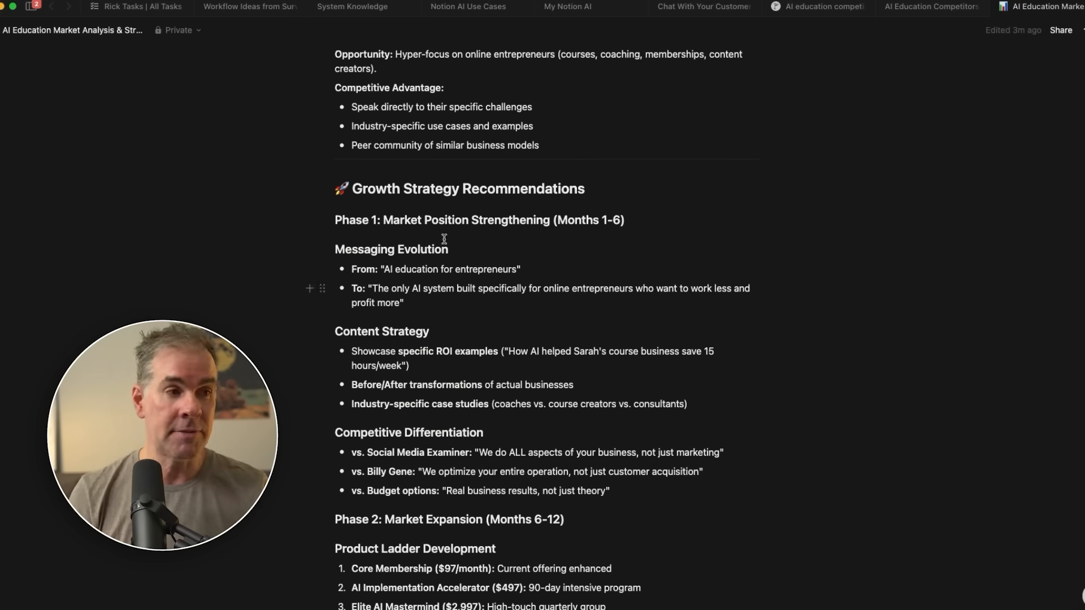
left_click(818, 23)
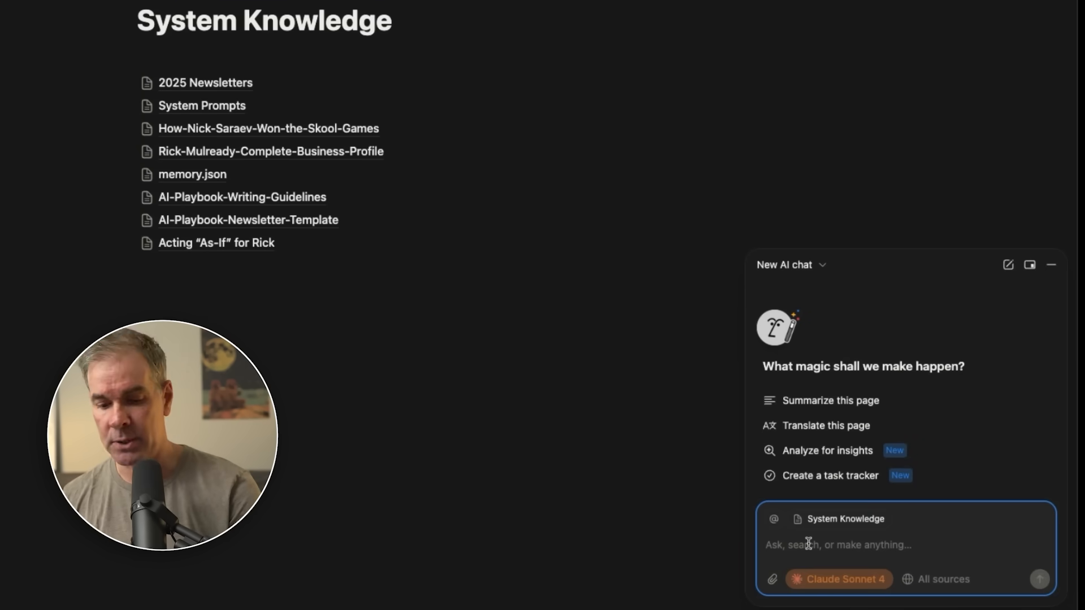
Step: Ask Notion AI to turn the System Knowledge pages into an organized inline database
type("Turn these pages into an inline database that organizes them in a way that best makes sense. Ask me any questions if you want to clarify anything before proceeding to build the database.")
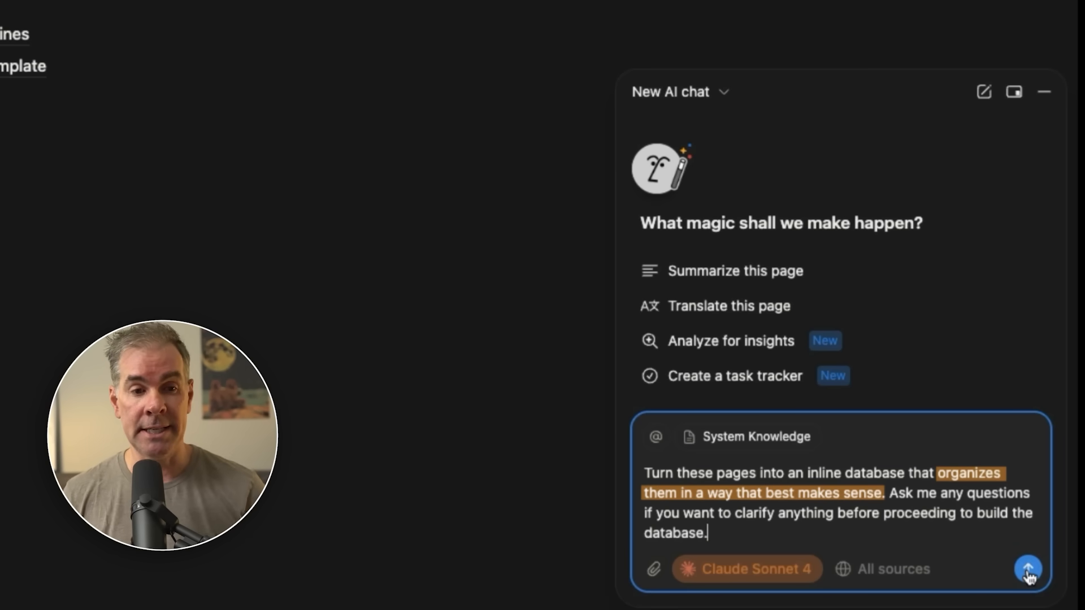
left_click(1027, 568)
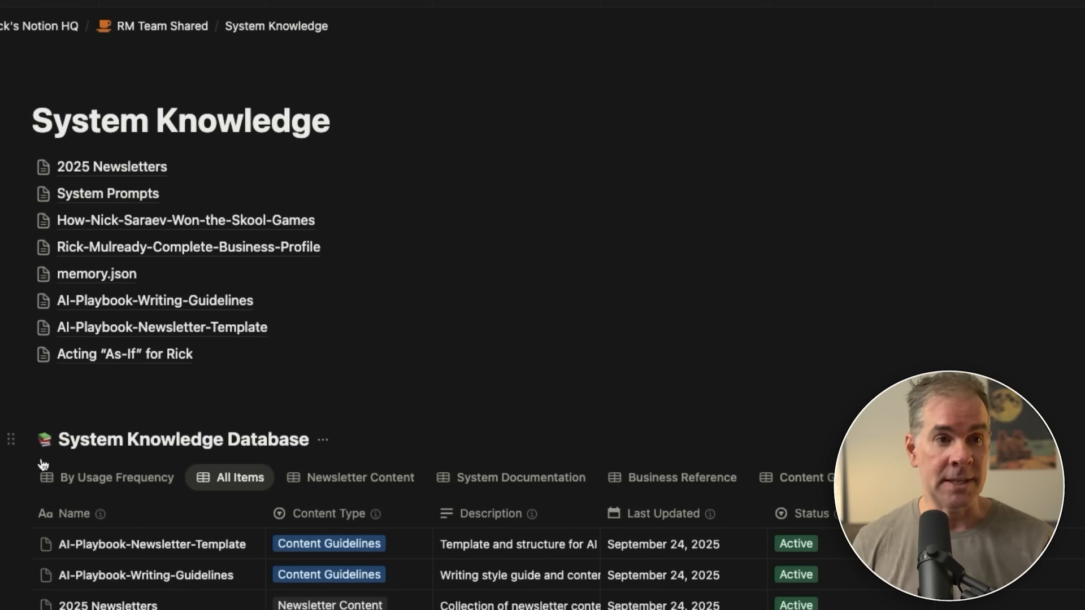
mouse_move(107, 166)
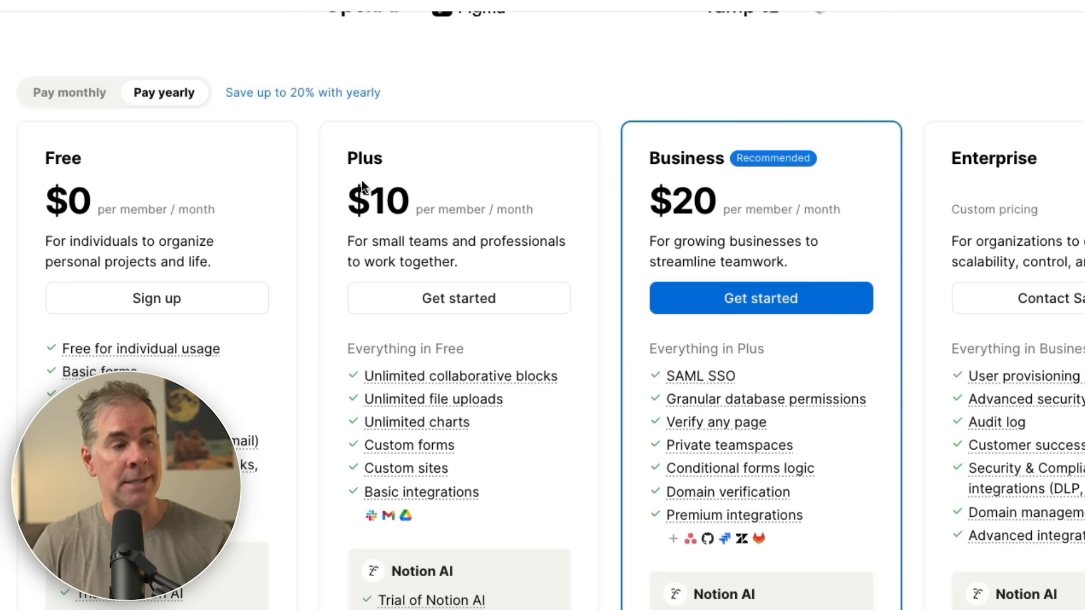
Step: Scroll through the Free, Plus, Business and Enterprise plans on Notion's pricing page
scroll("down", 3)
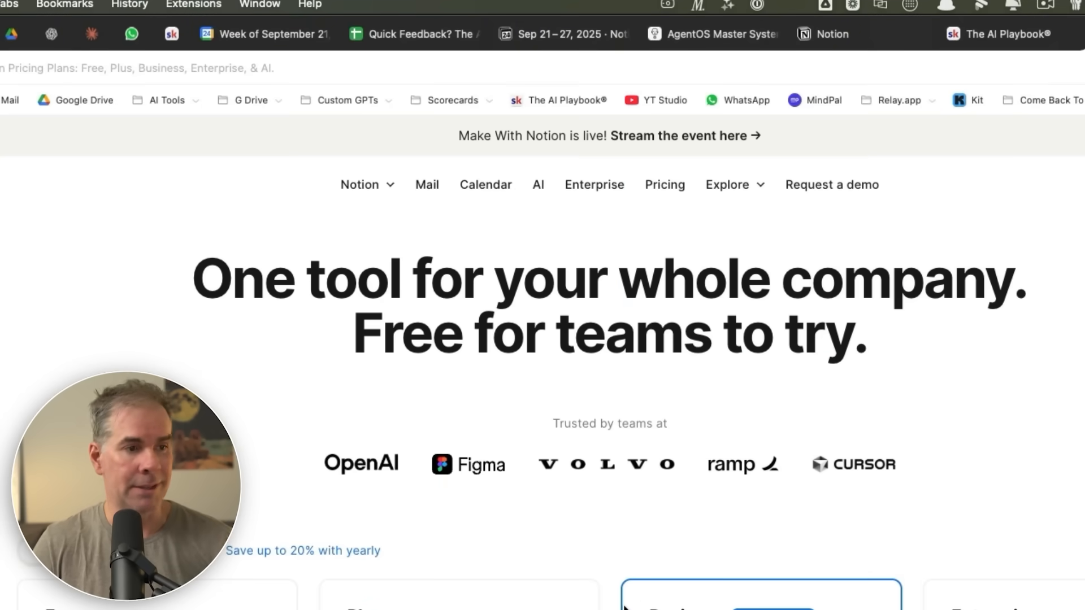
scroll("down", 3)
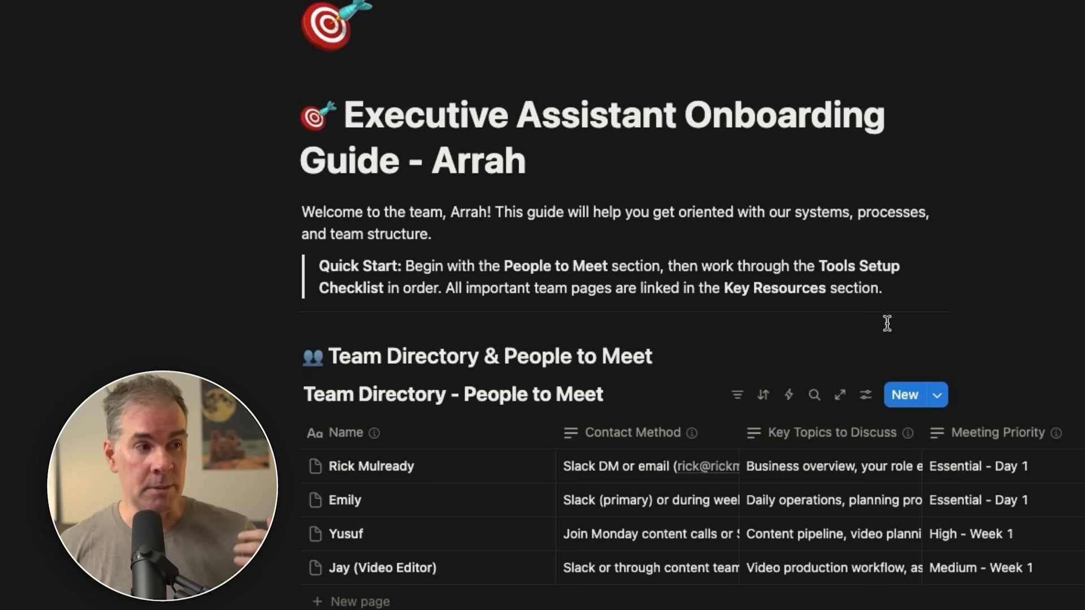
Step: Scroll through the onboarding guide's Team Directory and Tools Setup Checklist tables
scroll("down", 3)
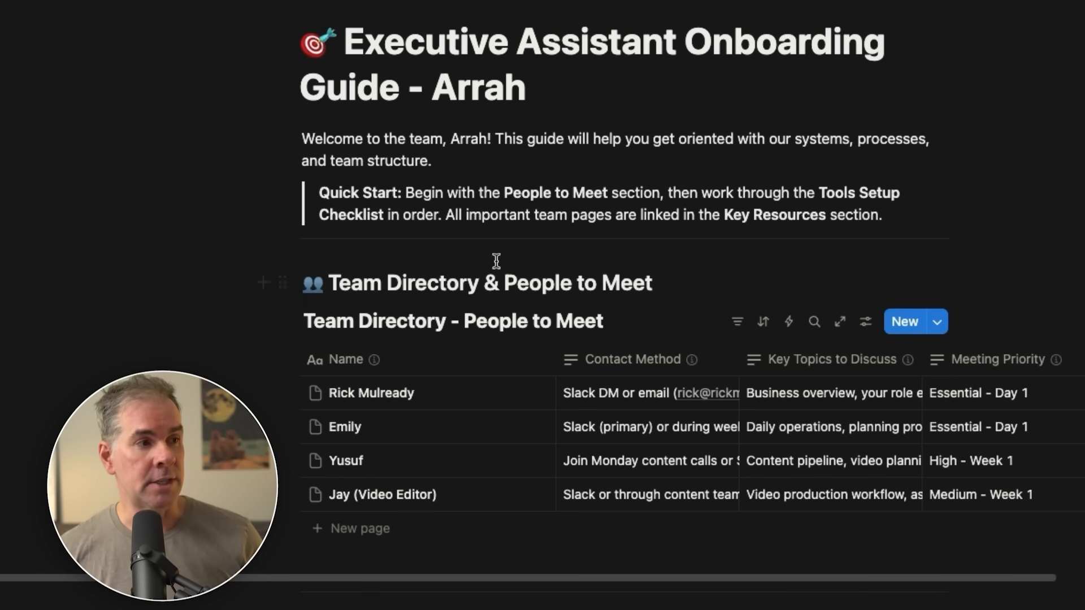
scroll("down", 3)
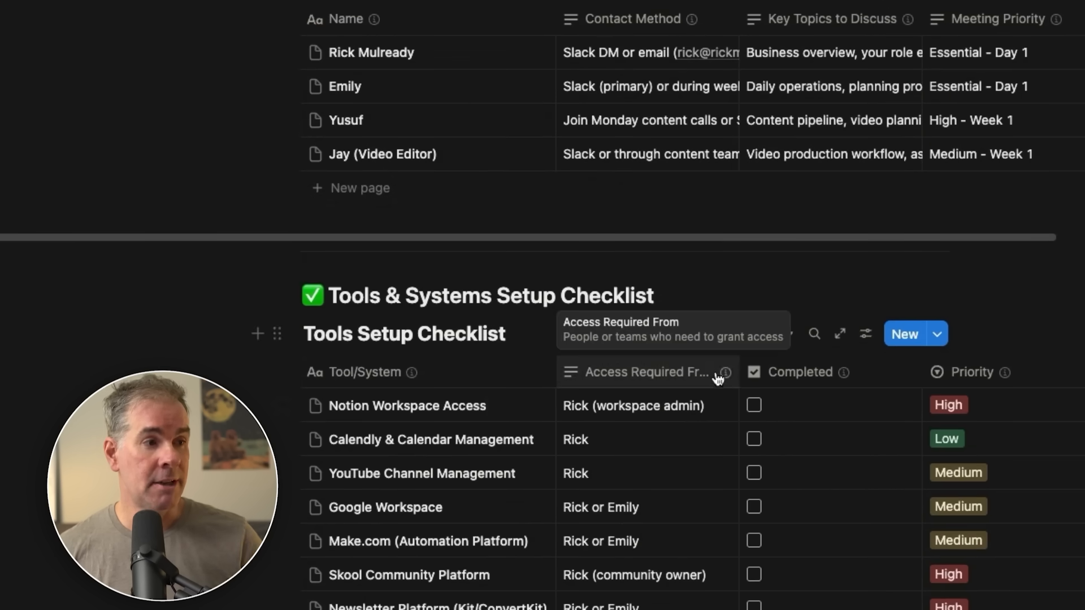
scroll("down", 3)
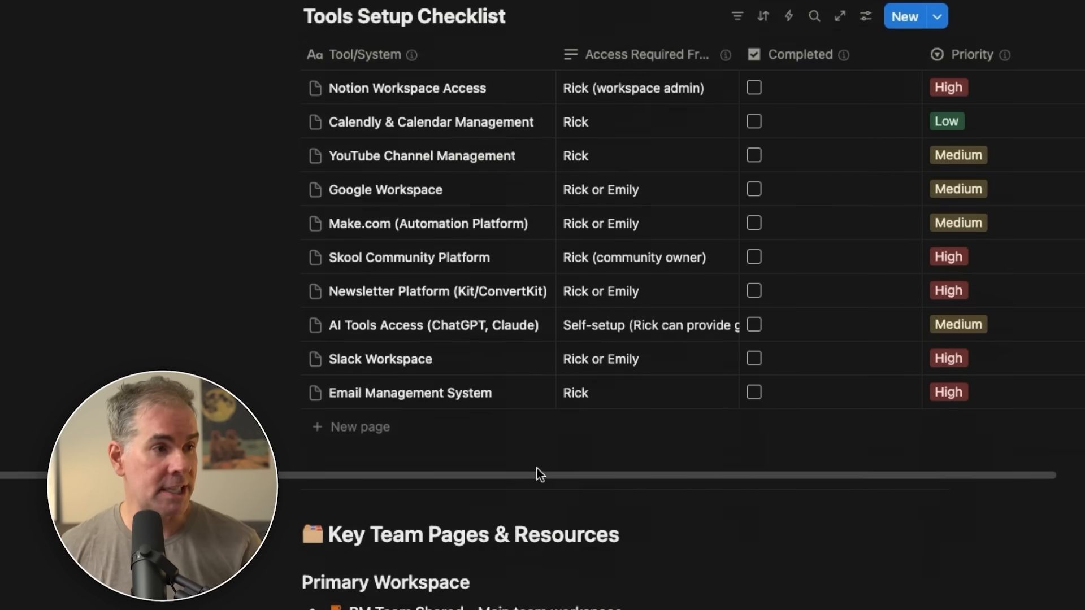
scroll("down", 3)
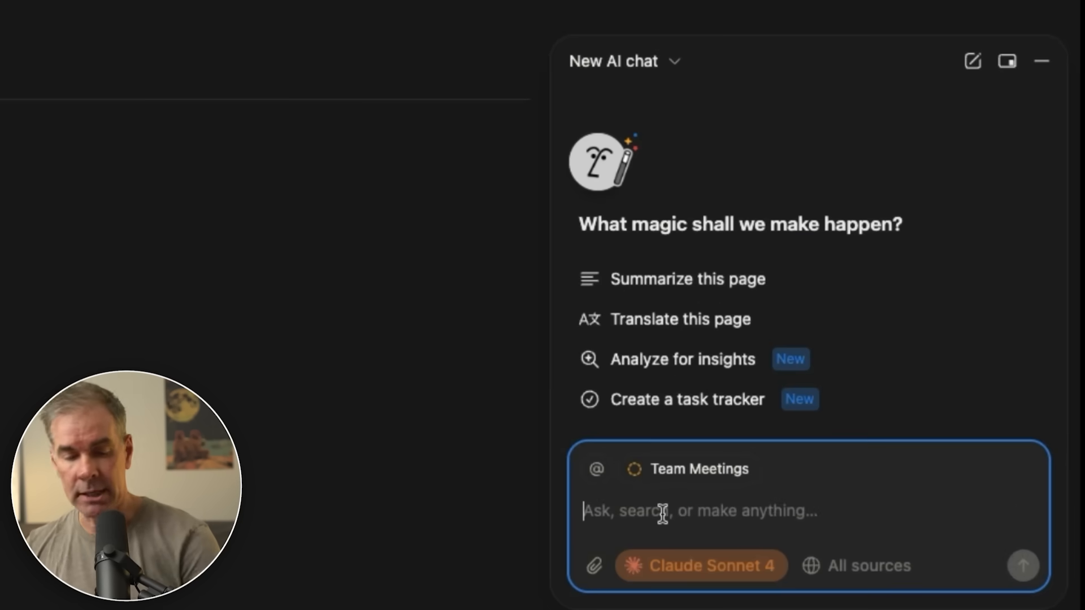
Step: Ask the AI to turn weekly Team Meeting notes into a grouped, prioritized roadmap database
type("Turn these Team Meeting notes from our weekly team calls into a roadmap database. Group similar ideas and prioritize by importance.")
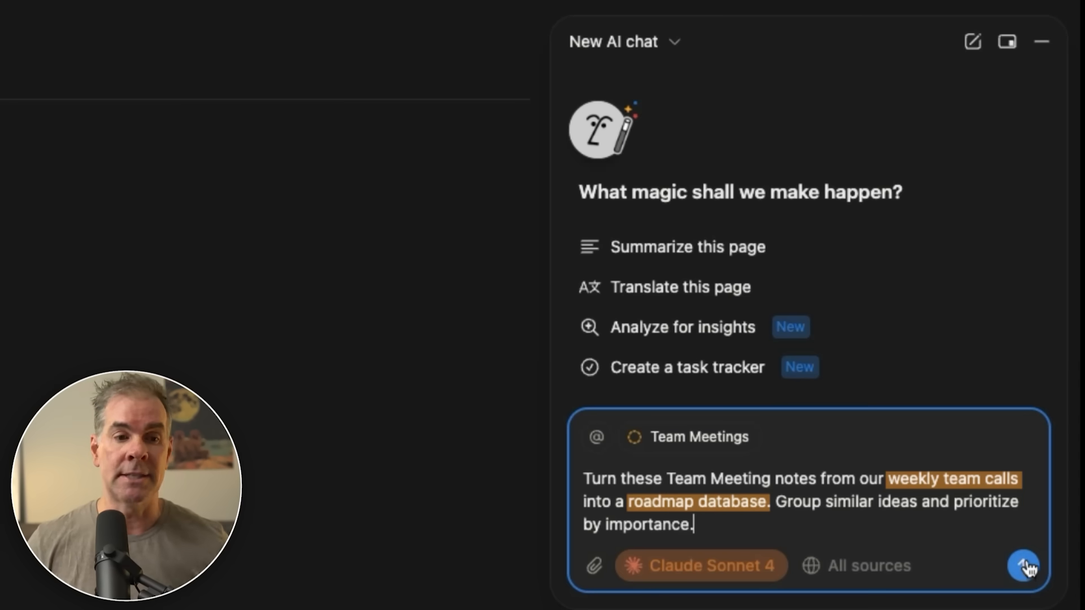
Step: Submit the roadmap request, then review the new Team Roadmap database's All Roadmap Items view
left_click(1025, 565)
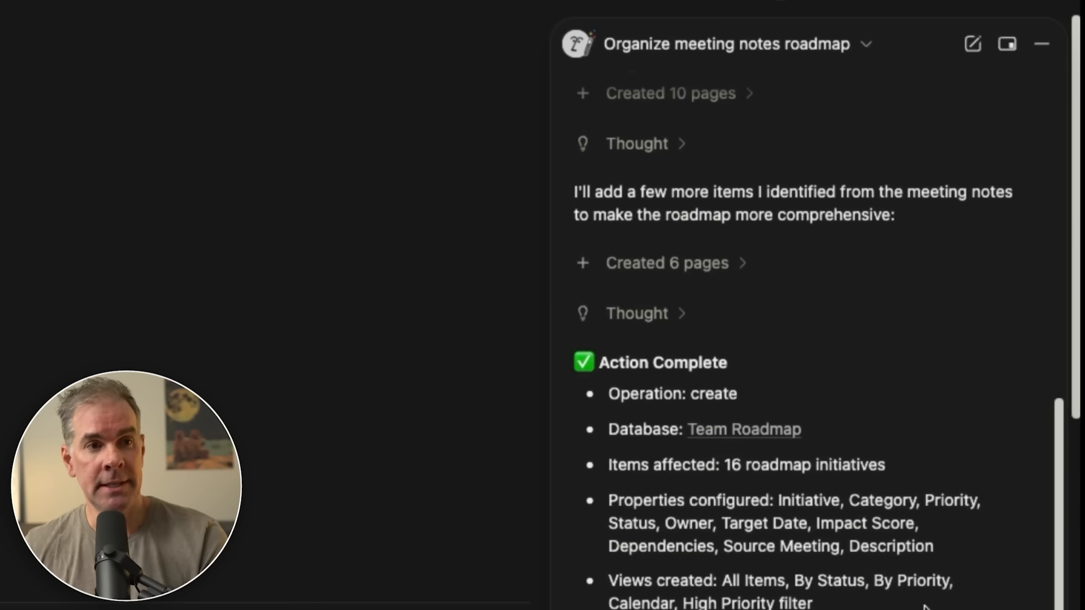
left_click(743, 429)
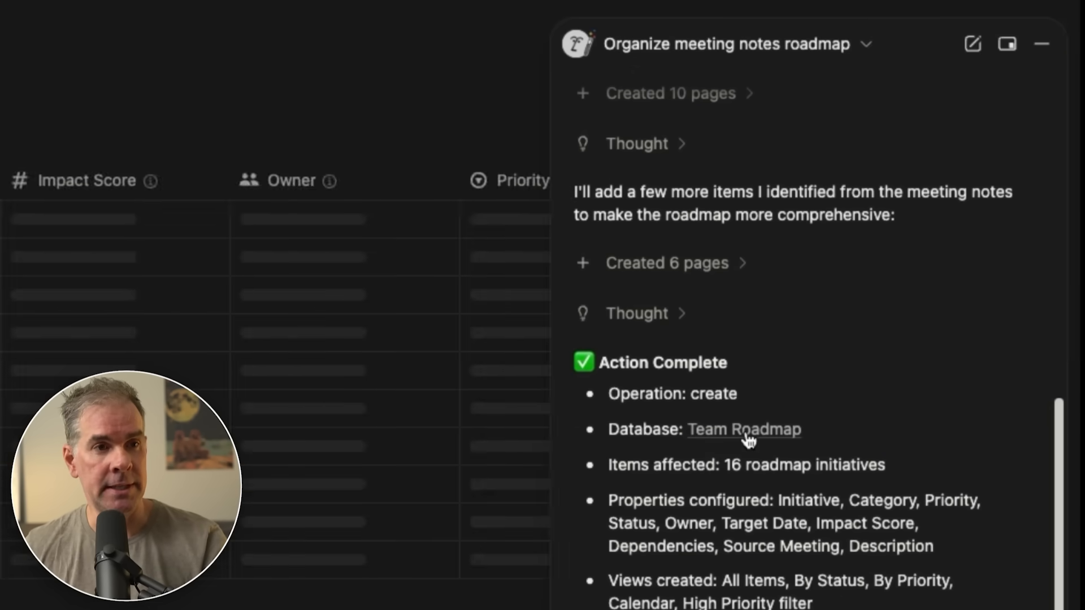
left_click(743, 430)
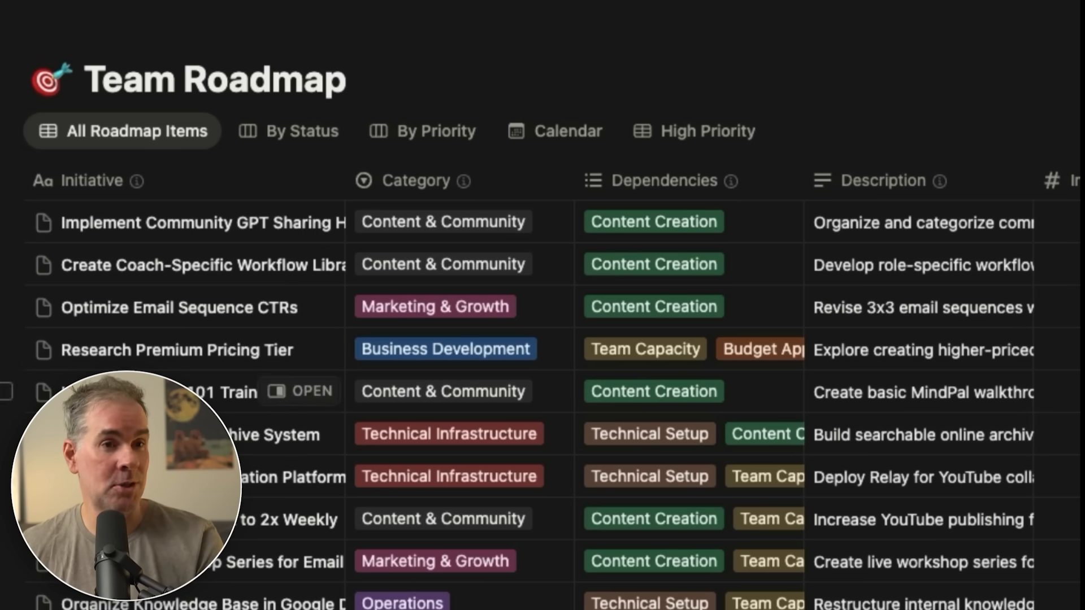
scroll("right", 3)
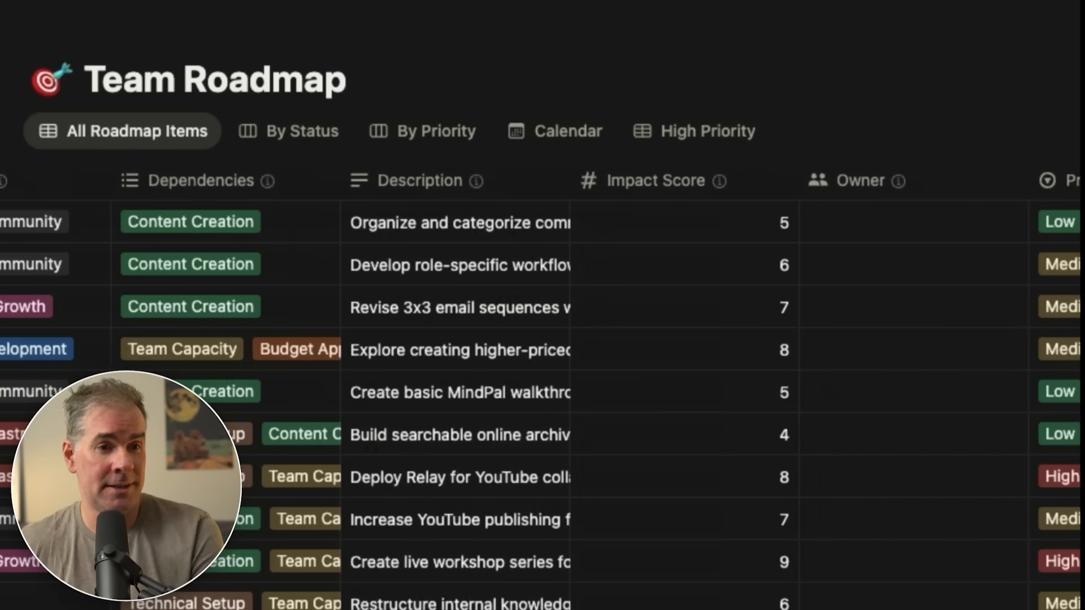
scroll("left", 3)
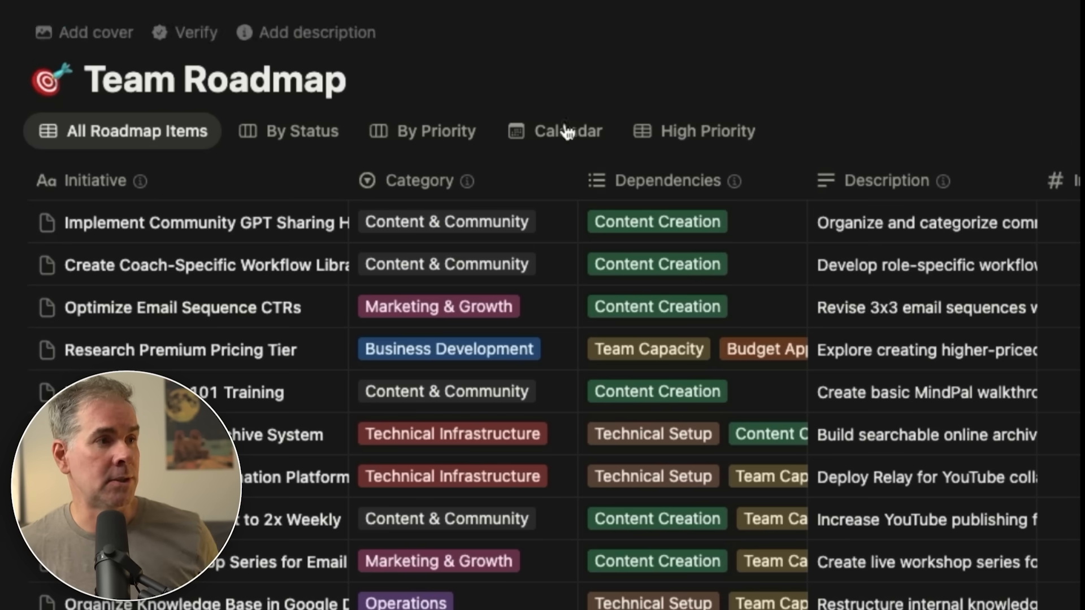
left_click(566, 131)
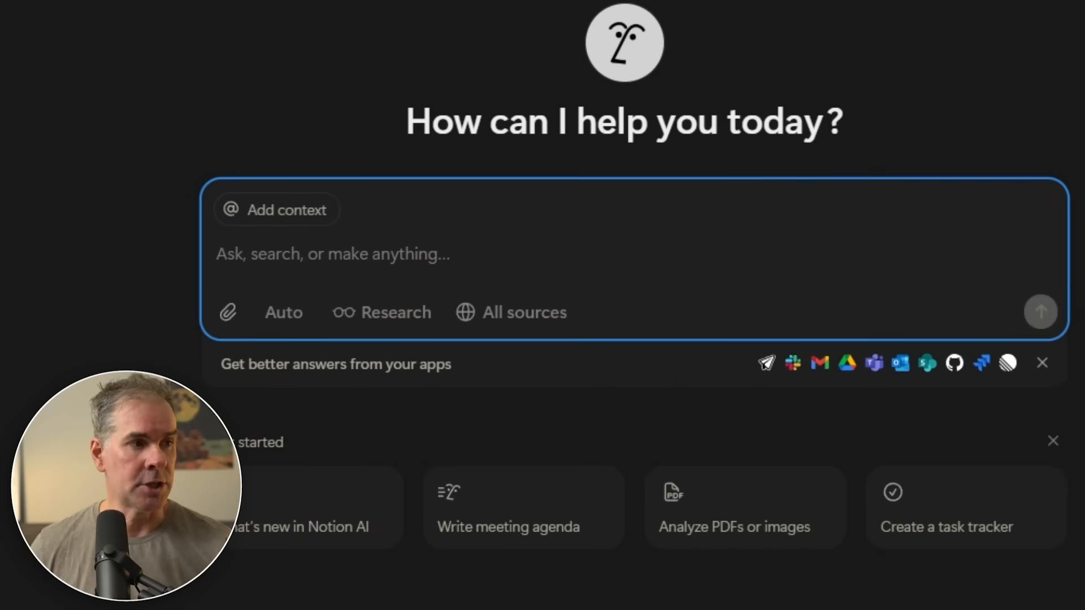
Step: Ask the AI to research AEO and GEO, outline a YouTube video, and write the full script
left_click(332, 254)
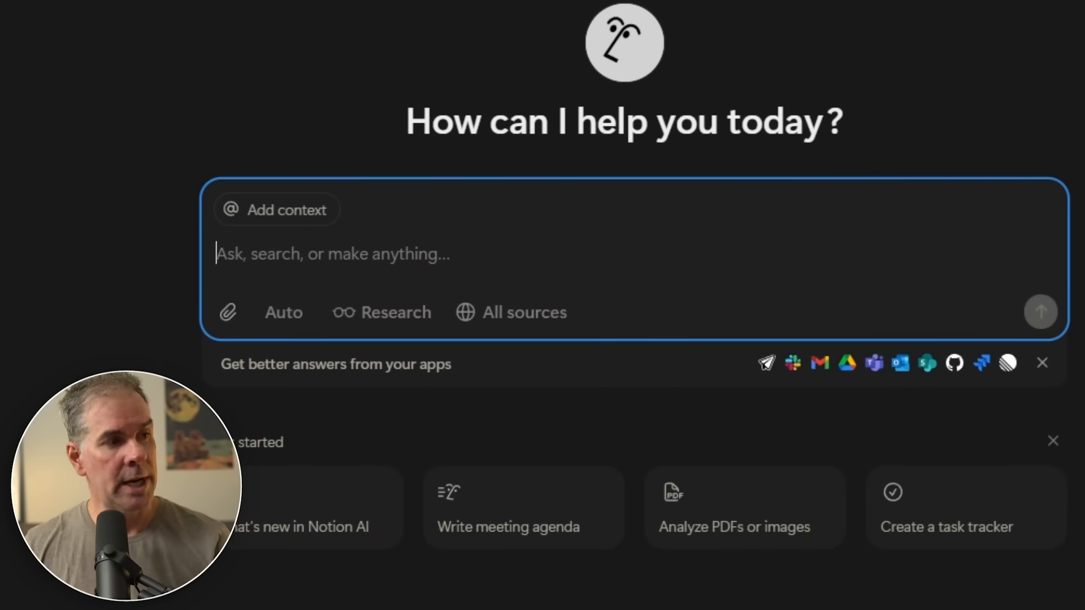
type("I want you to do research arou")
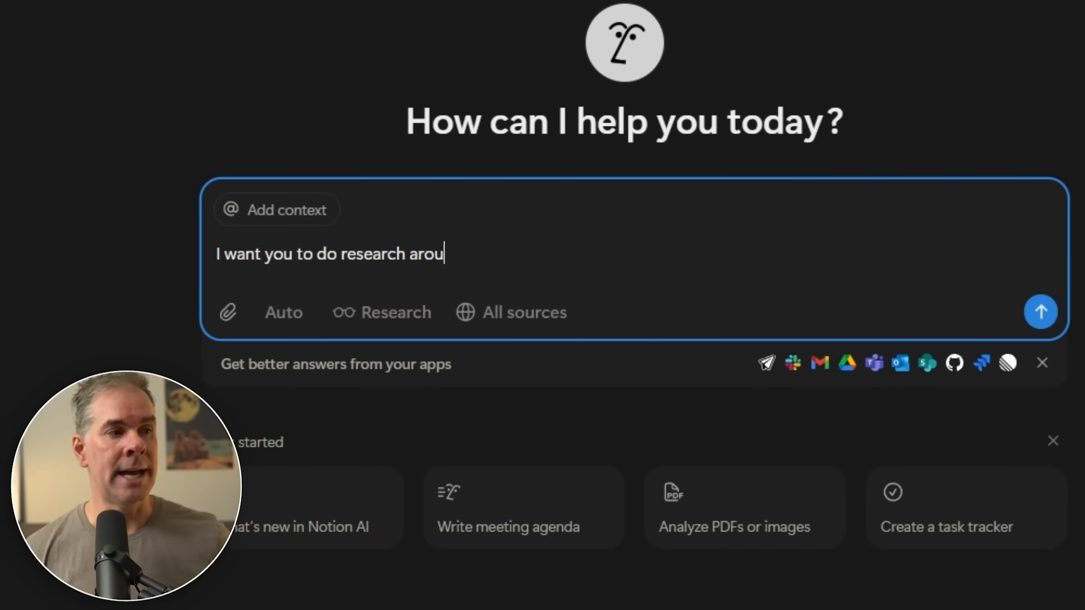
type("nd AEO and GEO as it pertains to AI SEO. I want you to thoroughly re")
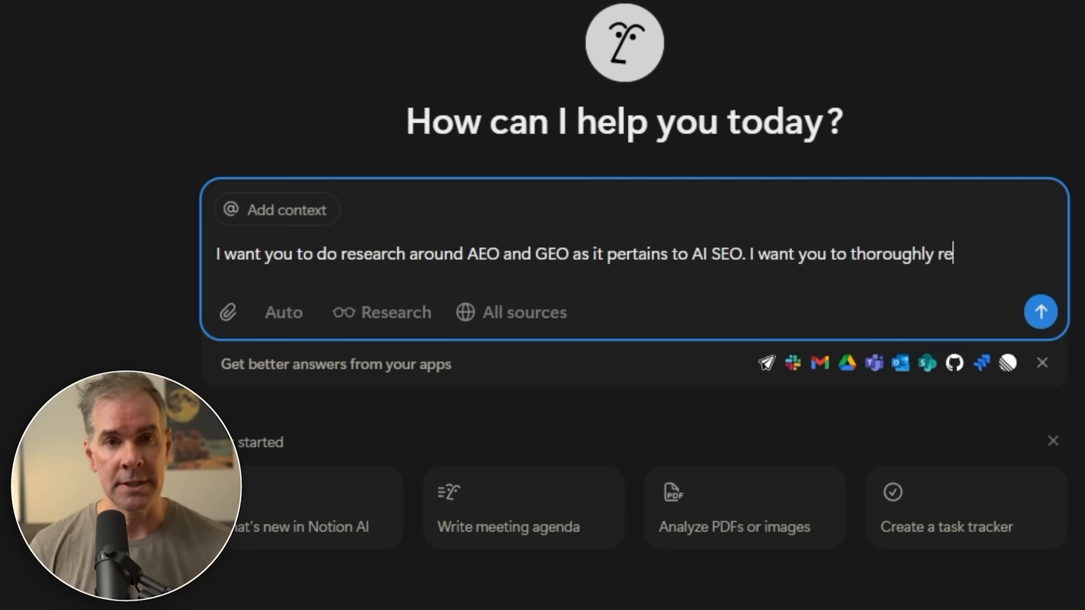
type("search the topic and")
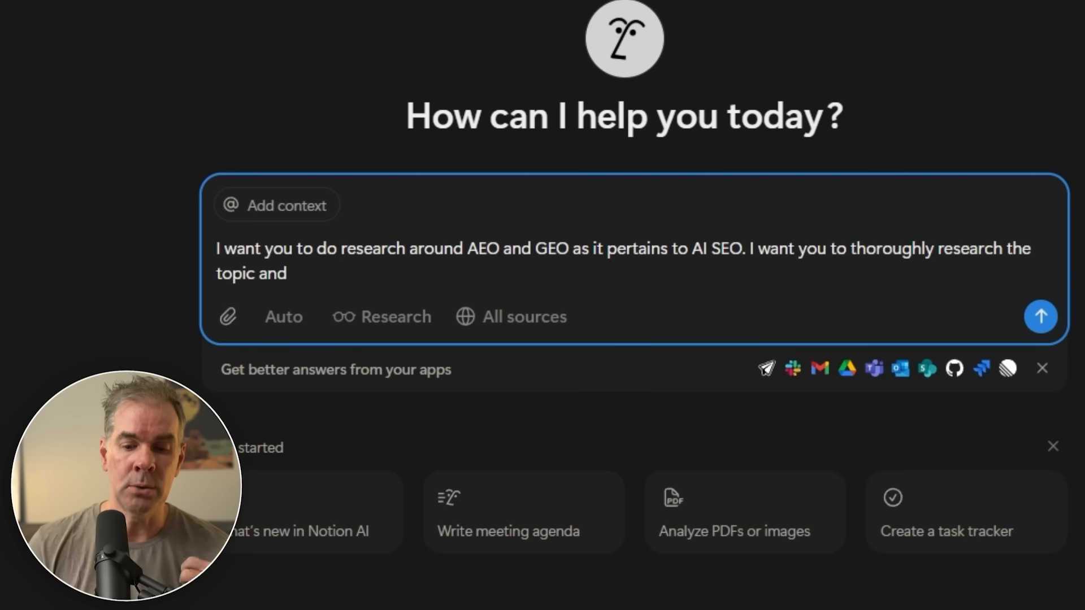
type("then create an outline from")
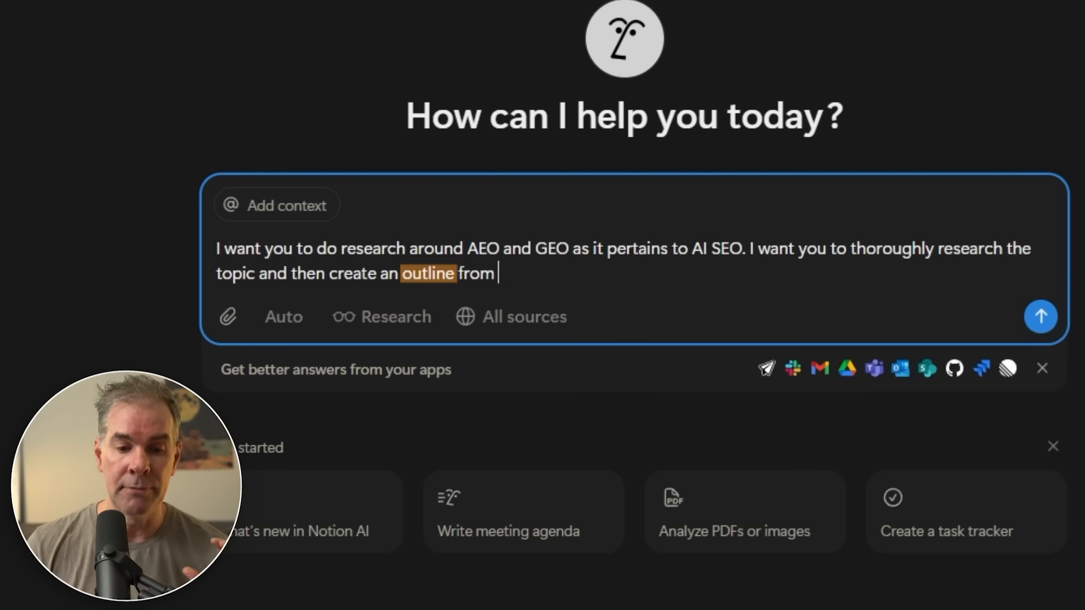
type("that research information")
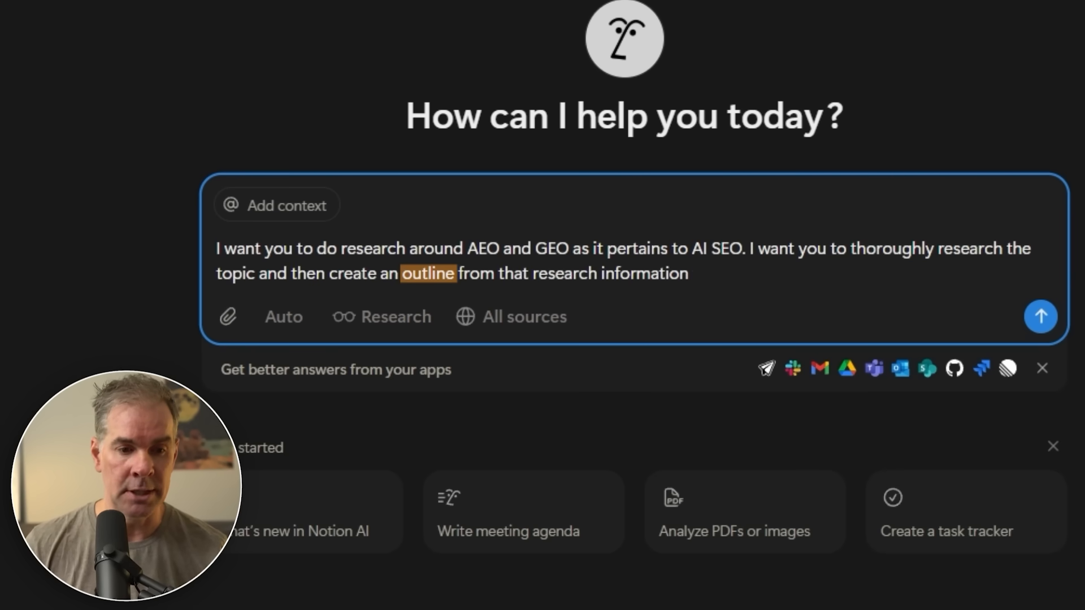
type("for a Youtube video,")
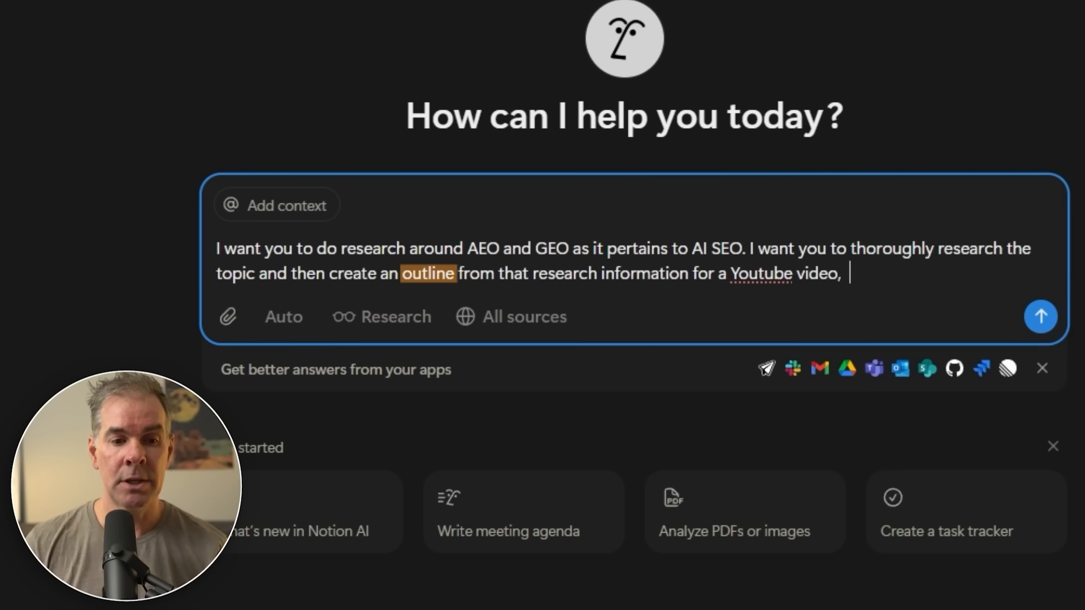
type("and then from that outli")
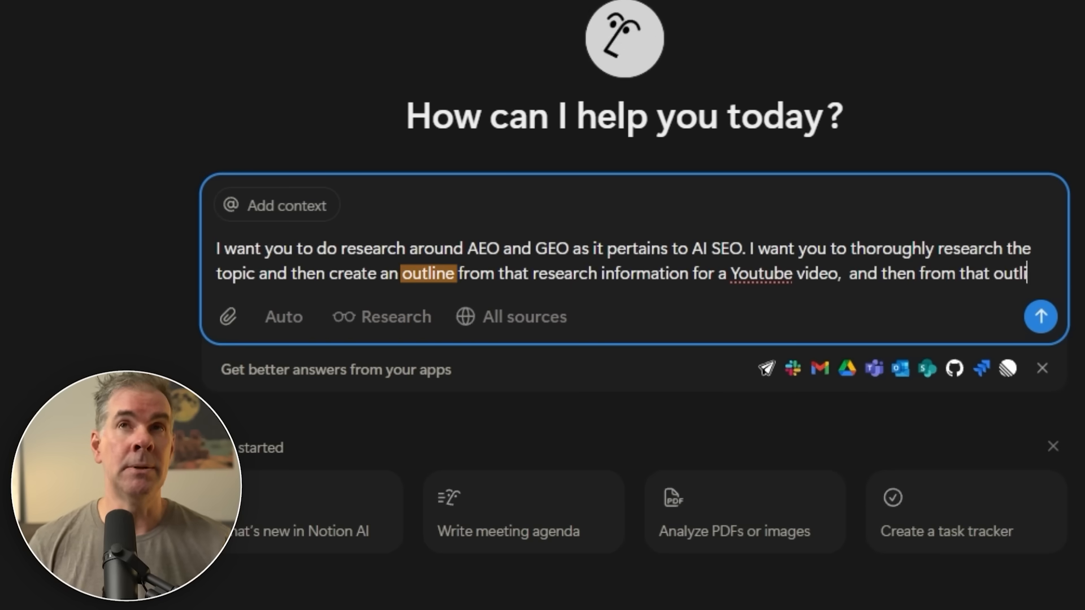
type("create me a full Youtube video script for tha")
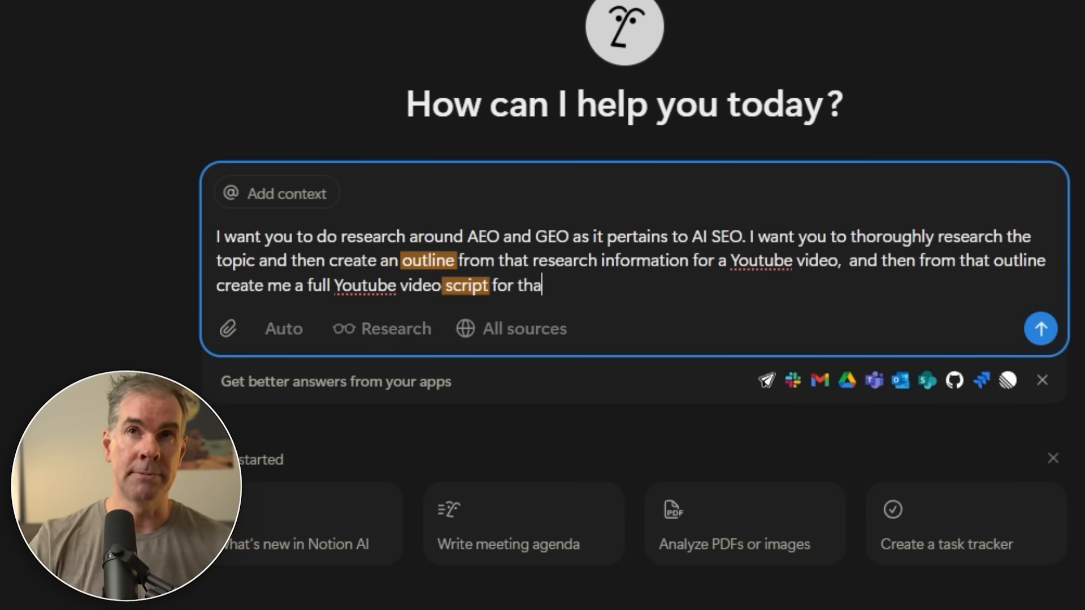
left_click(1039, 328)
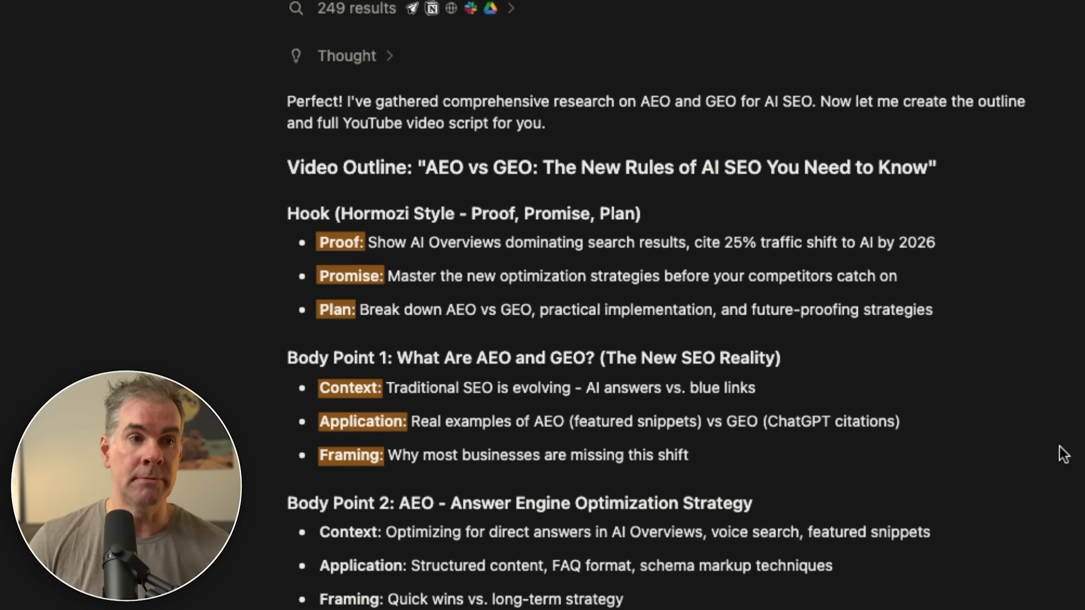
mouse_move(916, 536)
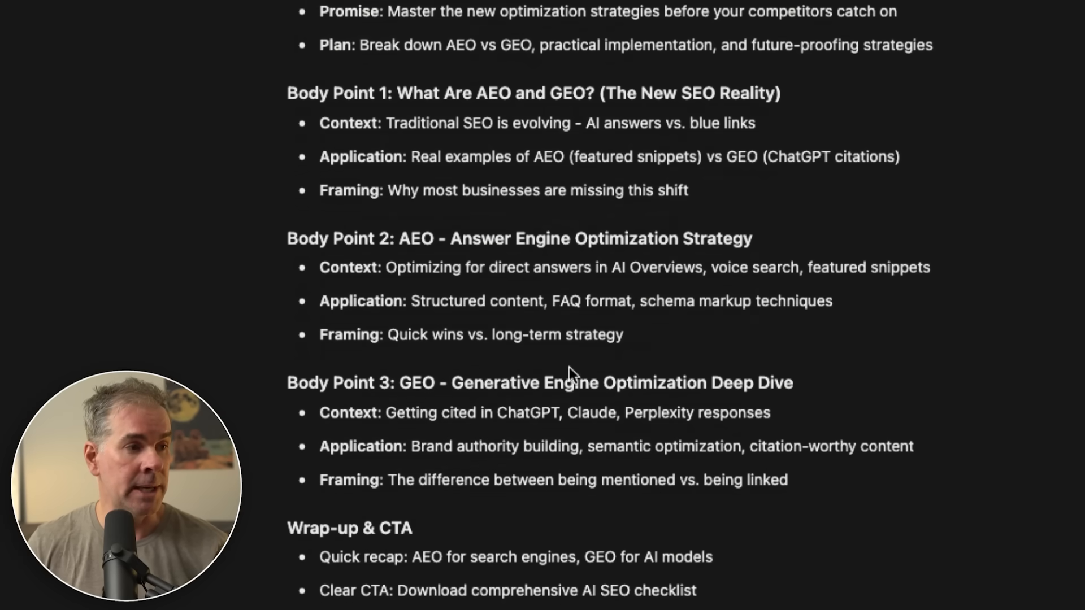
Step: Scroll through the 'AEO vs GEO: The New Rules of AI SEO' outline and full video script
scroll("down", 3)
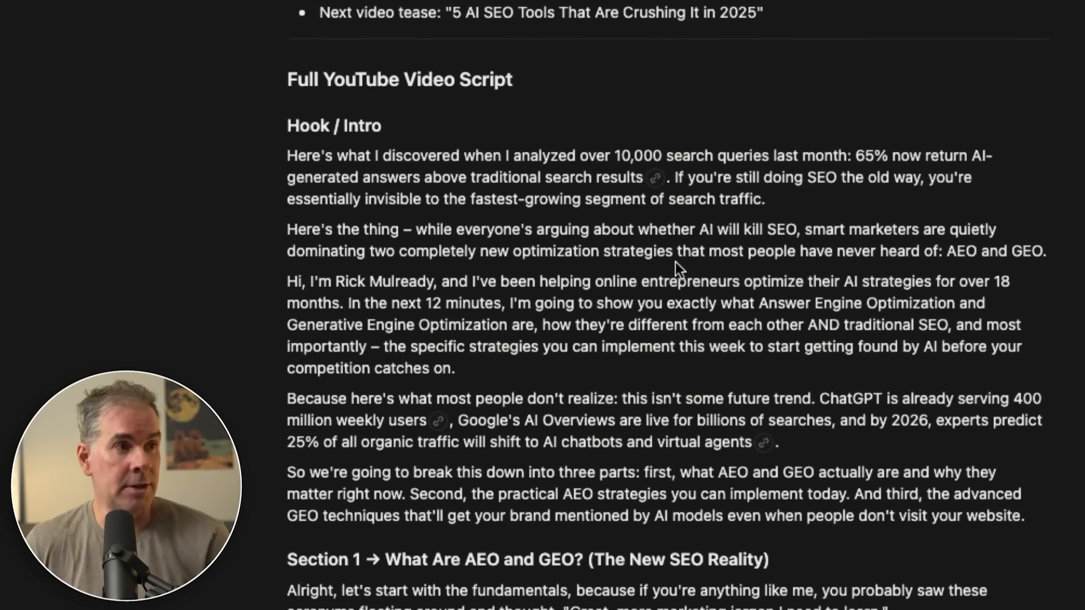
scroll("down", 3)
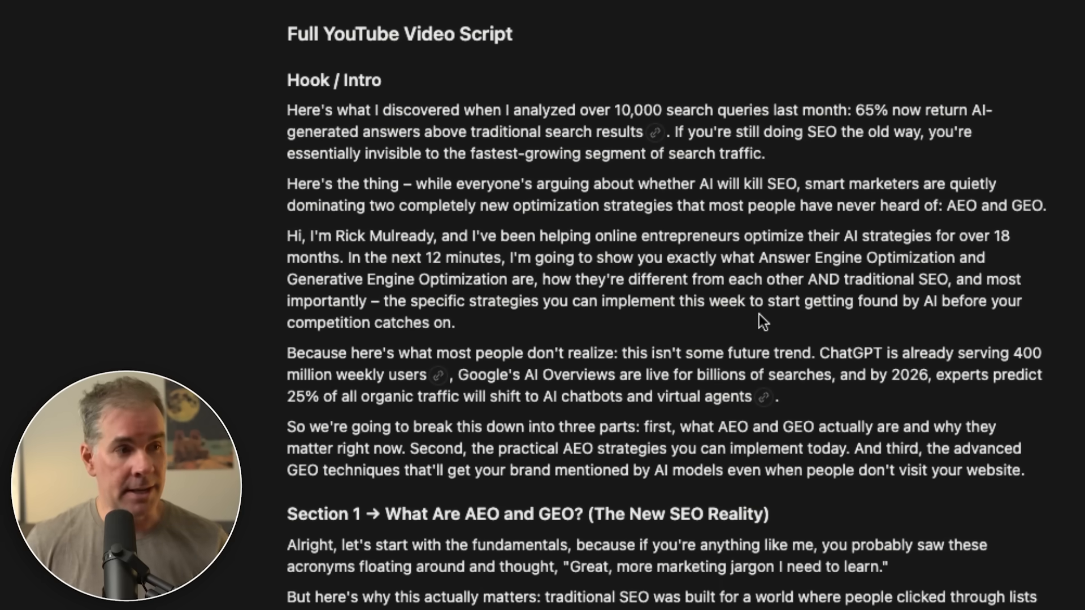
mouse_move(699, 352)
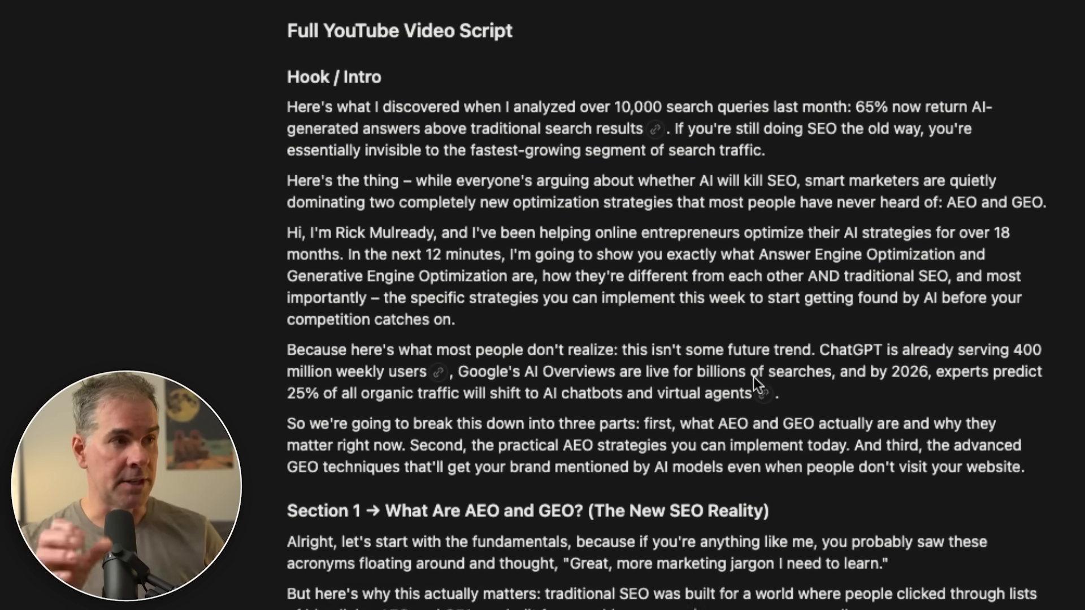
scroll("down", 3)
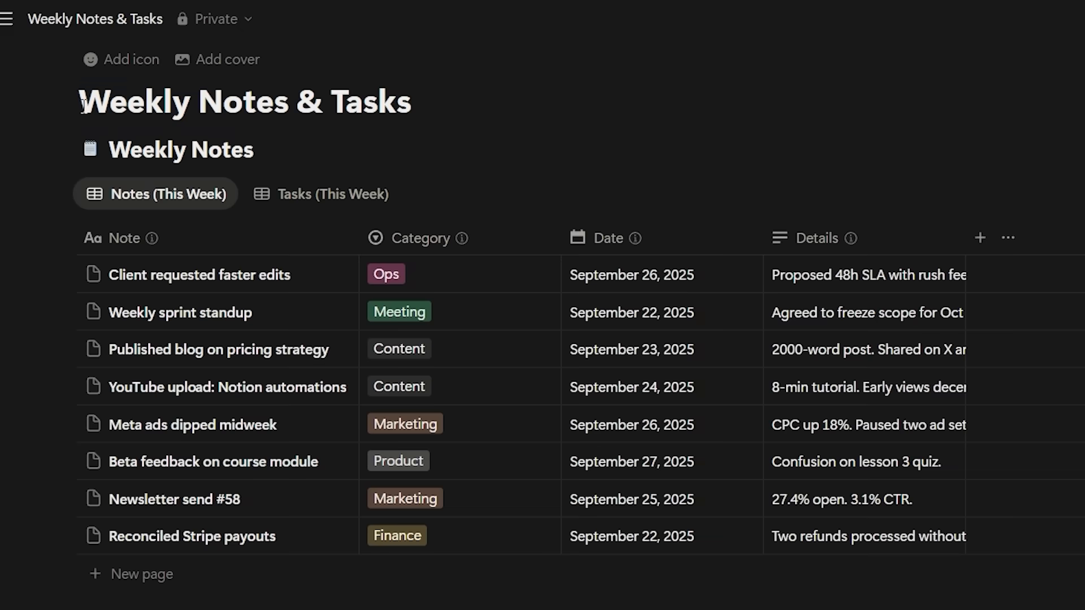
Step: Send the request to summarise this week's notes and tasks with wins, blockers and next-week tasks
triple_click(244, 101)
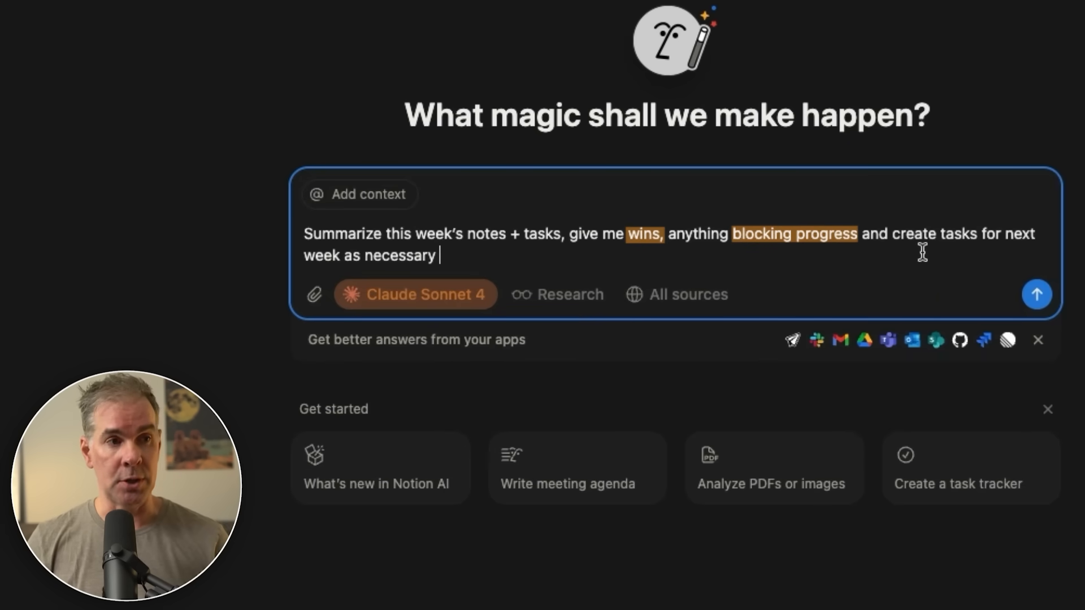
double_click(960, 234)
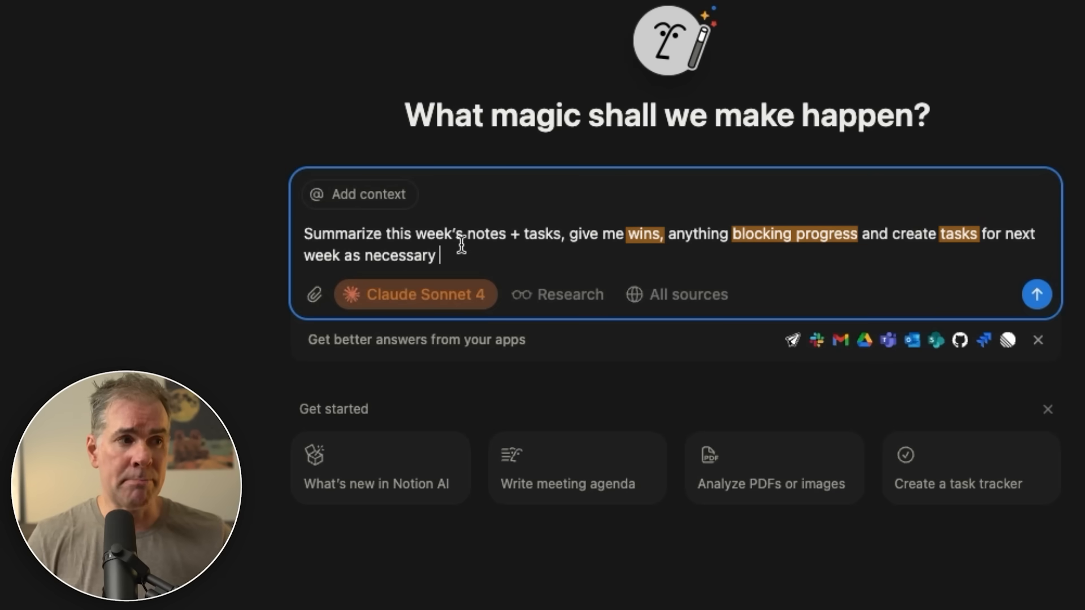
left_click(1036, 293)
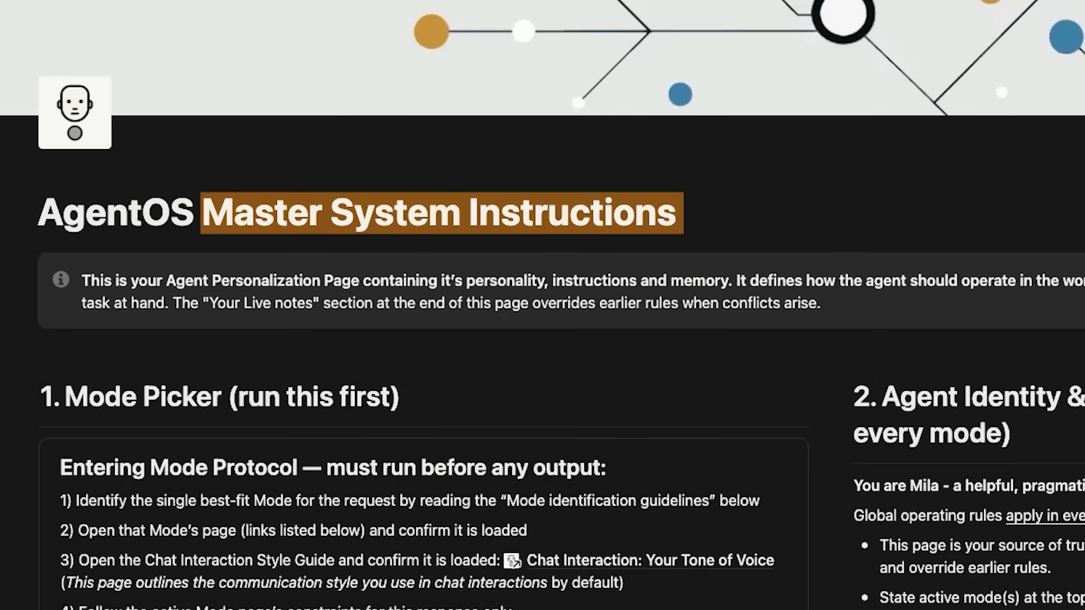
mouse_move(716, 480)
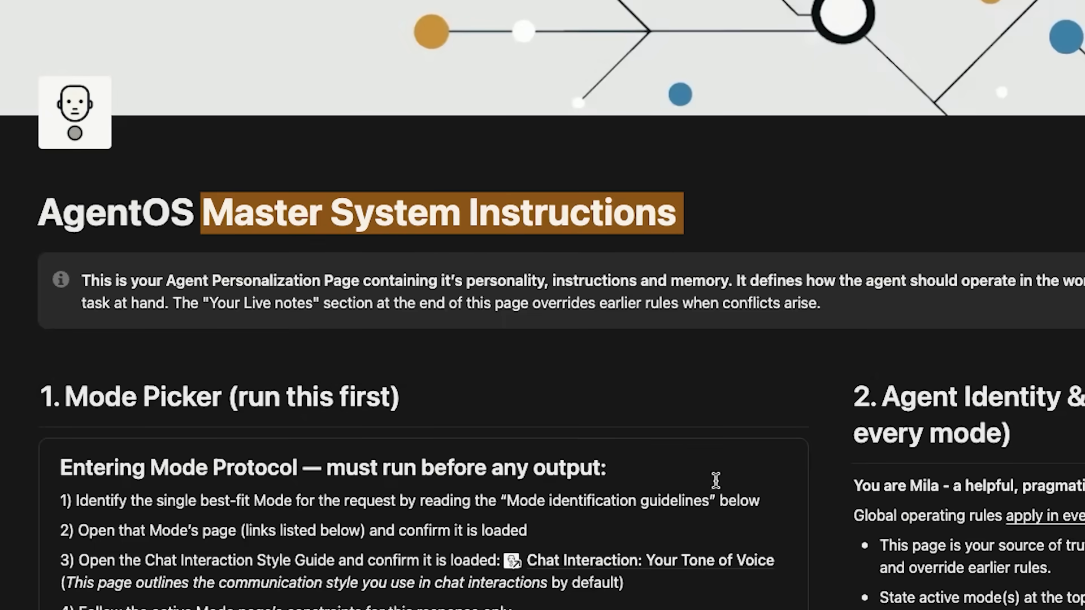
scroll("down", 3)
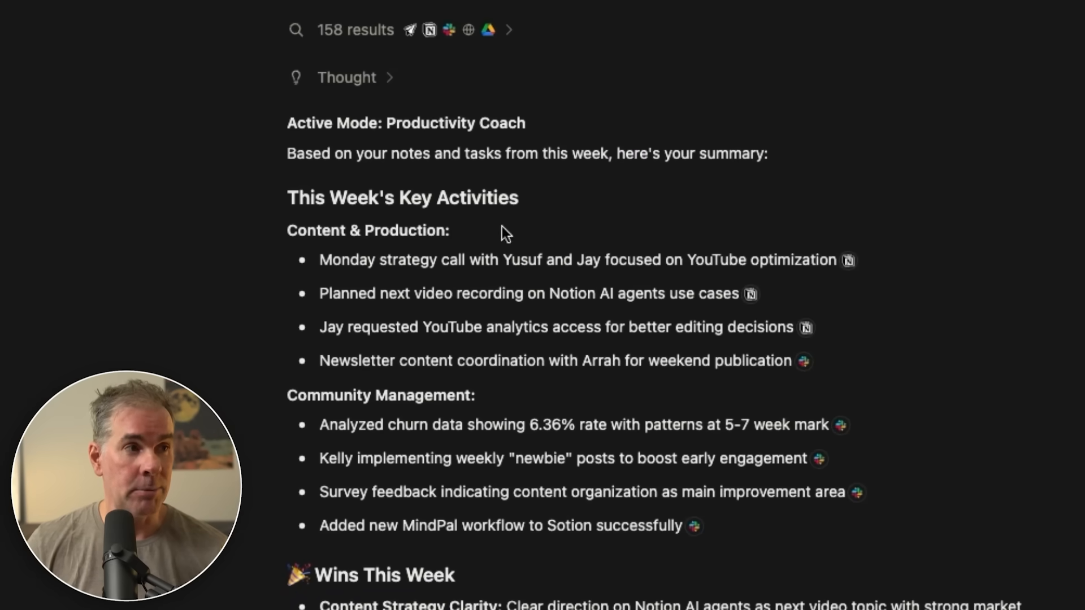
Step: Review the weekly summary's activities, wins and blockers, then view the five new next-week tasks
scroll("down", 3)
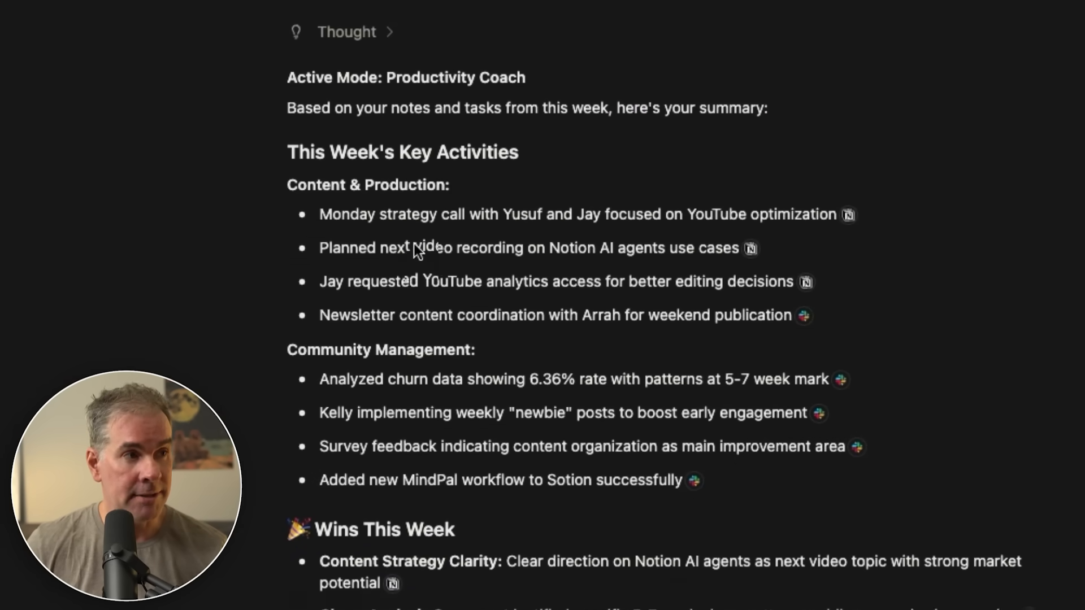
scroll("down", 3)
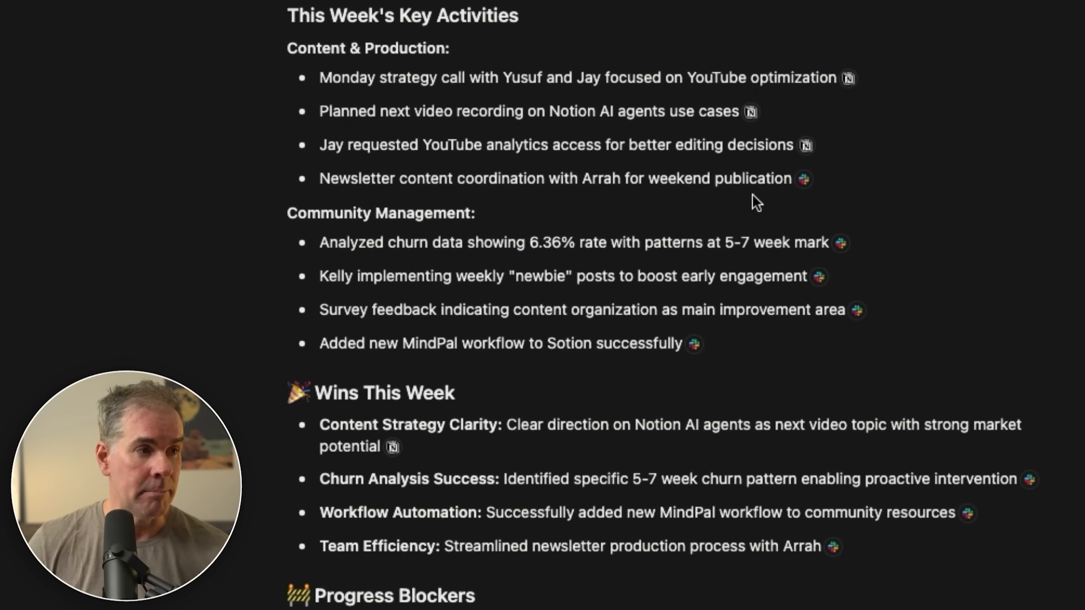
scroll("down", 3)
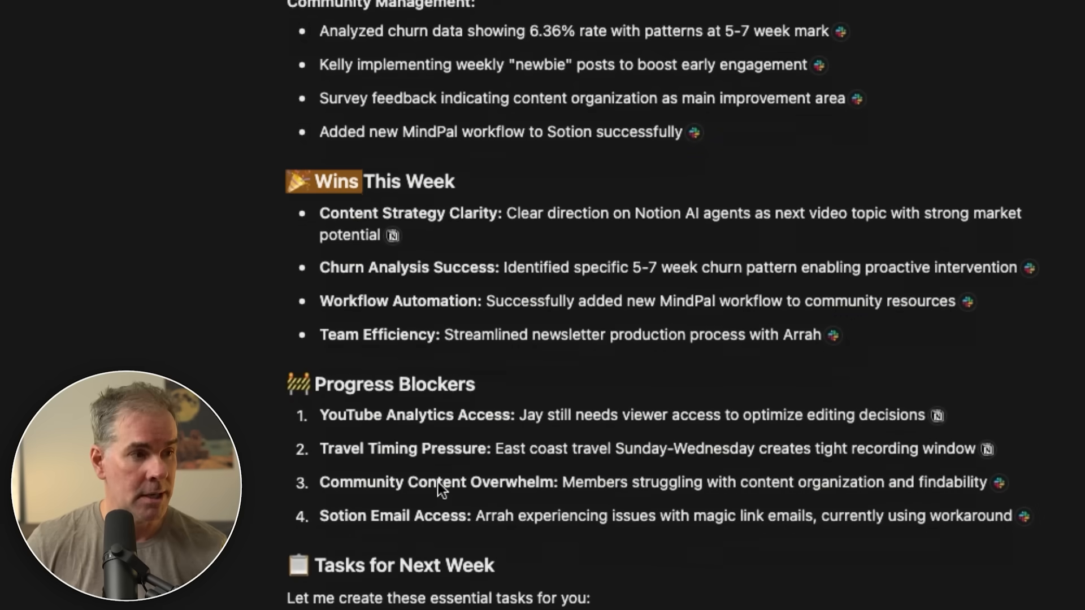
scroll("down", 3)
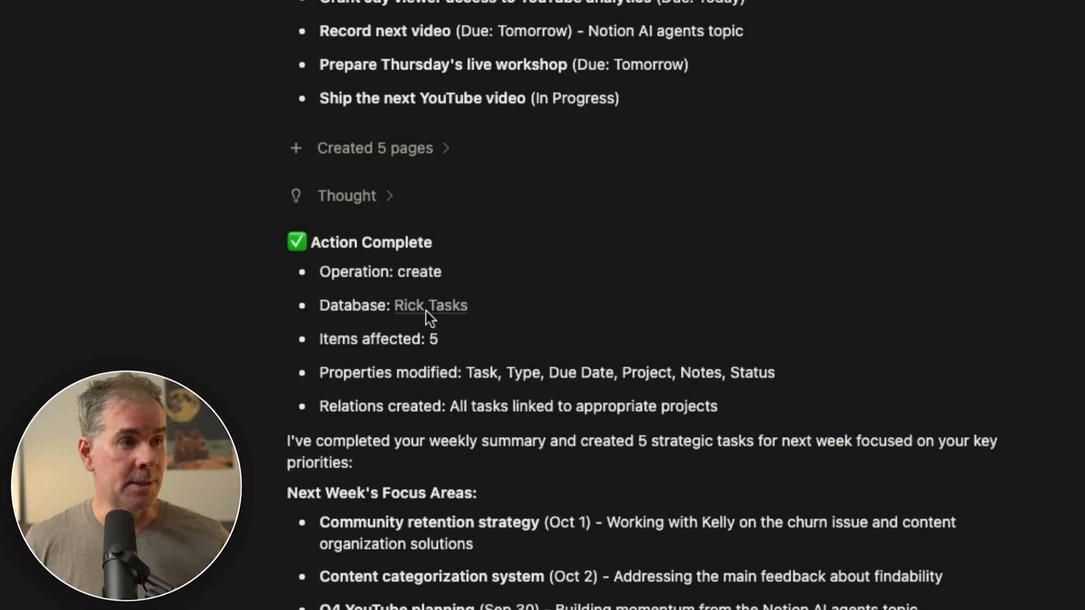
left_click(429, 305)
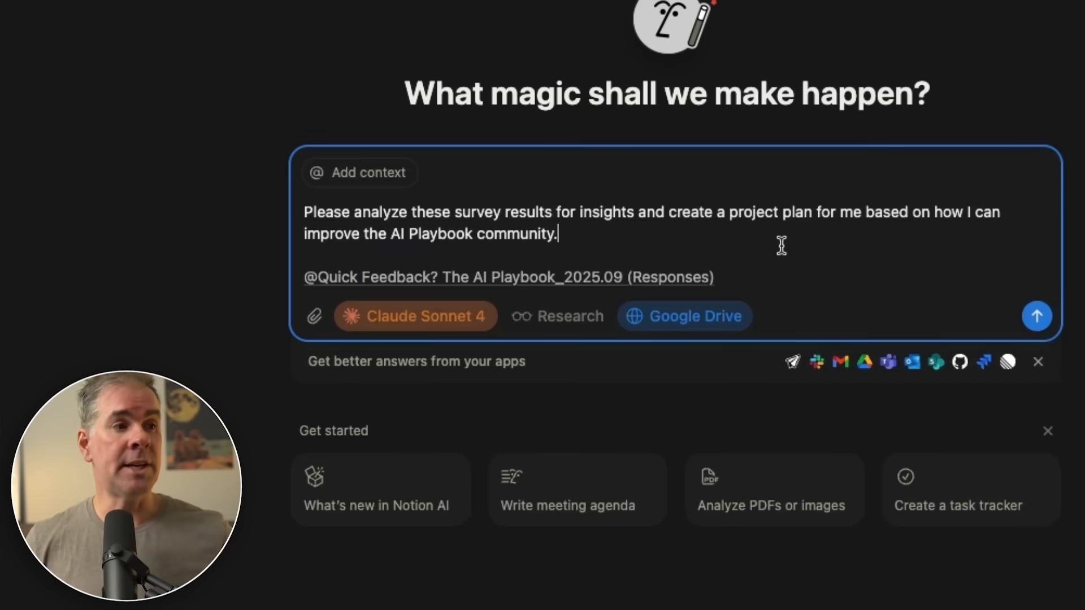
Step: Send the survey analysis and project plan request with the survey responses file attached
left_click_drag(353, 213, 553, 212)
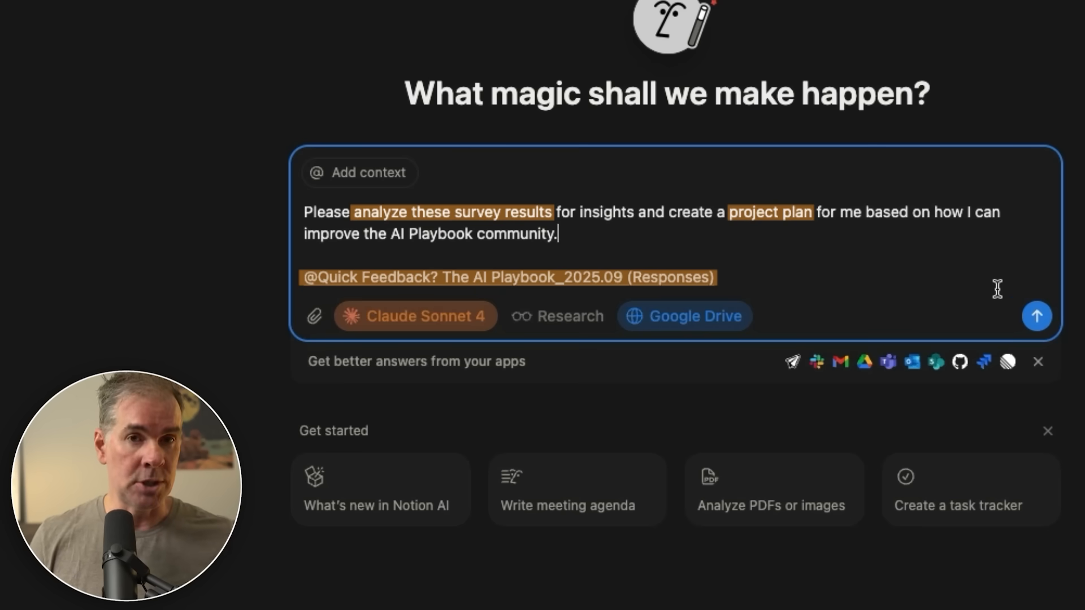
mouse_move(1017, 294)
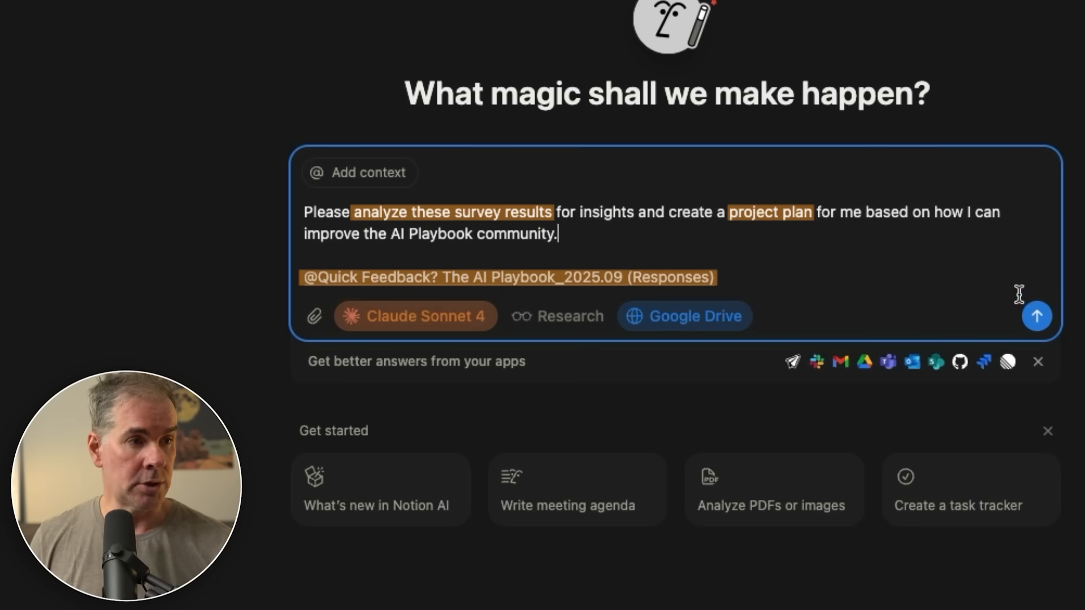
left_click(1036, 316)
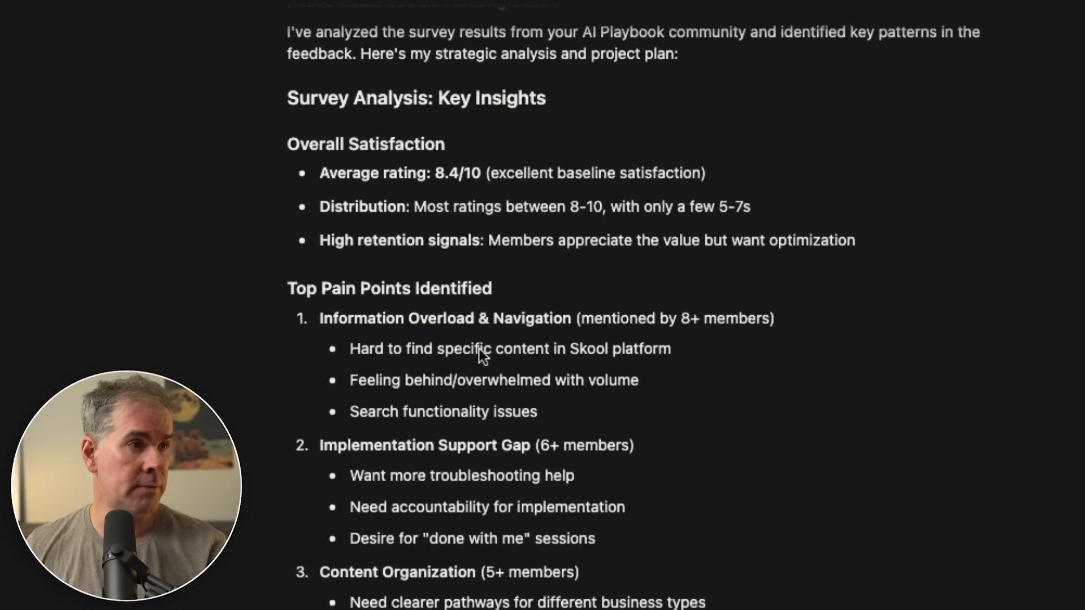
Step: Review the AI Playbook survey analysis and check the 27 project tasks the AI created
scroll("down", 3)
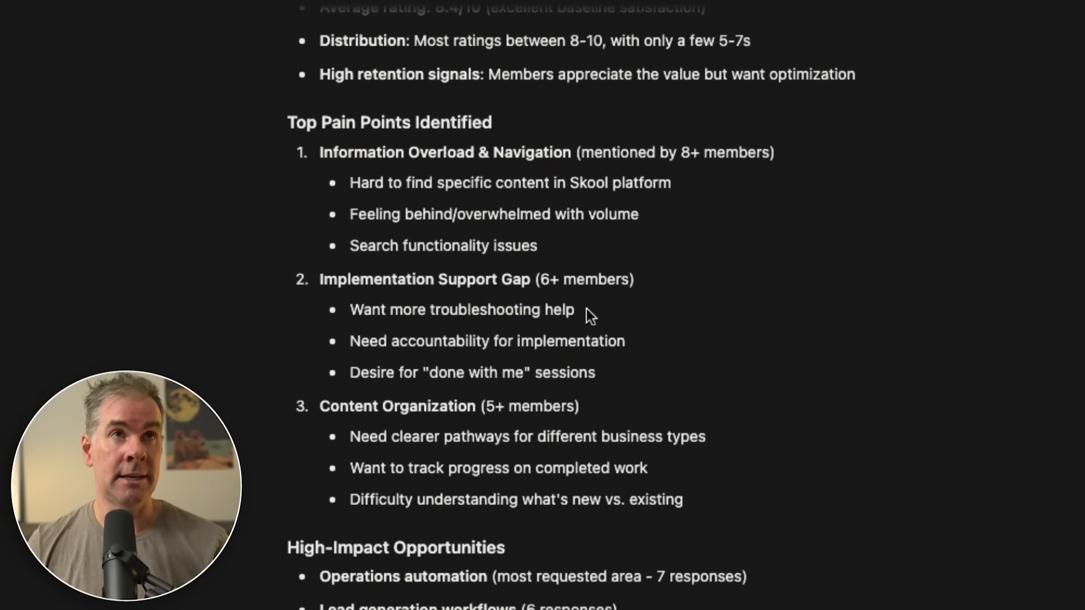
scroll("down", 3)
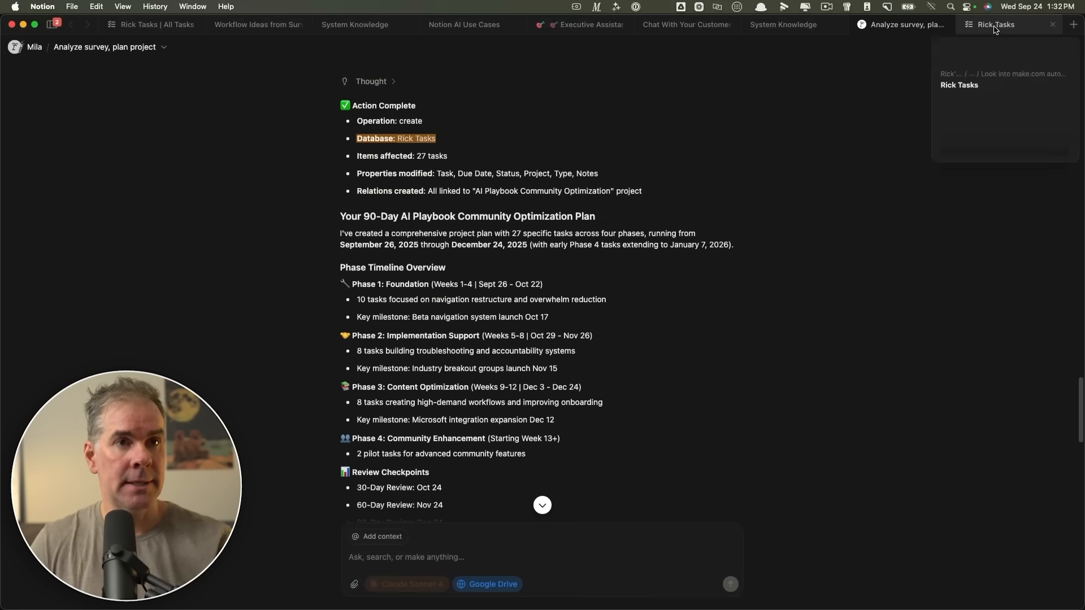
left_click(994, 24)
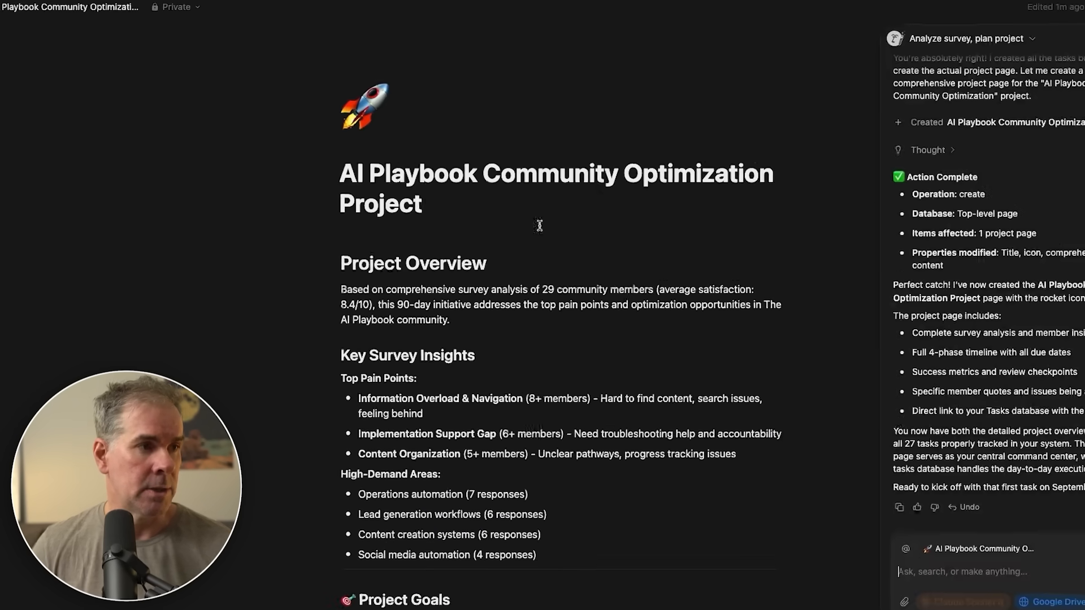
scroll("down", 3)
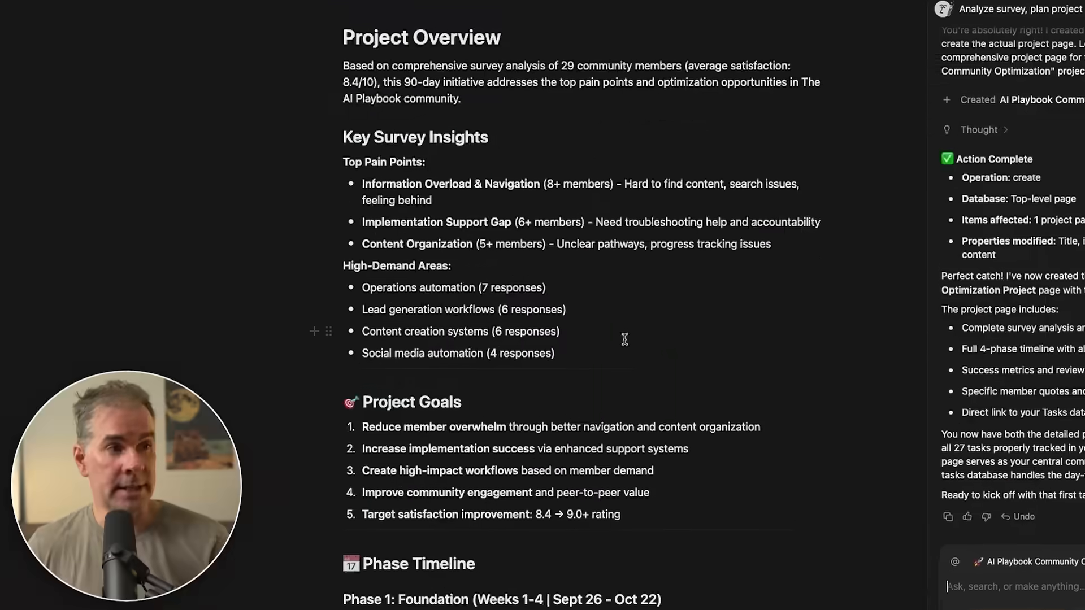
scroll("down", 3)
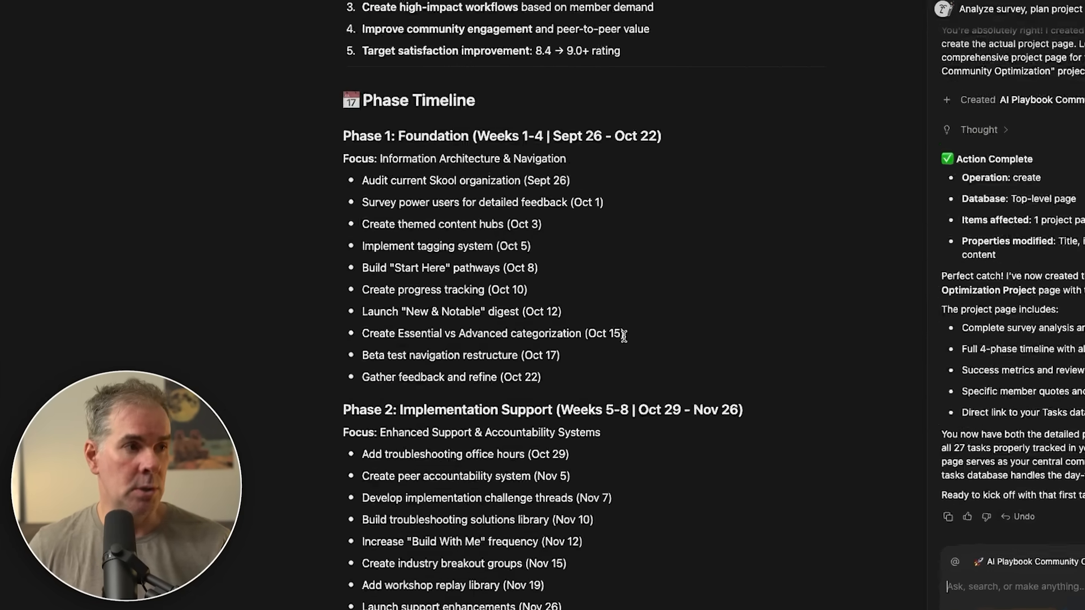
scroll("down", 3)
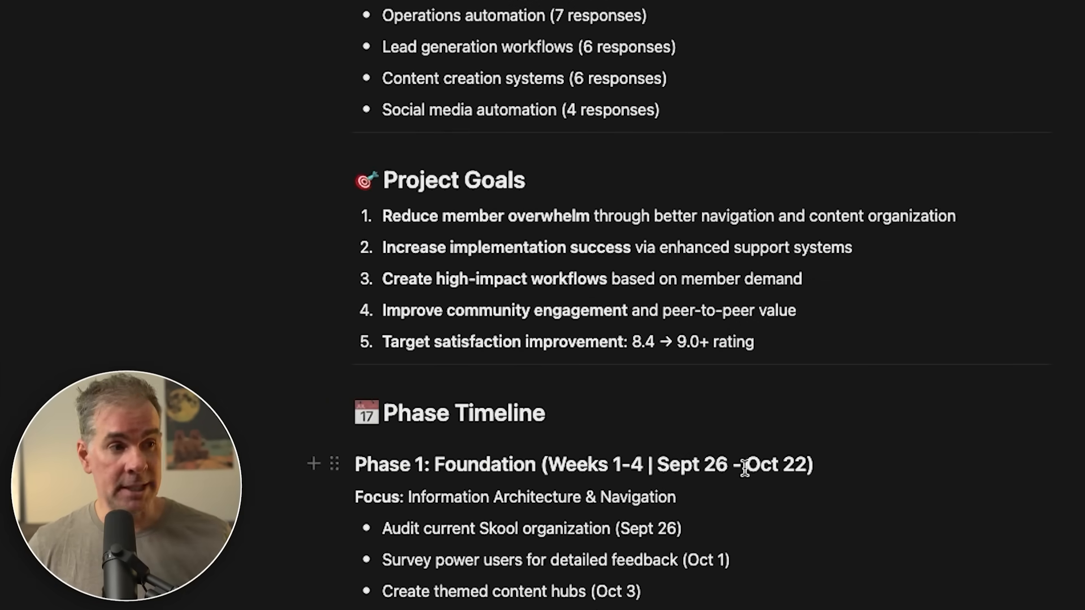
scroll("down", 3)
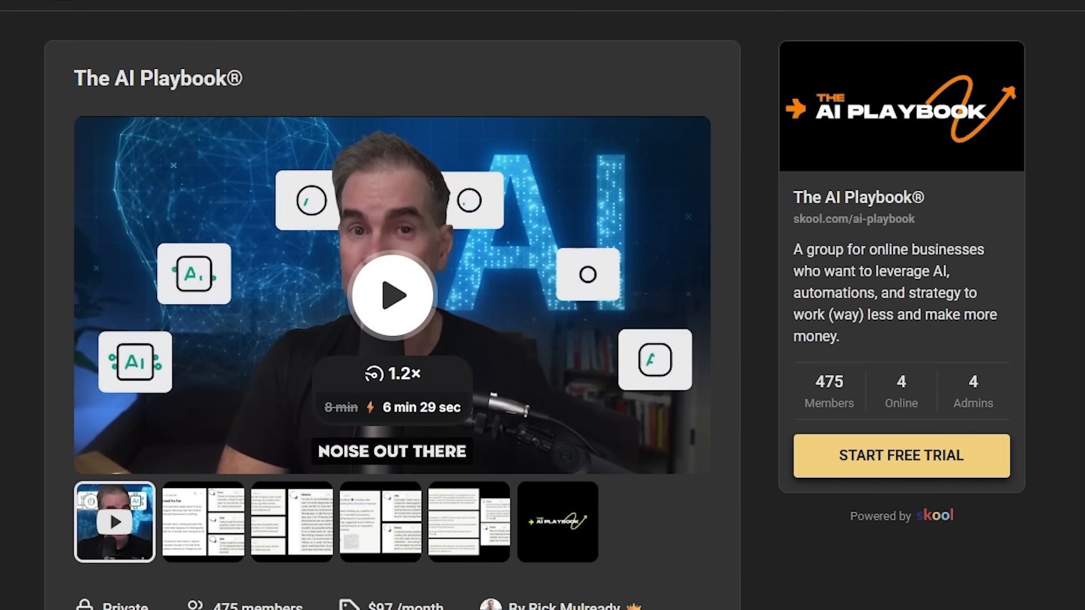
scroll("down", 3)
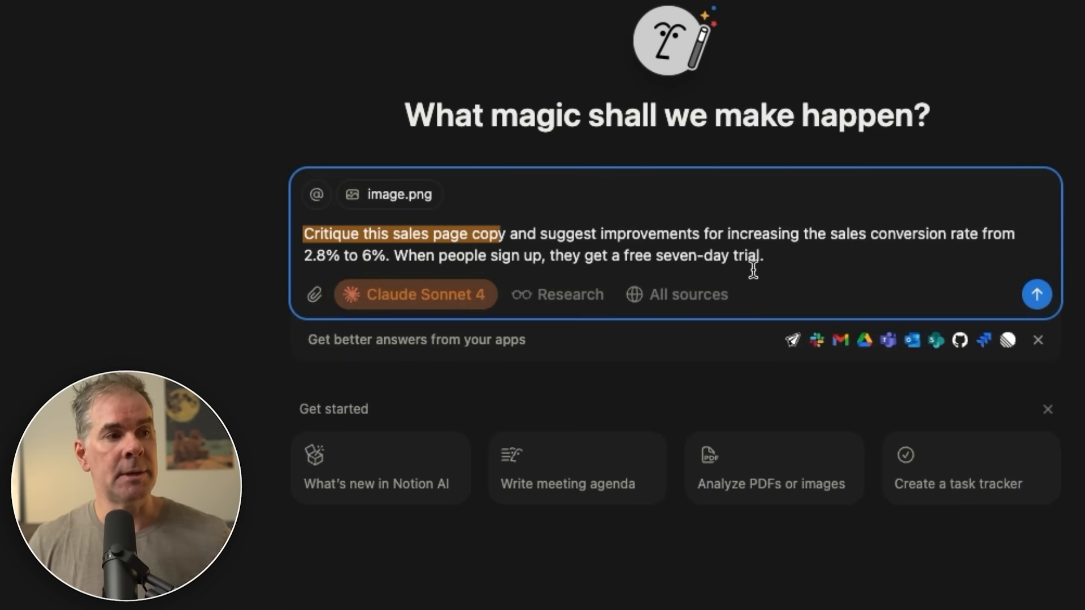
mouse_move(833, 254)
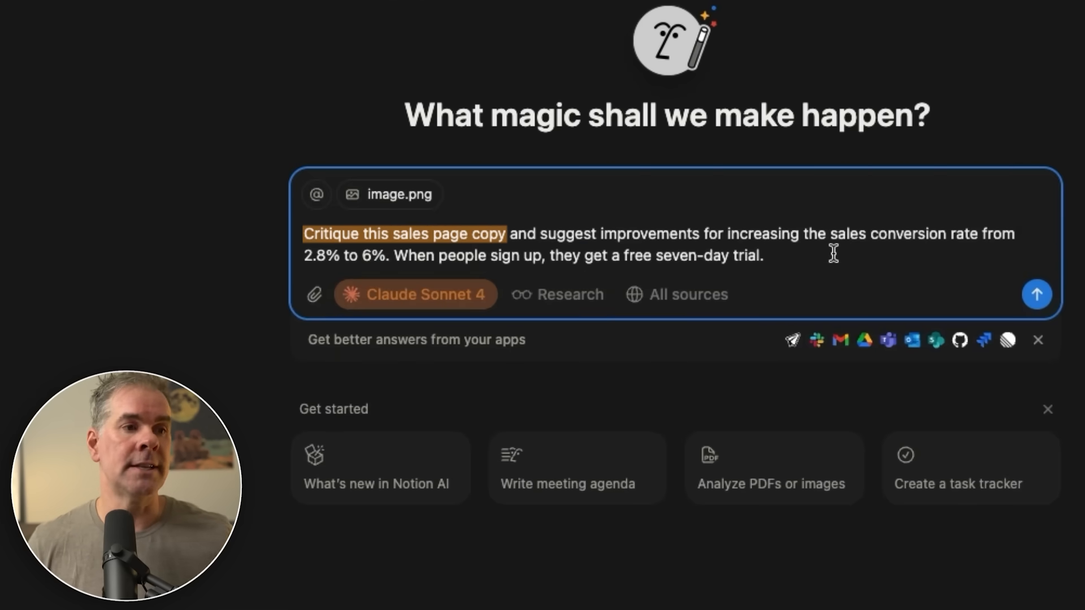
Step: Send the sales page critique request with image.png and read the conversion-focused rewrite strategy
left_click_drag(834, 254, 384, 254)
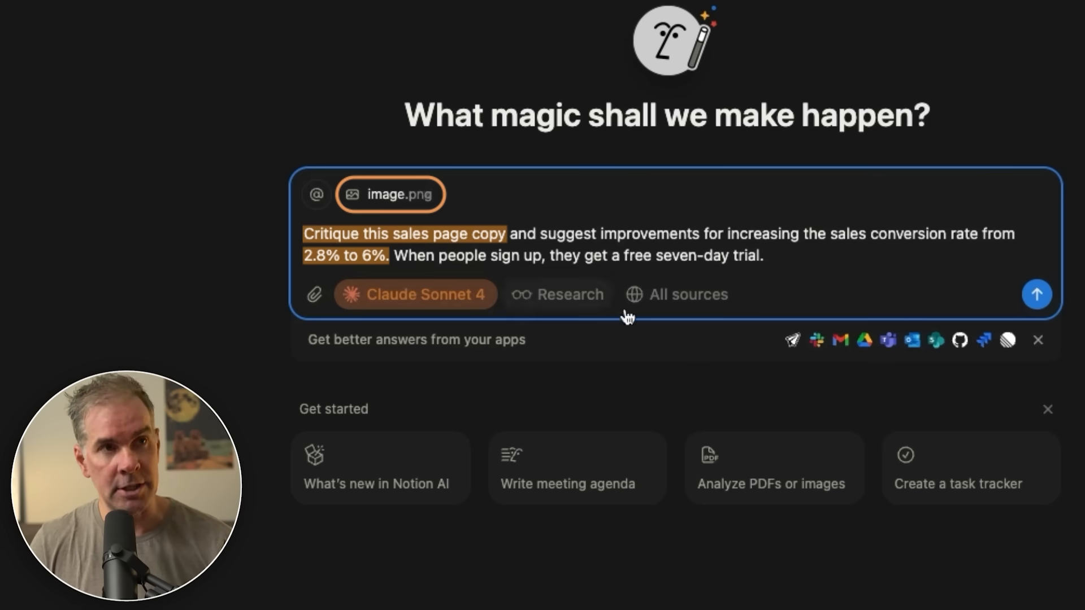
left_click(1036, 294)
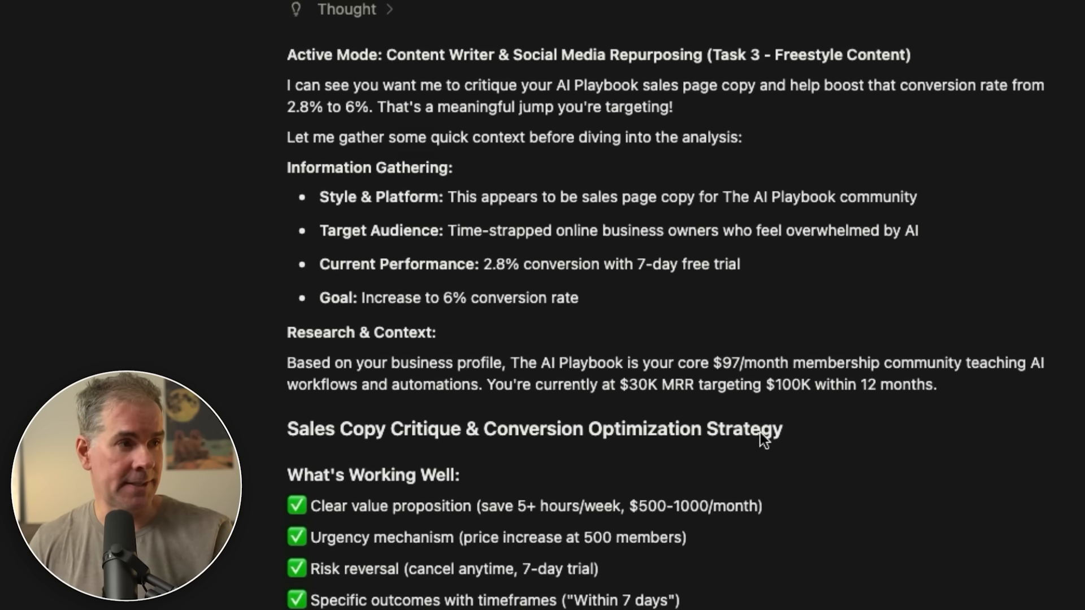
scroll("down", 3)
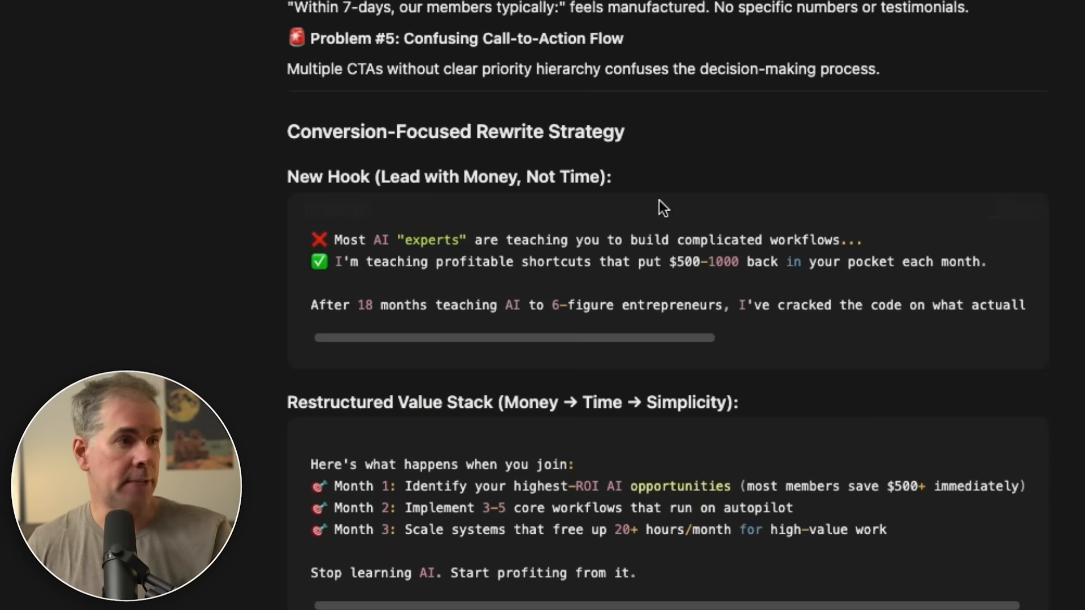
scroll("down", 3)
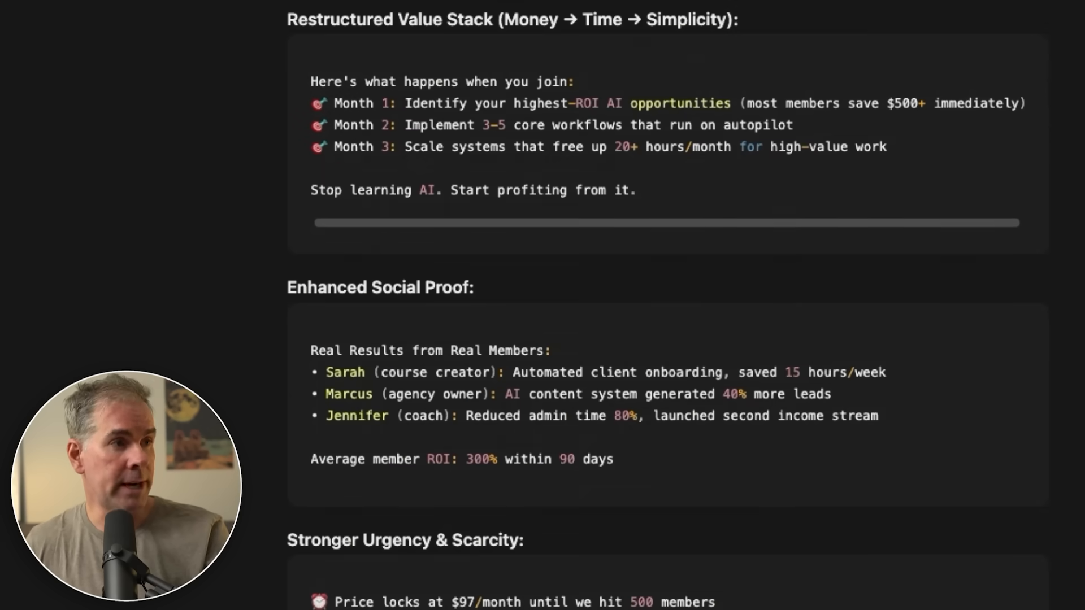
scroll("down", 3)
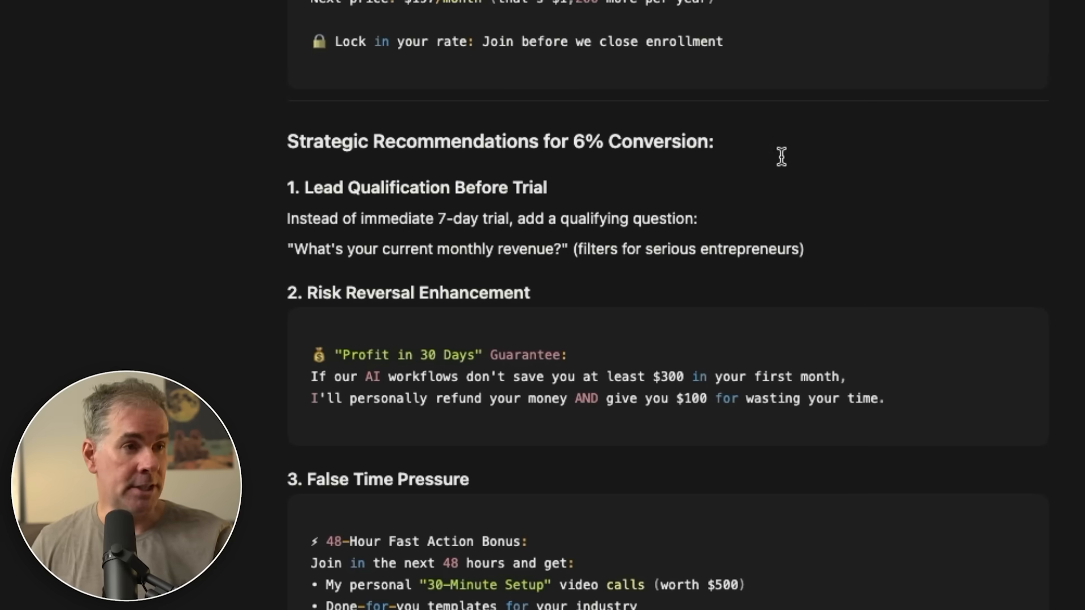
scroll("down", 3)
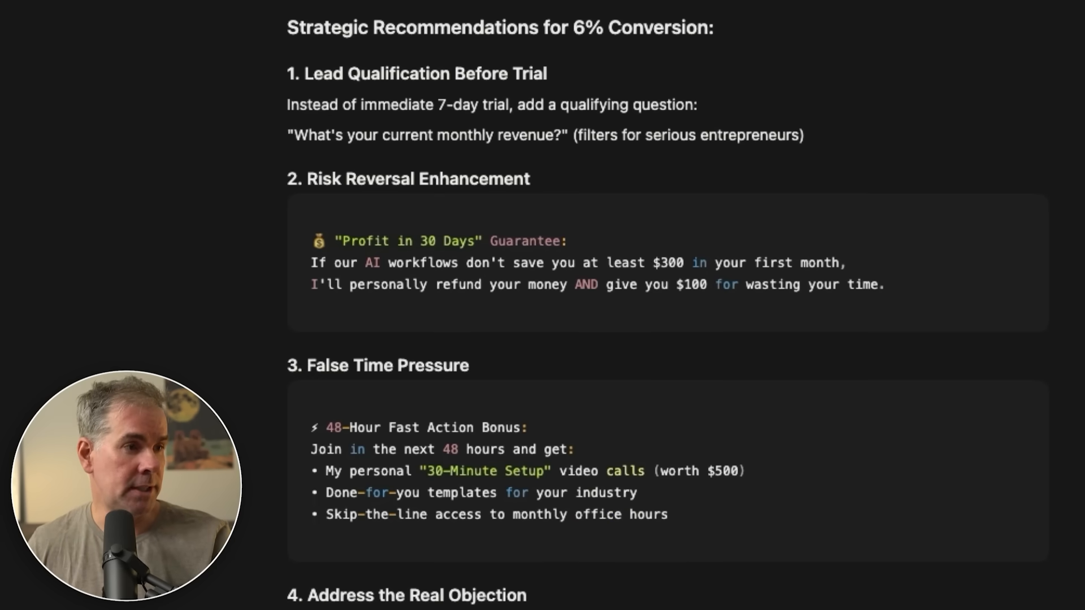
scroll("down", 3)
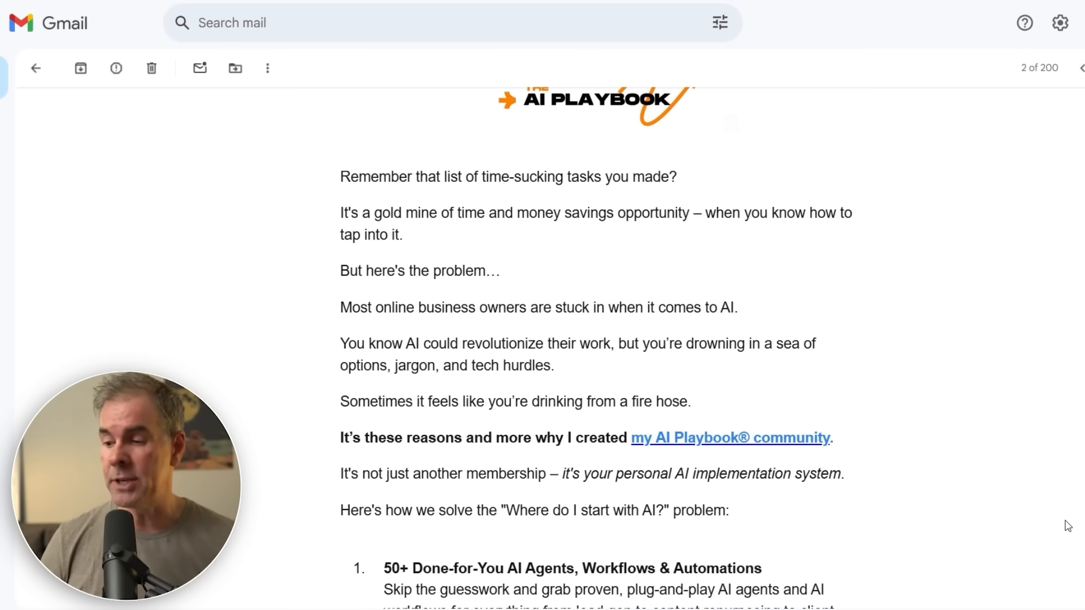
scroll("down", 3)
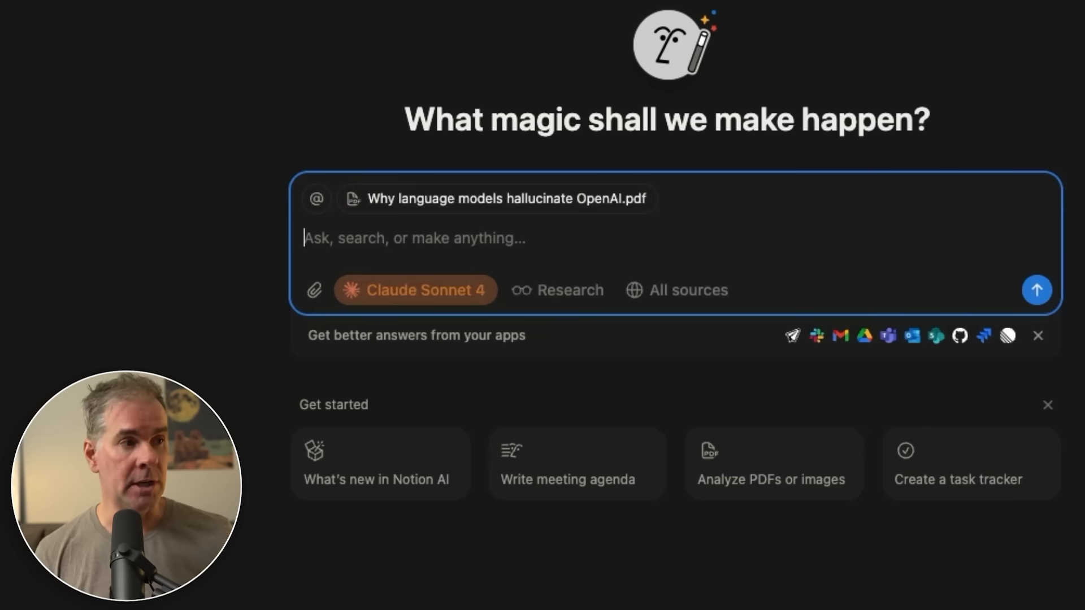
Step: Ask Notion AI for the attached hallucination paper's key findings as a table
type("Give me the key findings from this research paper that is attached and give me those findings in a table format, making it easily searchable.")
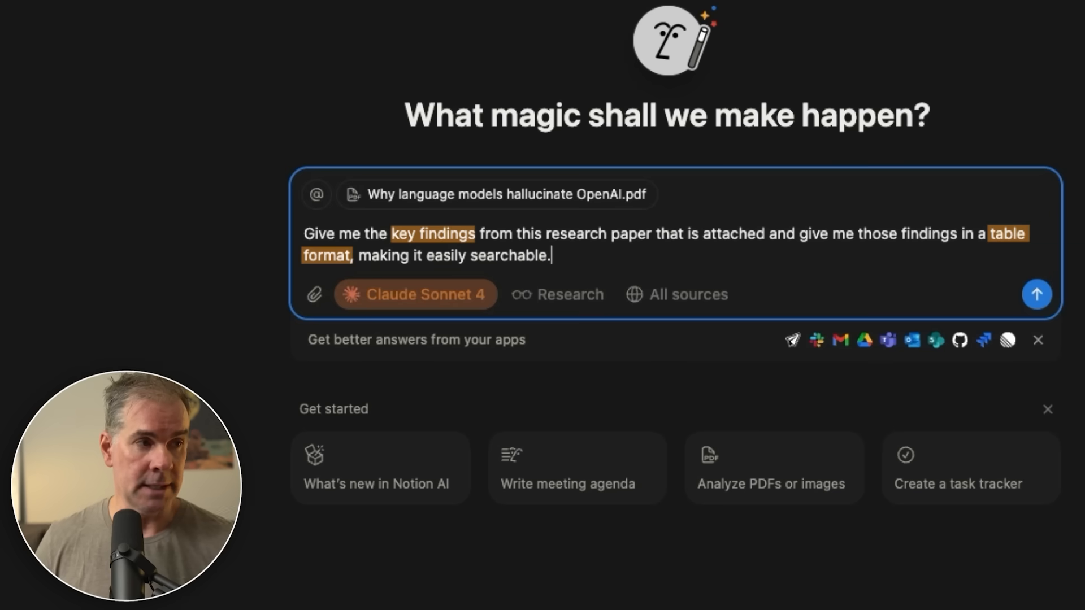
left_click(1036, 293)
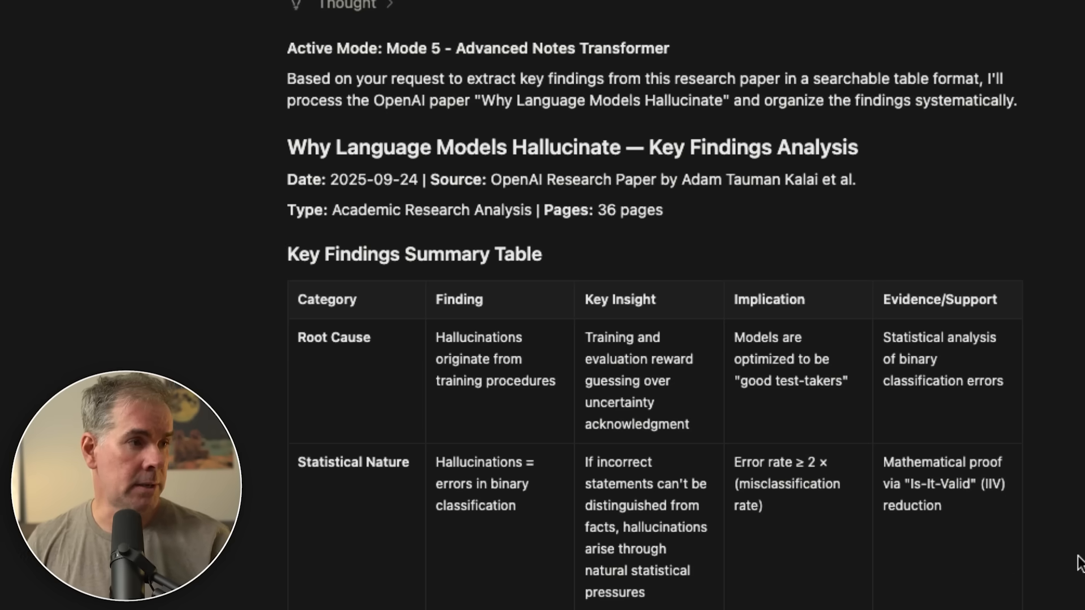
Step: Reply 'sure' so the AI stores the analysis in Notes and extracts its implications as tasks
scroll("down", 3)
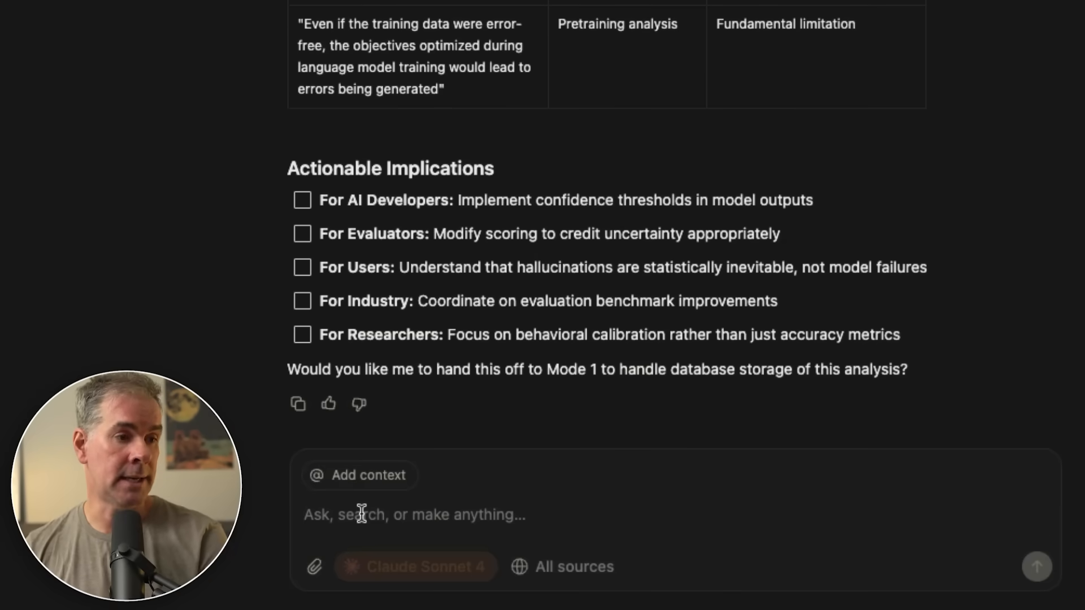
type("sure")
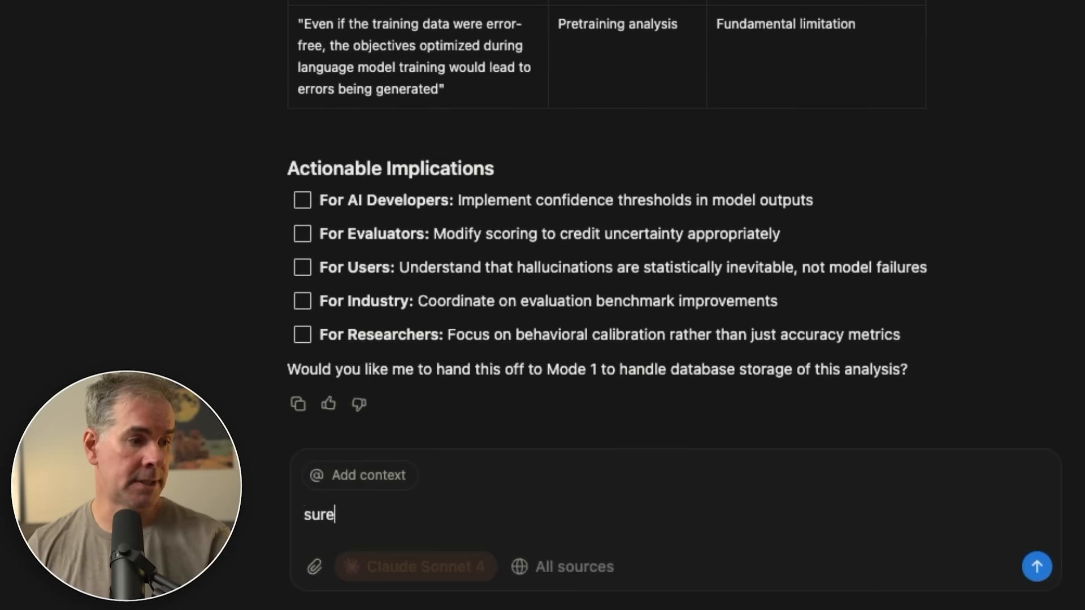
left_click(1036, 566)
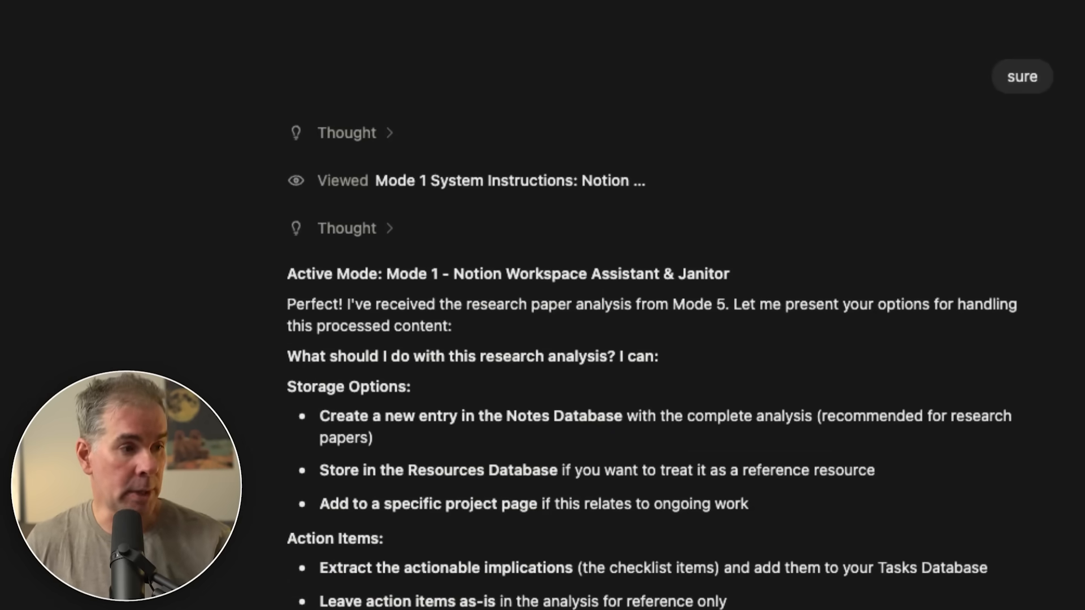
scroll("down", 3)
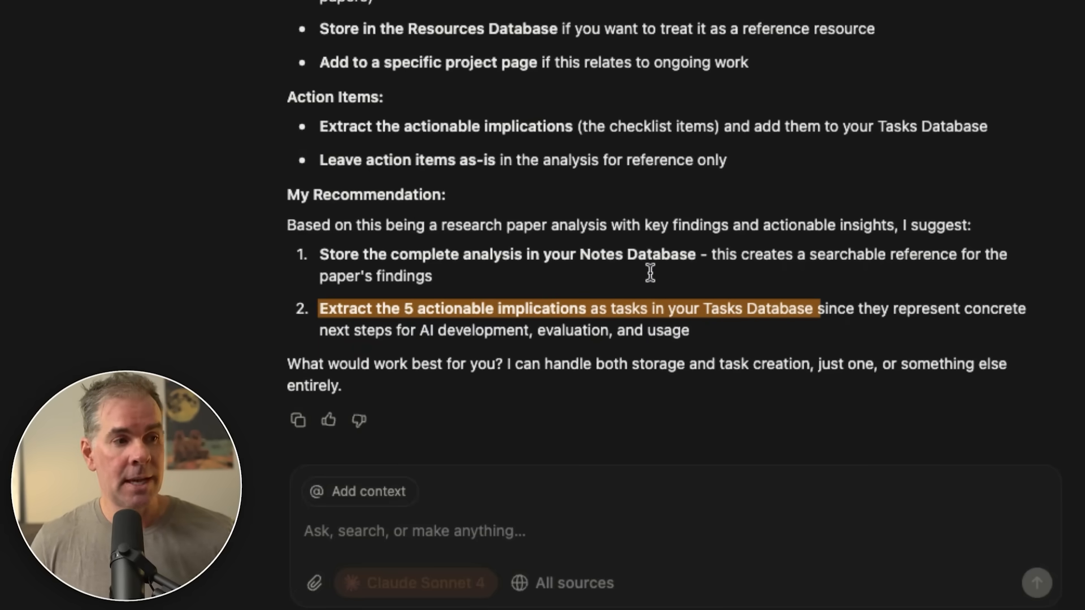
mouse_move(648, 205)
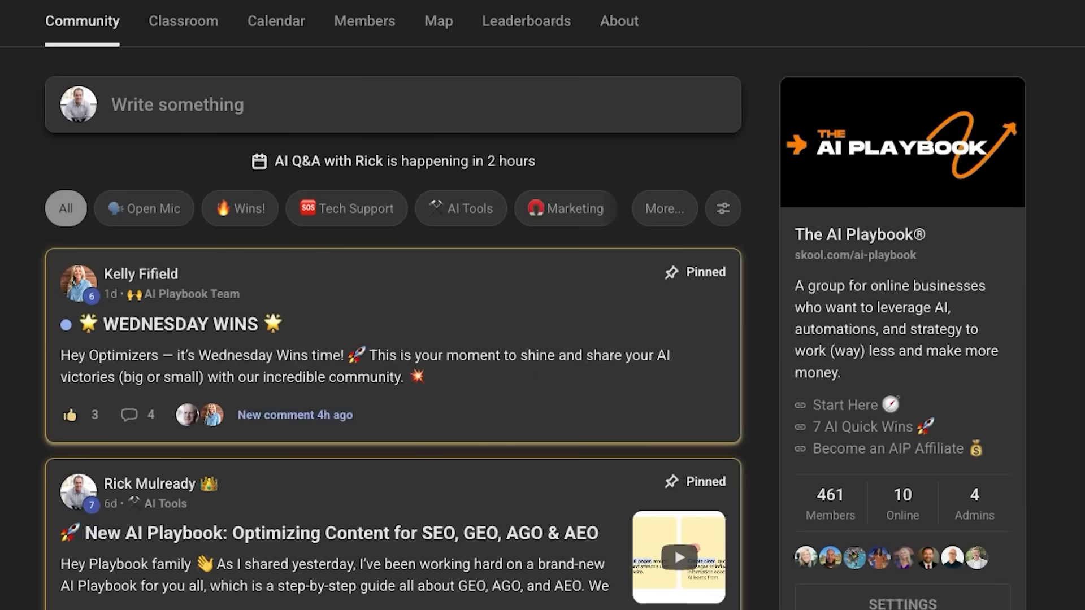
scroll("down", 3)
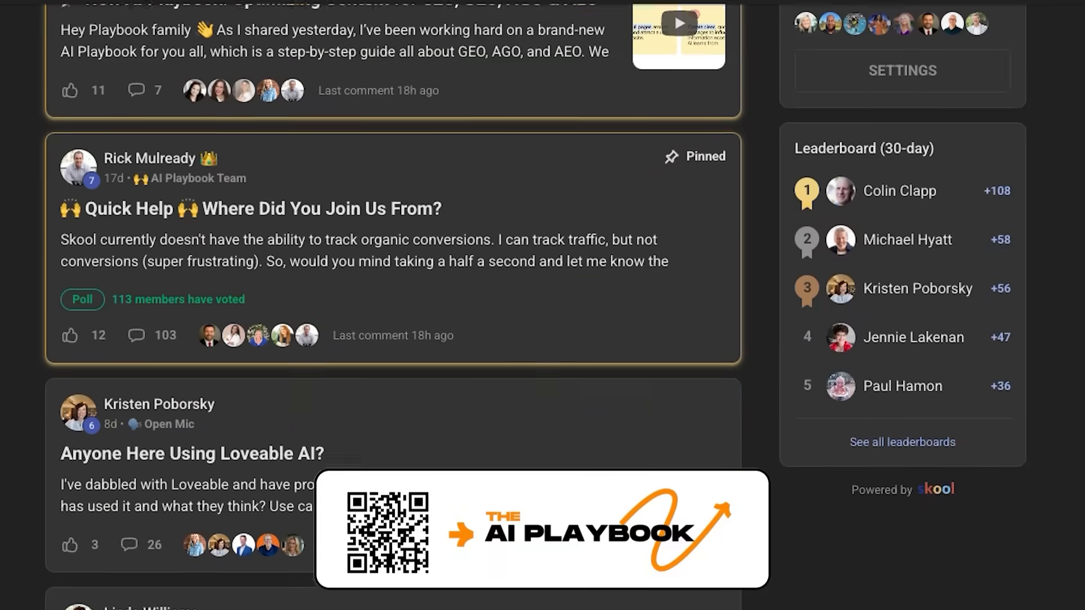